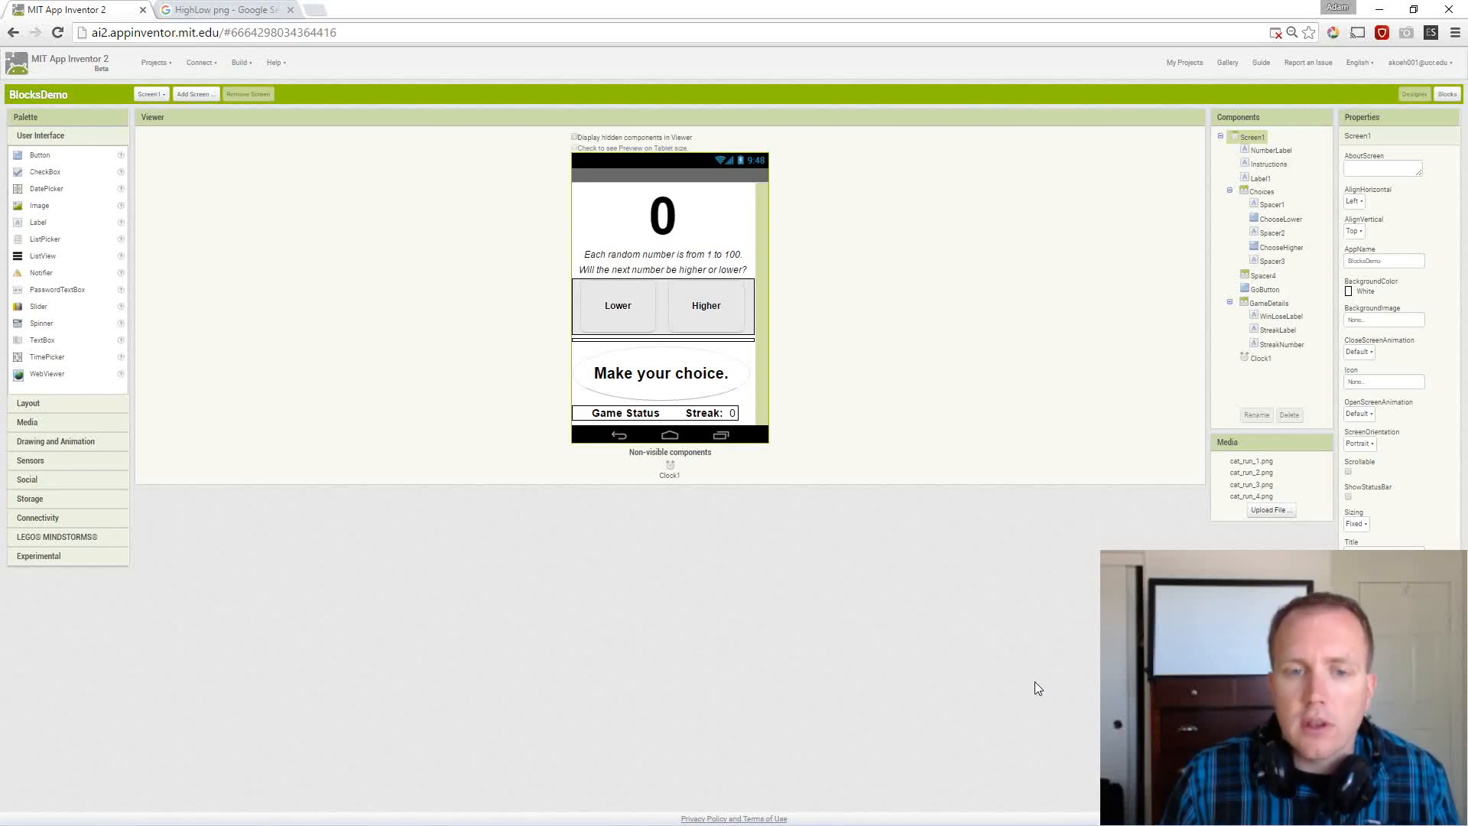
mouse_move(990, 659)
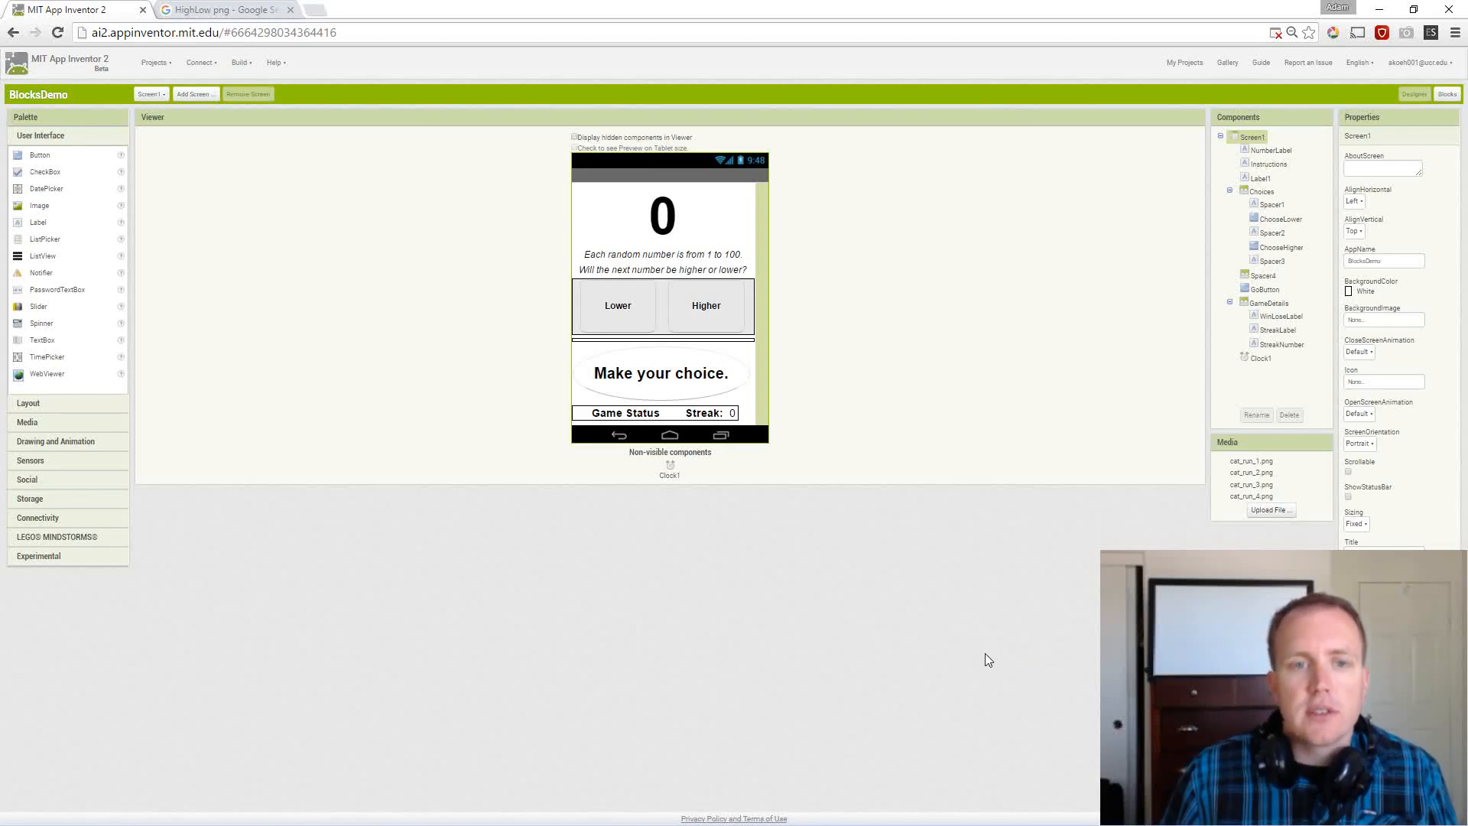
mouse_move(953, 650)
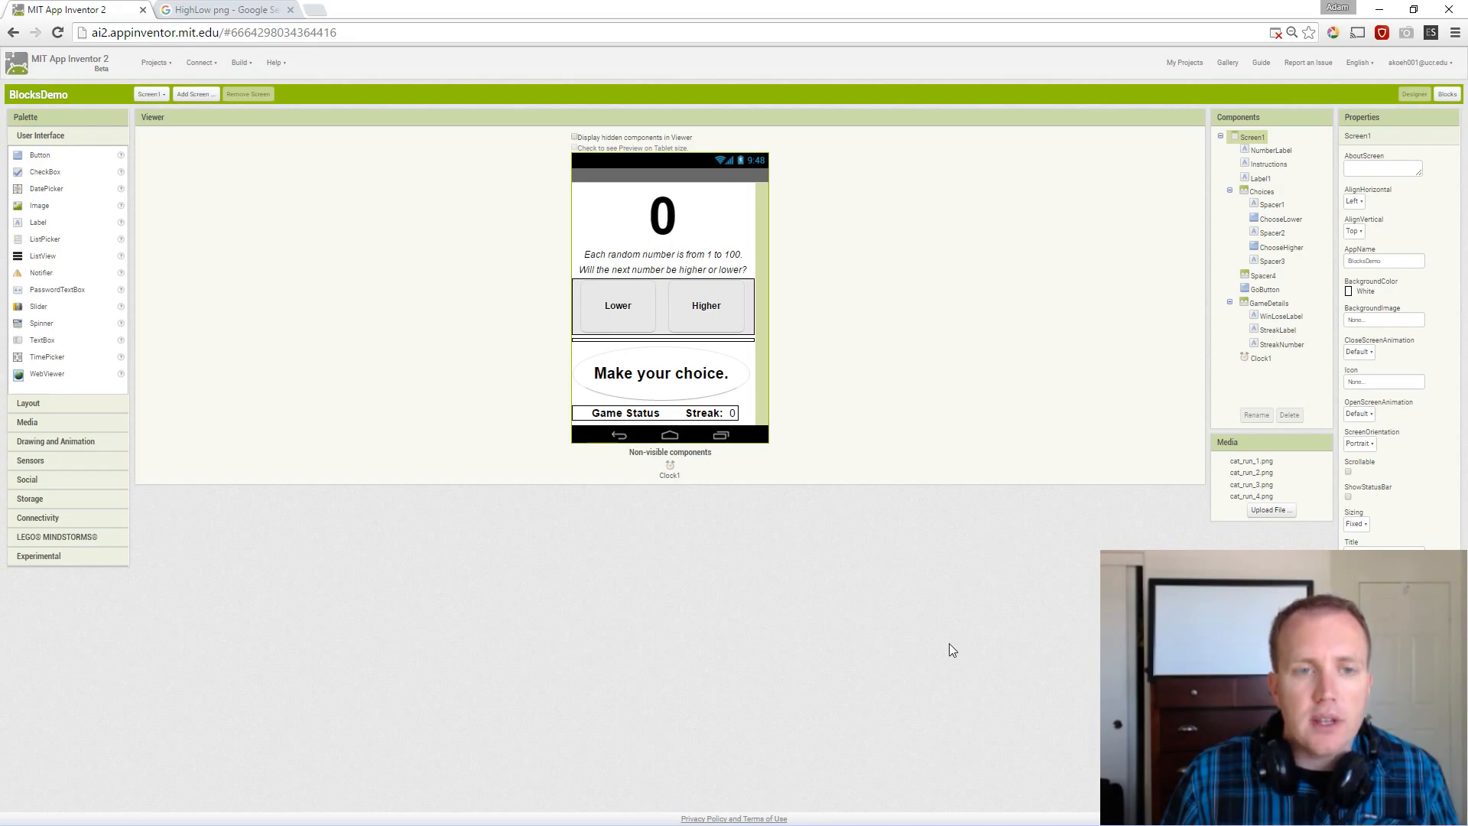
mouse_move(947, 642)
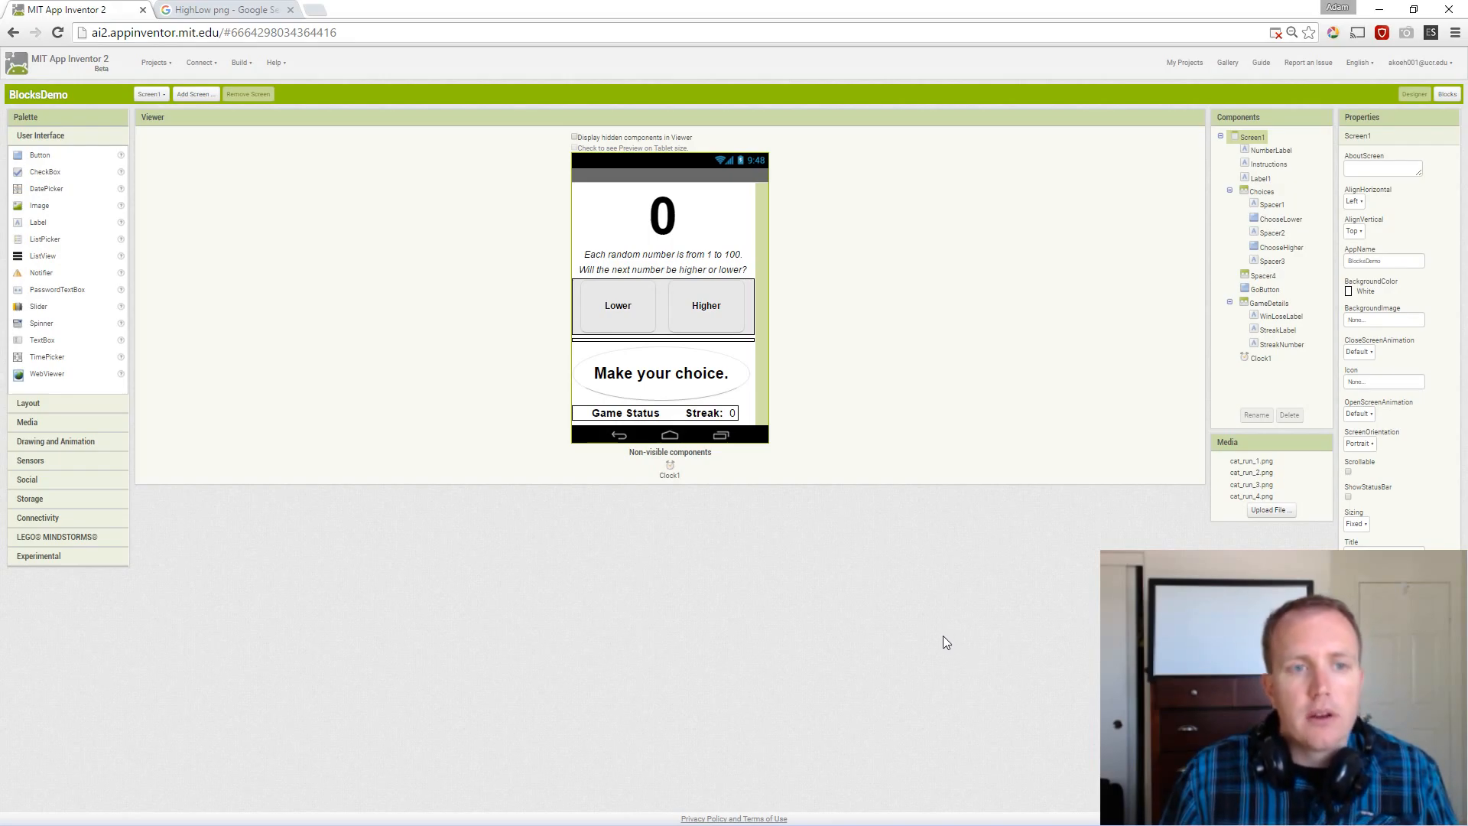
mouse_move(942, 642)
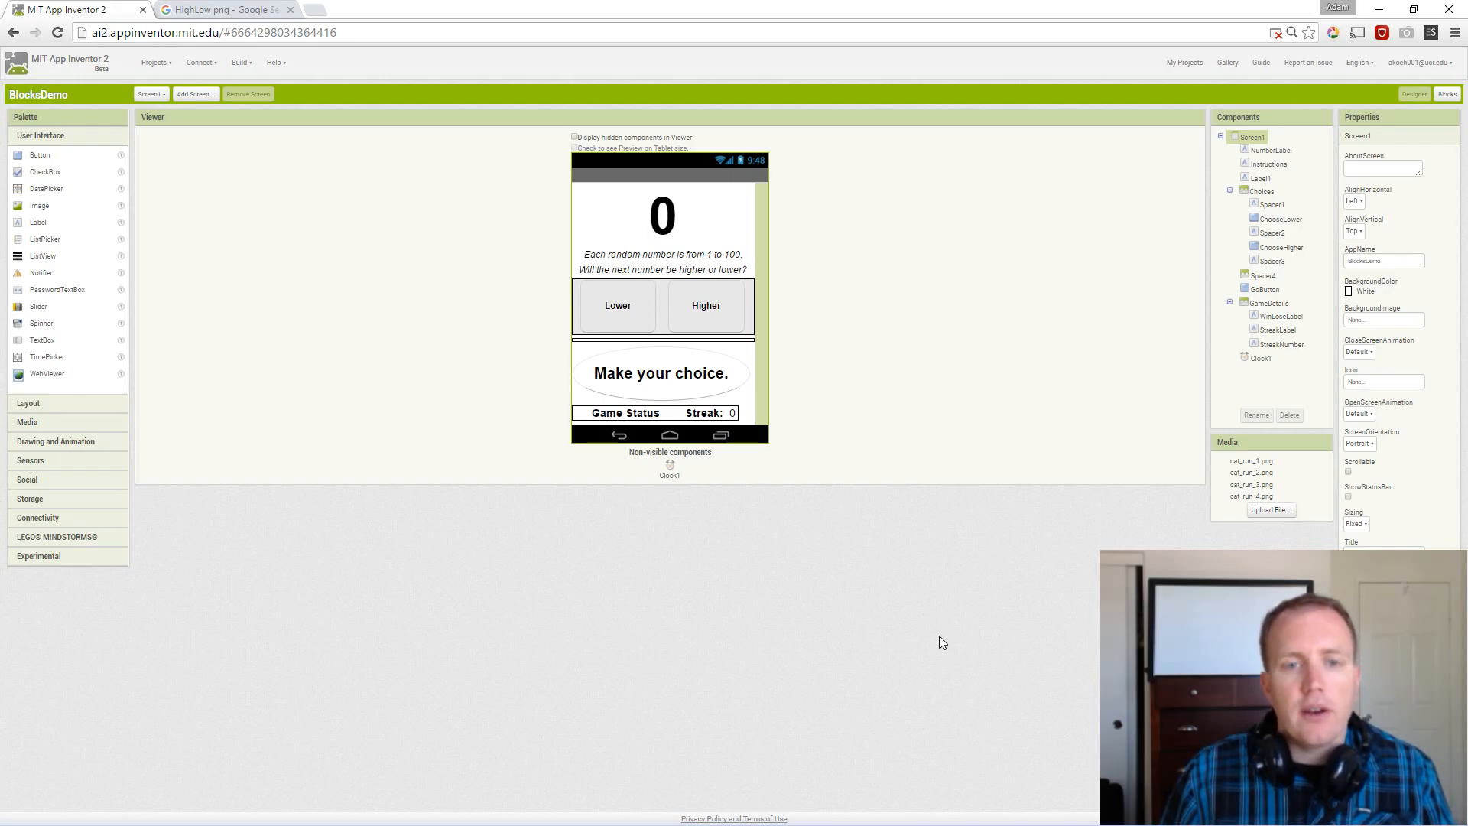
mouse_move(855, 640)
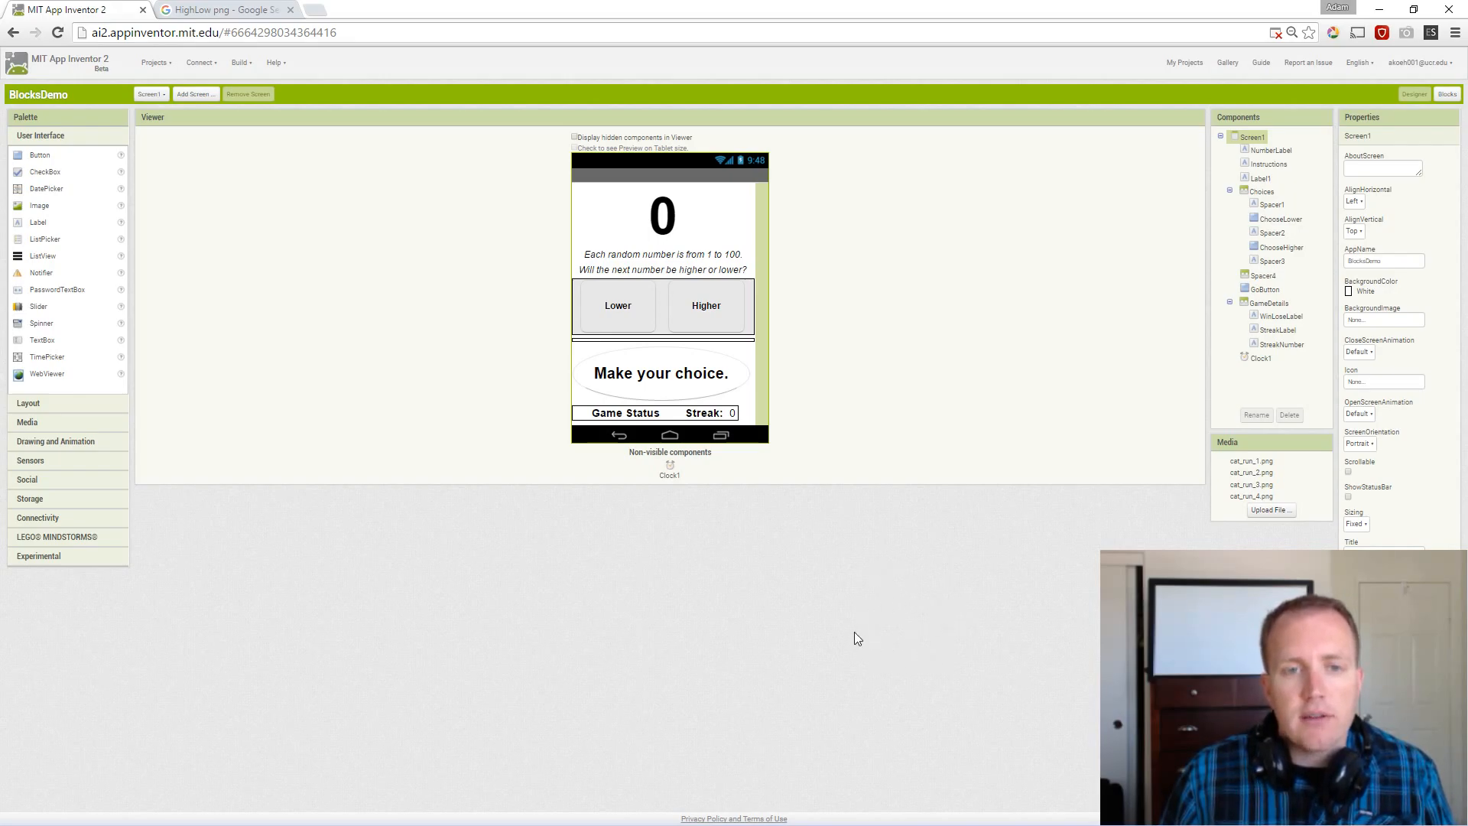
- Switch the browser to fullscreen and rename the app from BlocksDemo to High Low
key(f11)
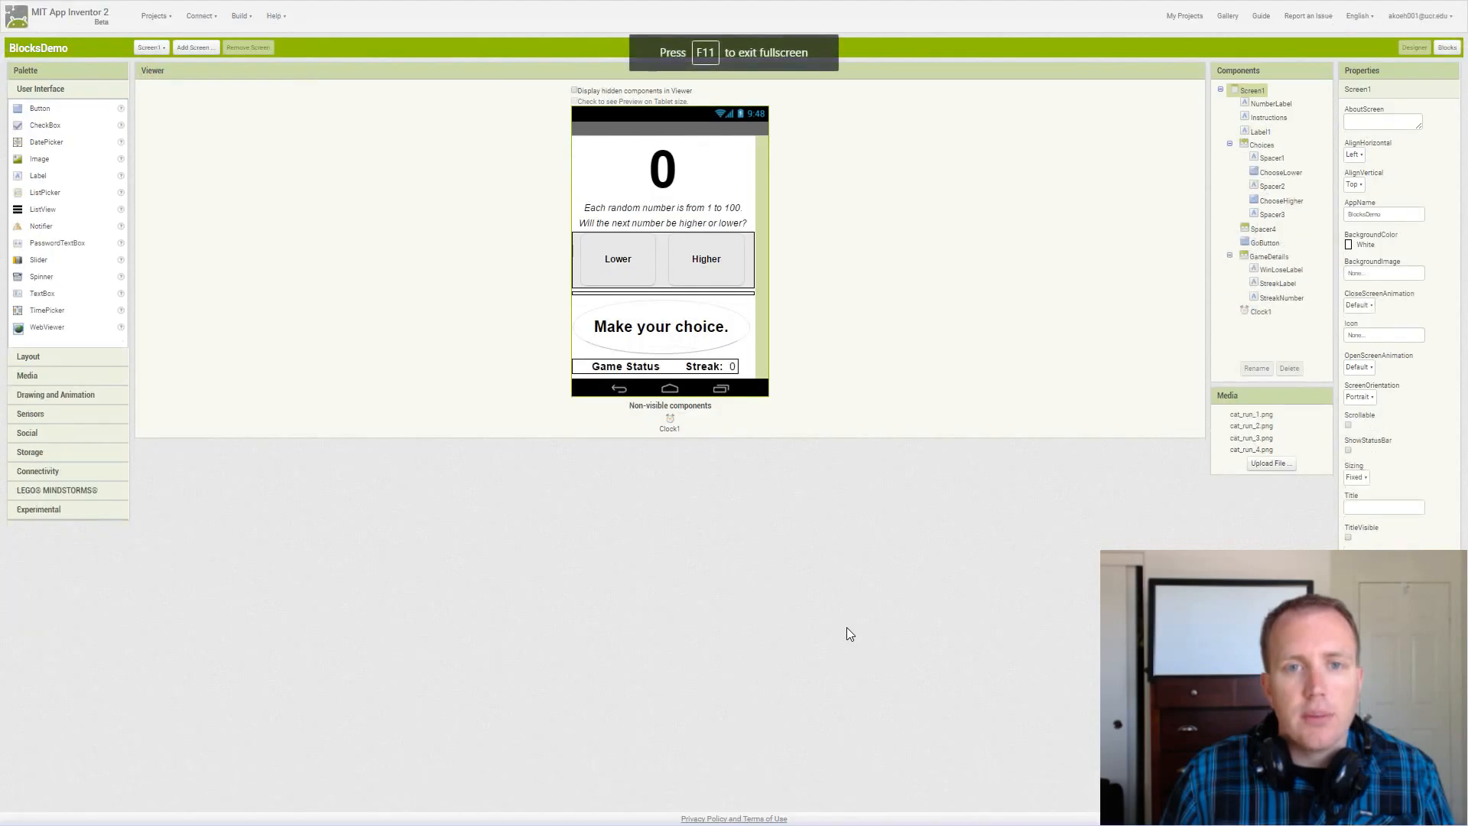
mouse_move(790, 585)
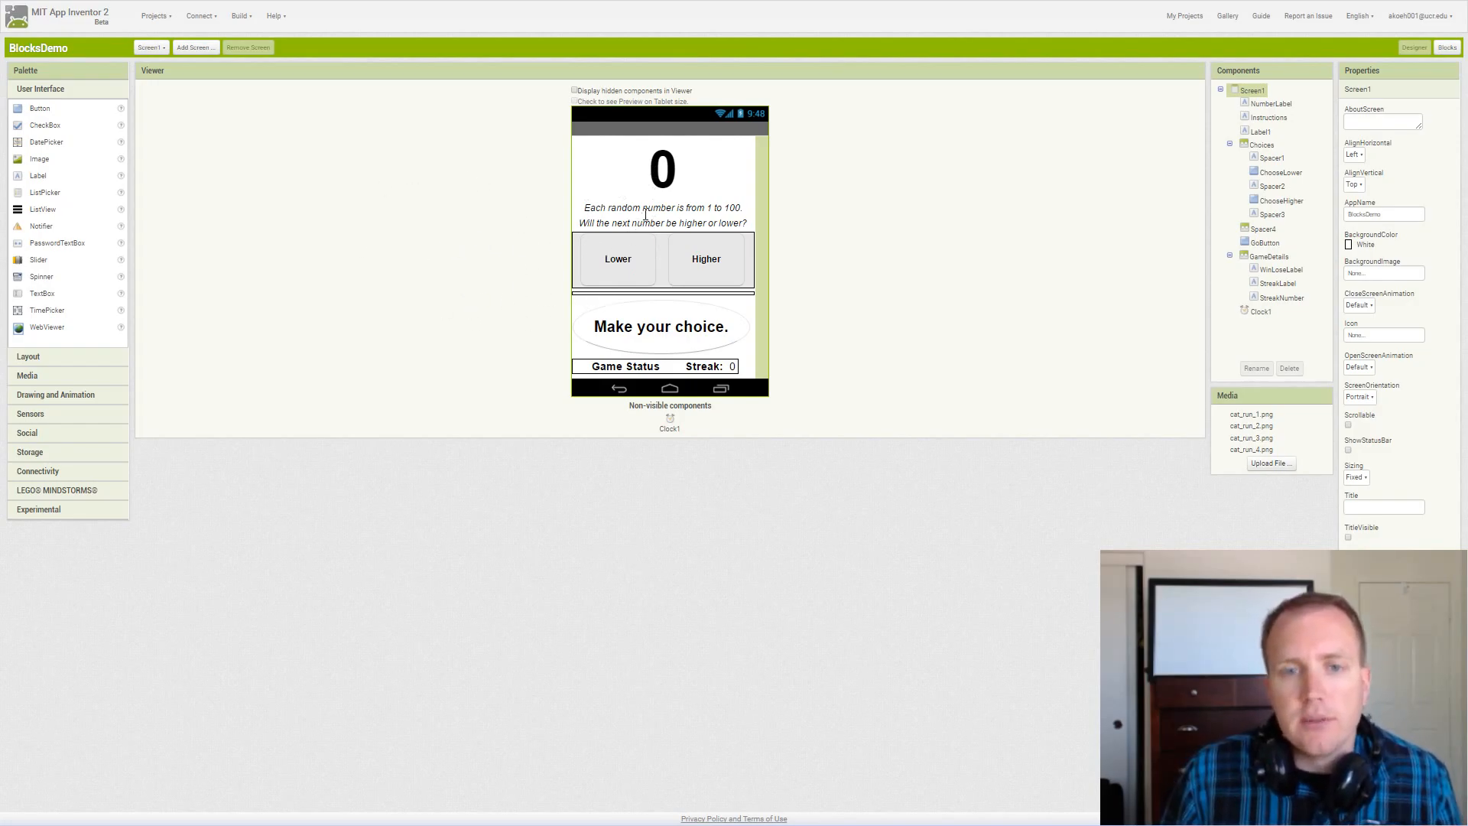
mouse_move(662, 169)
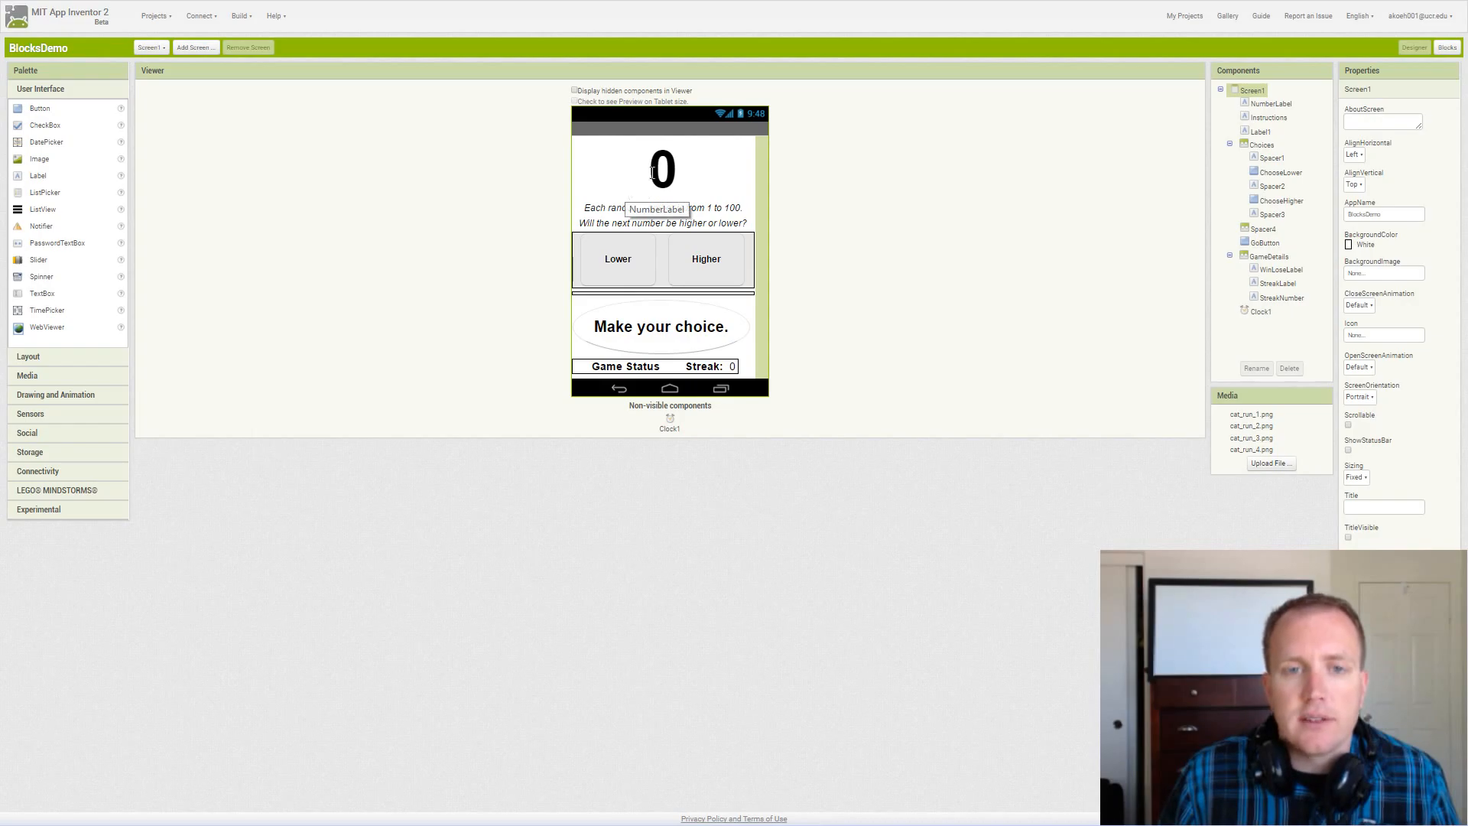
mouse_move(1090, 124)
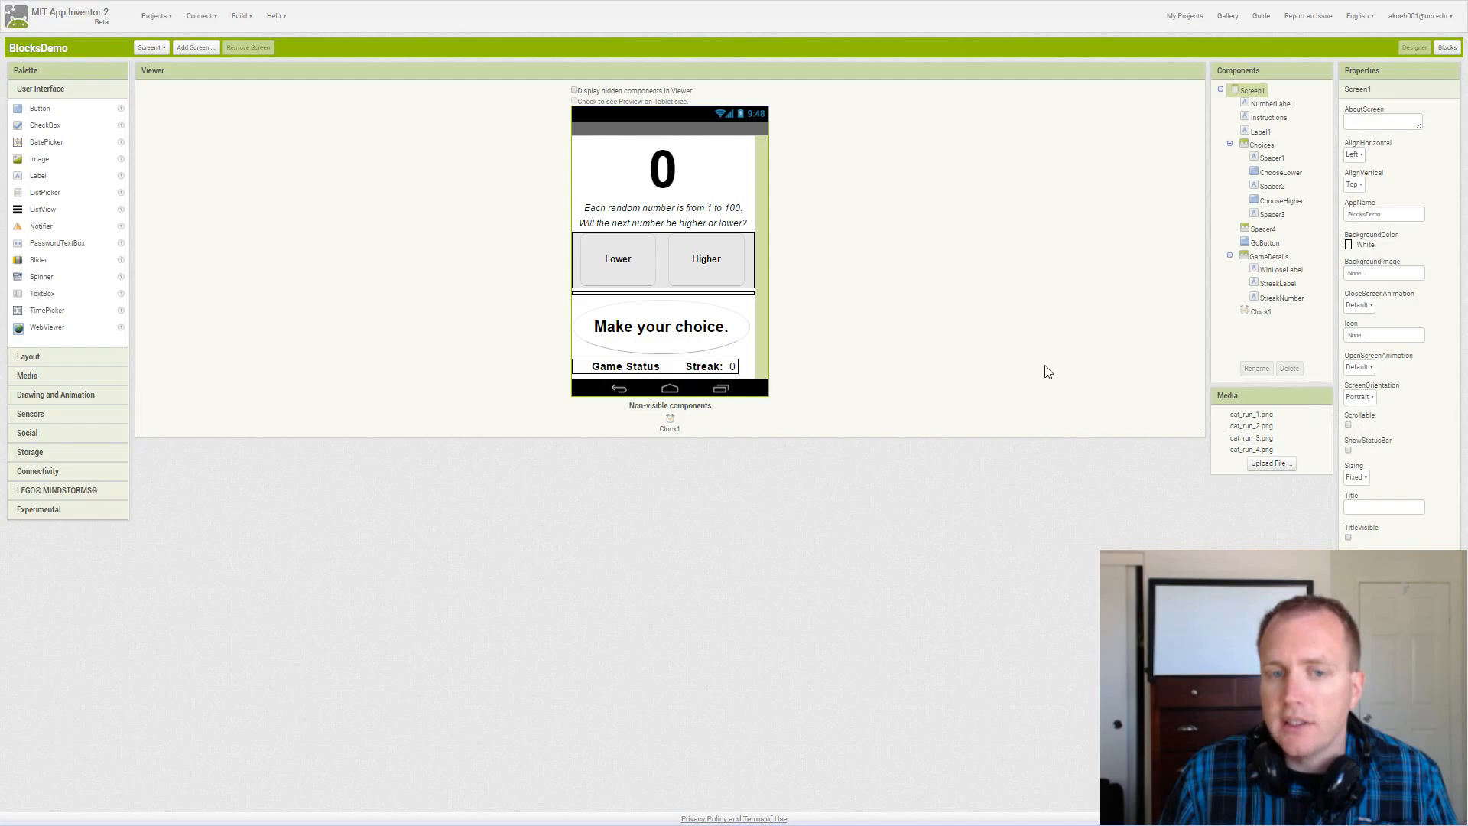
mouse_move(1132, 366)
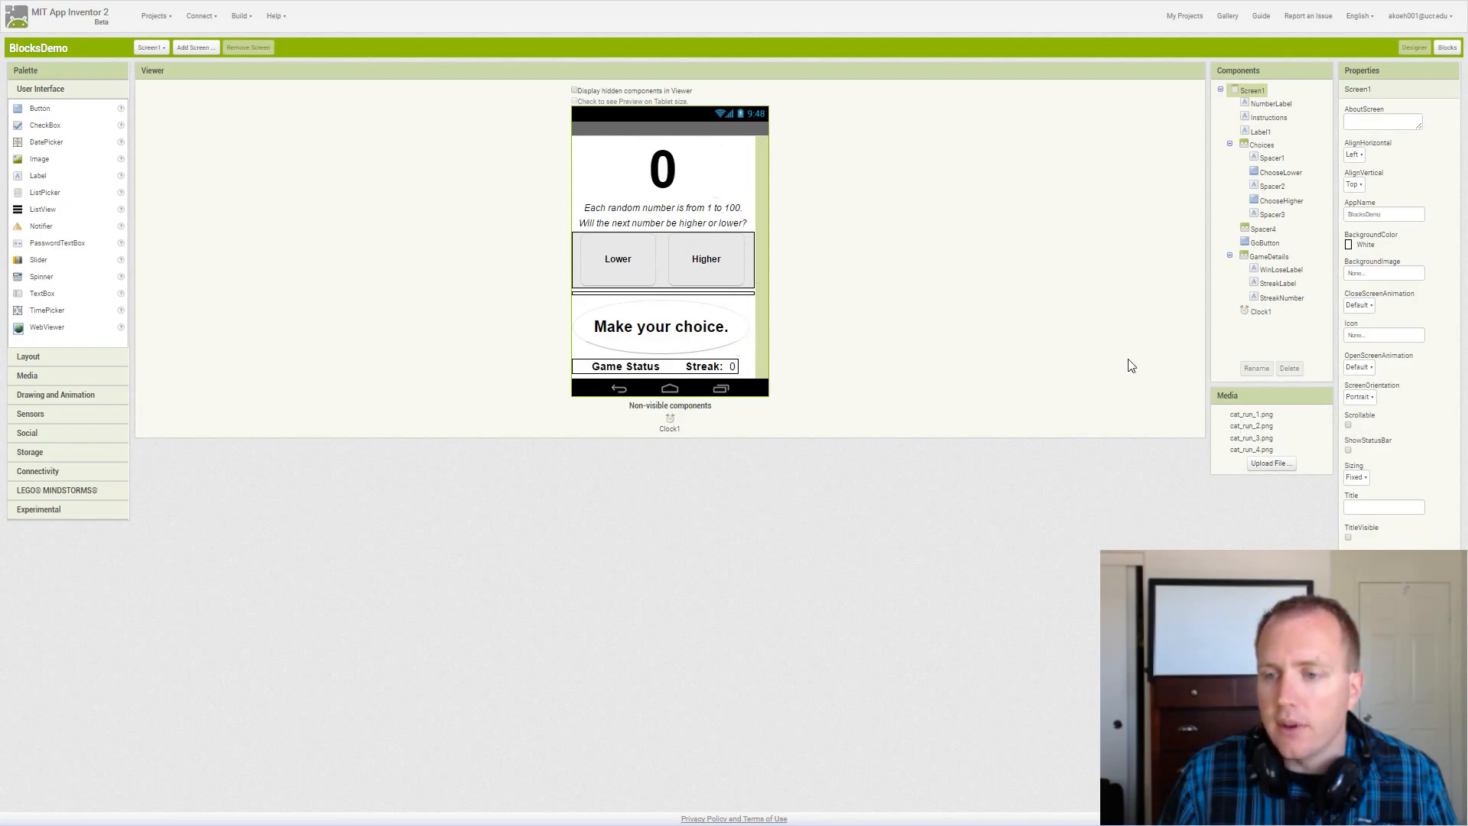
mouse_move(1365, 477)
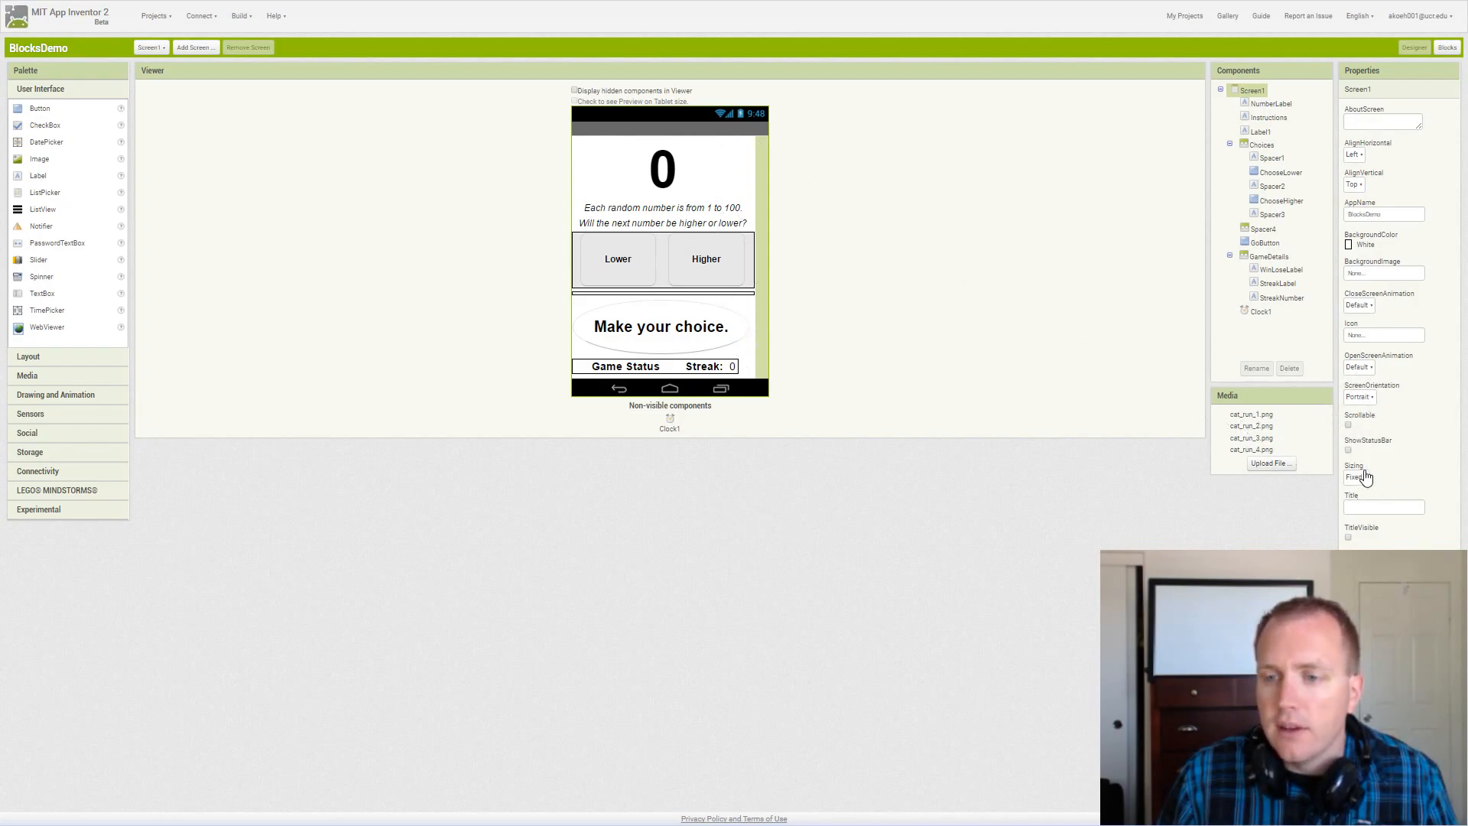
mouse_move(1350, 543)
text(HighLow)
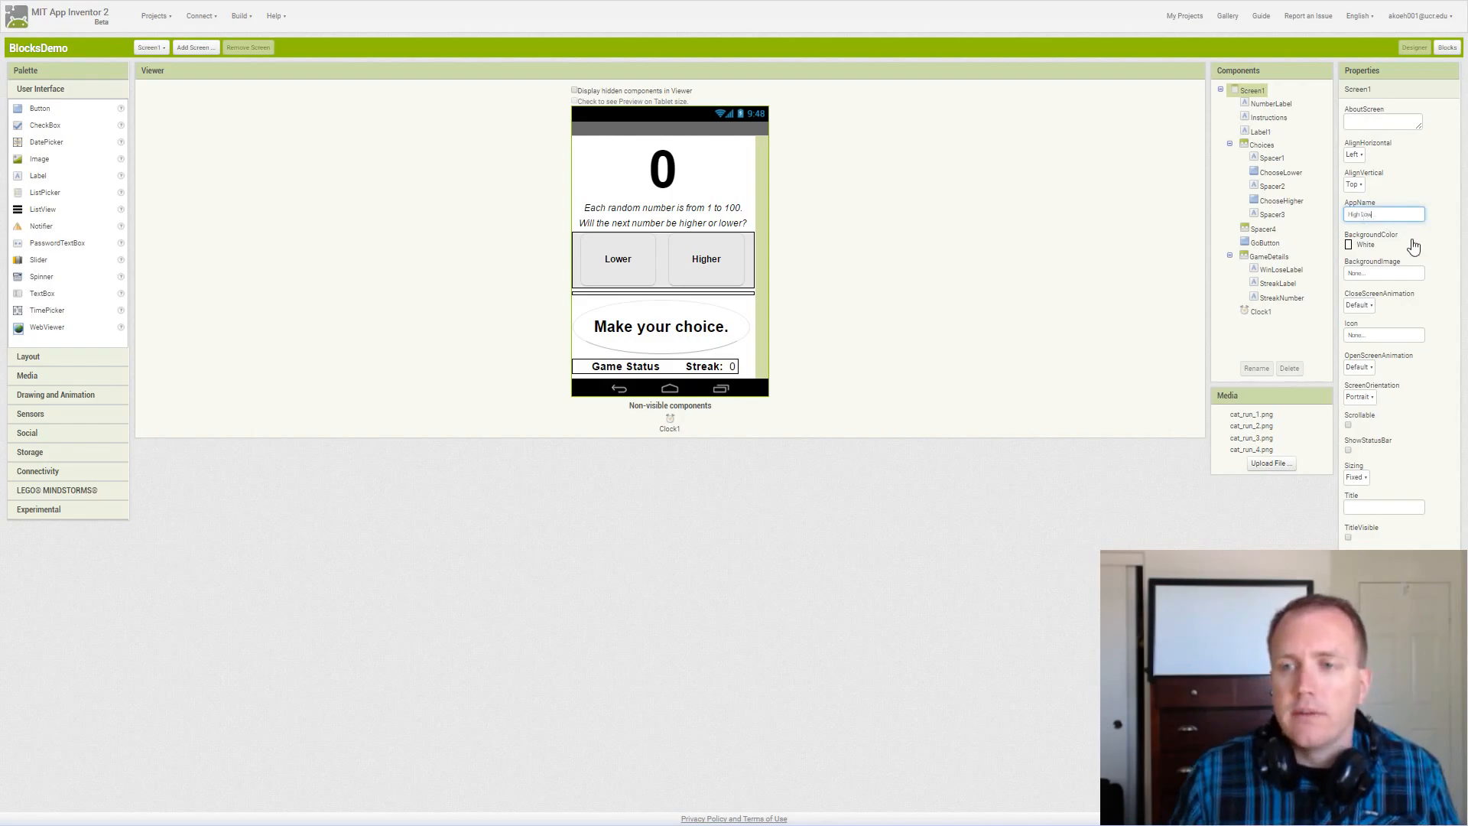
click(1382, 214)
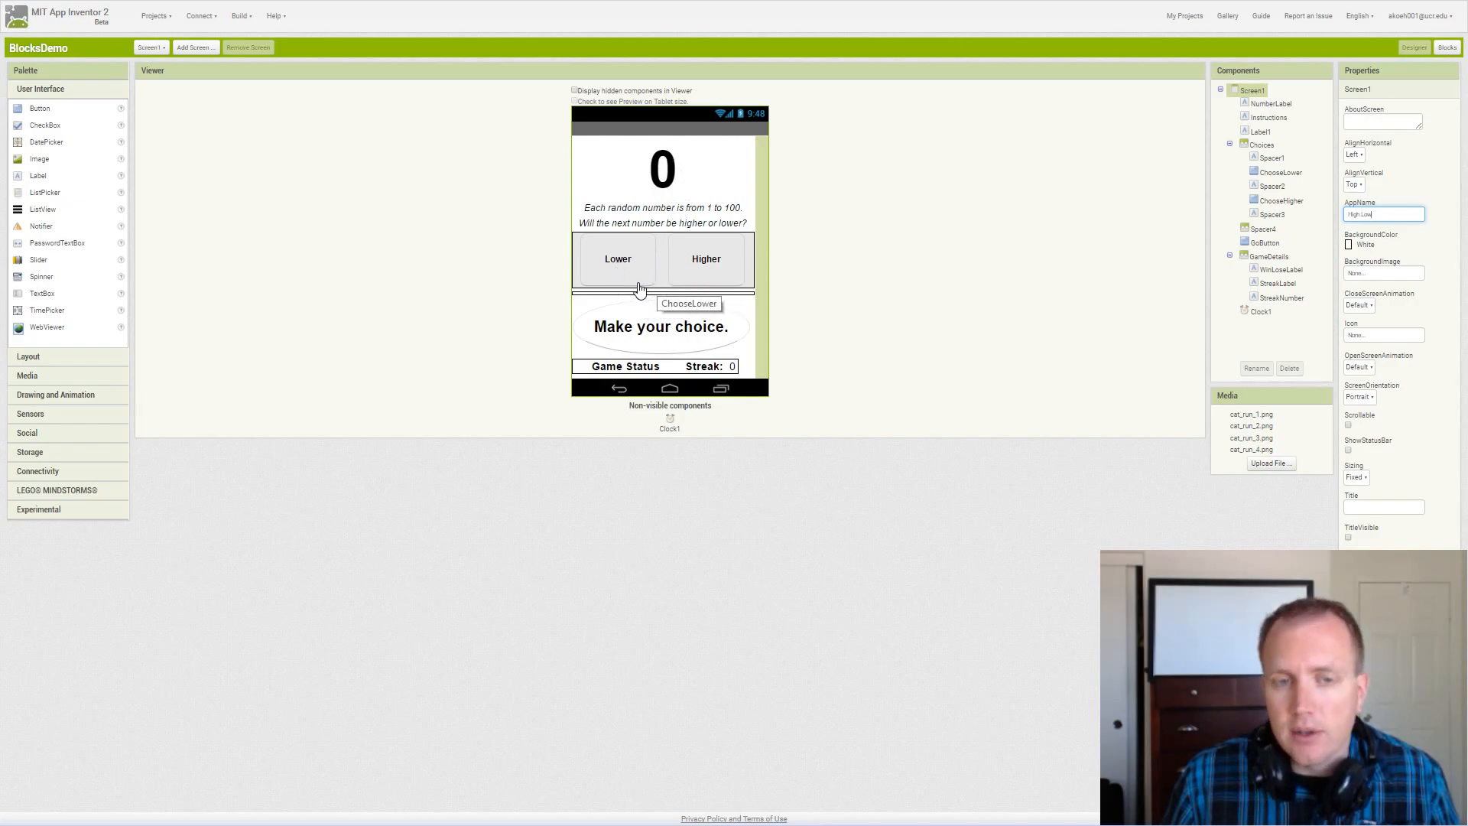
mouse_move(706, 273)
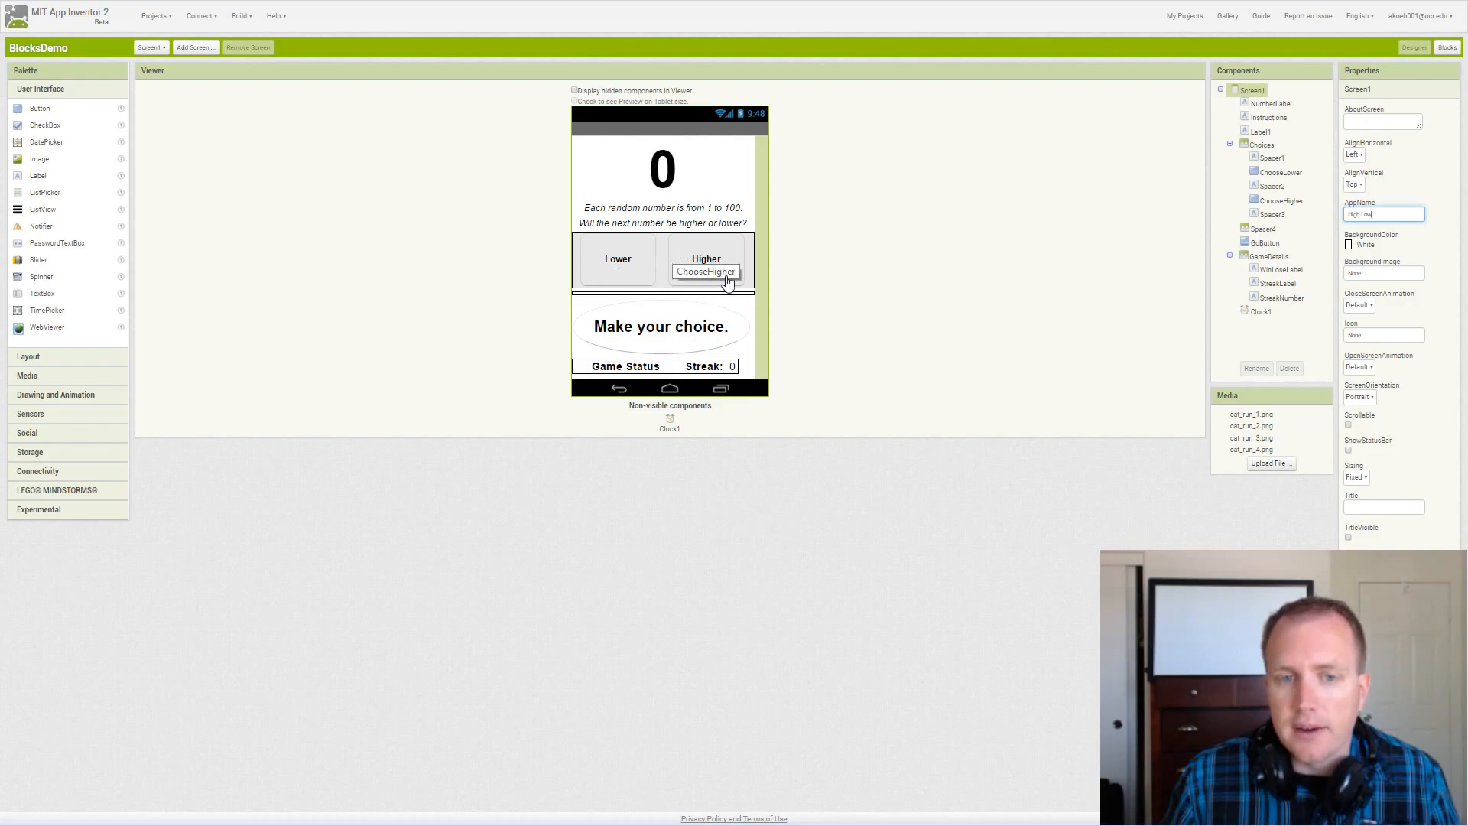
mouse_move(1269, 118)
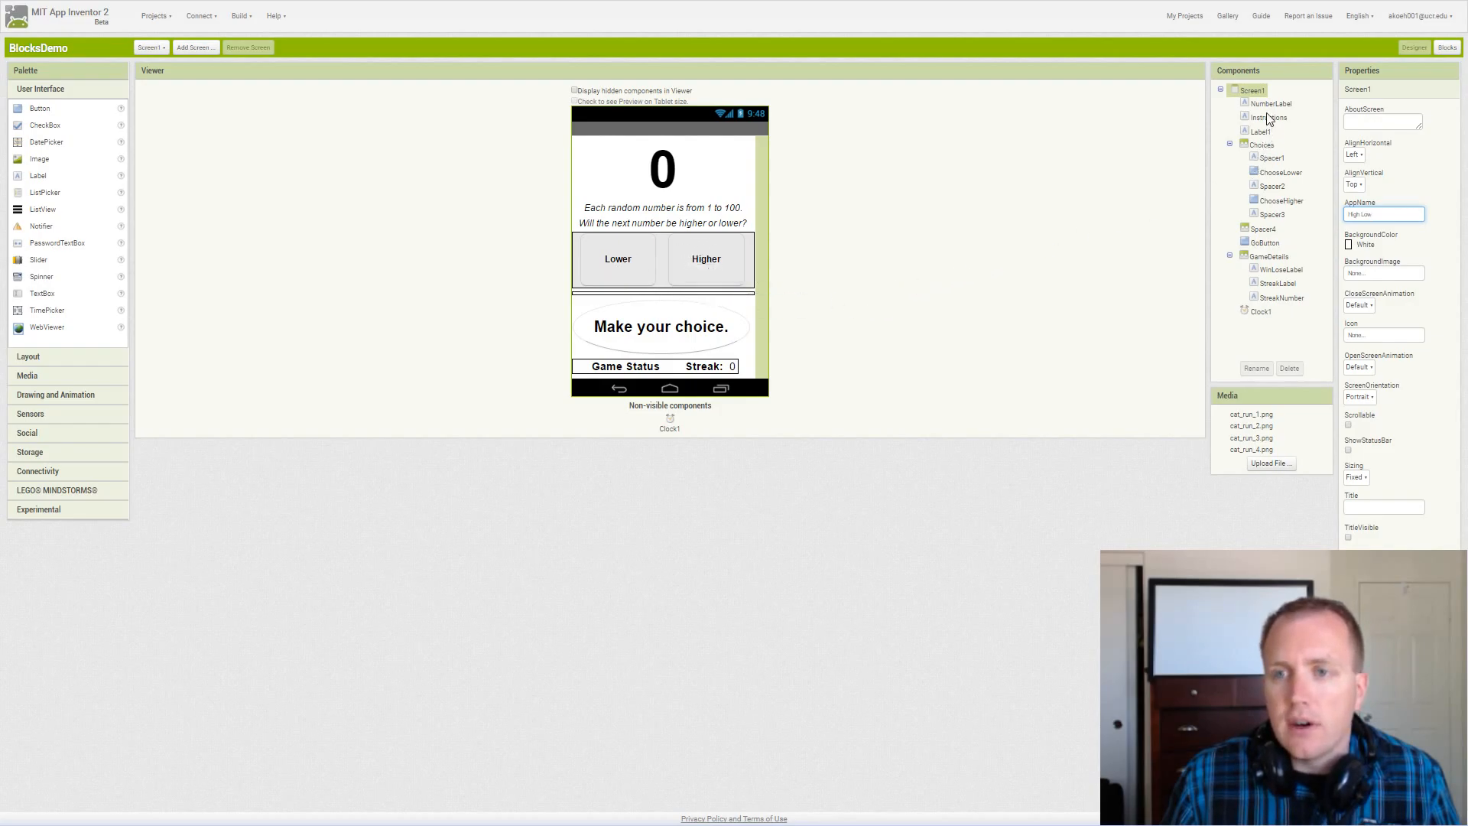
- Review NumberLabel's properties: bold, font size 100, centred, text 0
click(1271, 102)
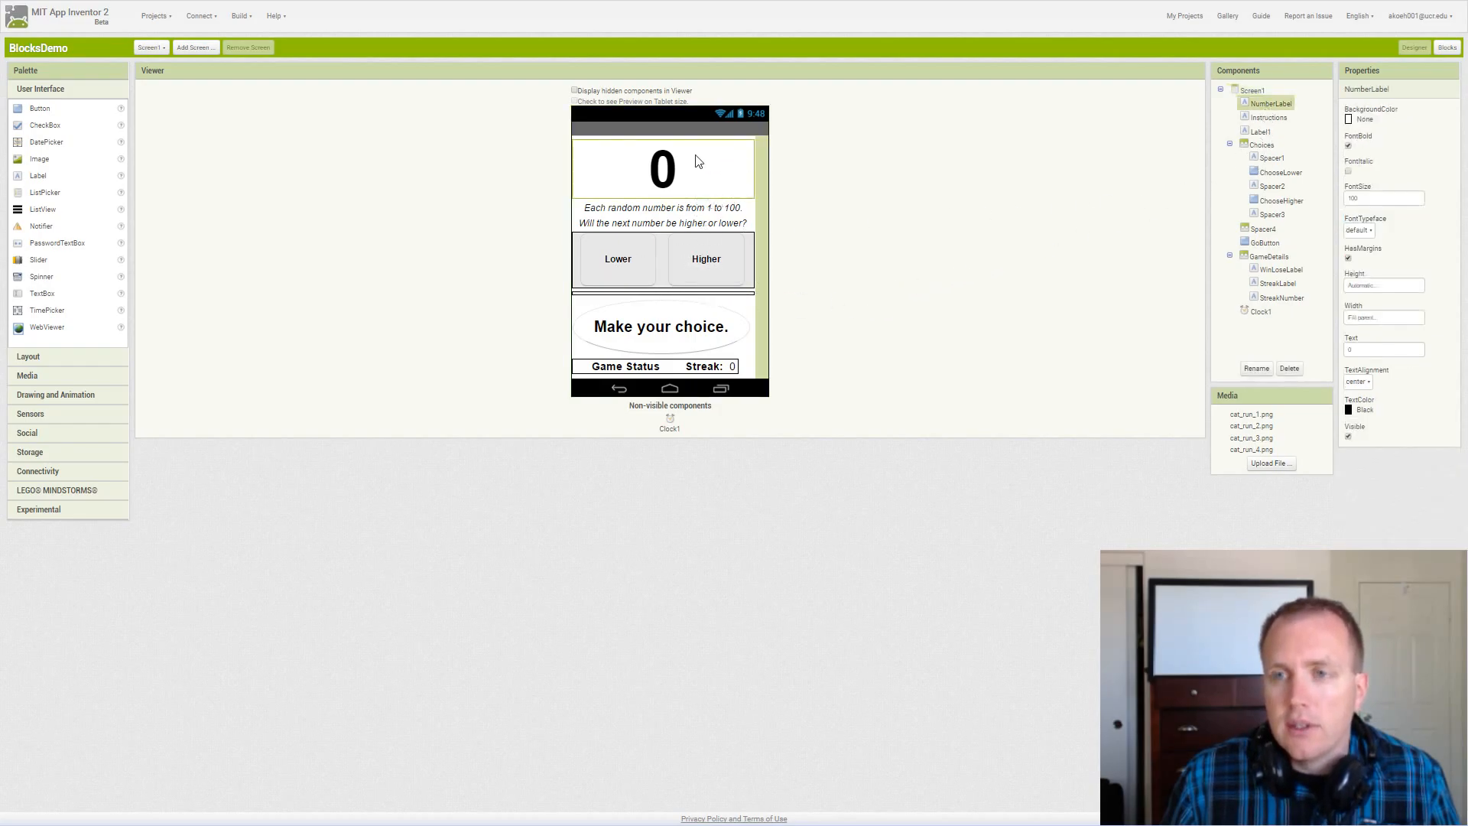
mouse_move(725, 179)
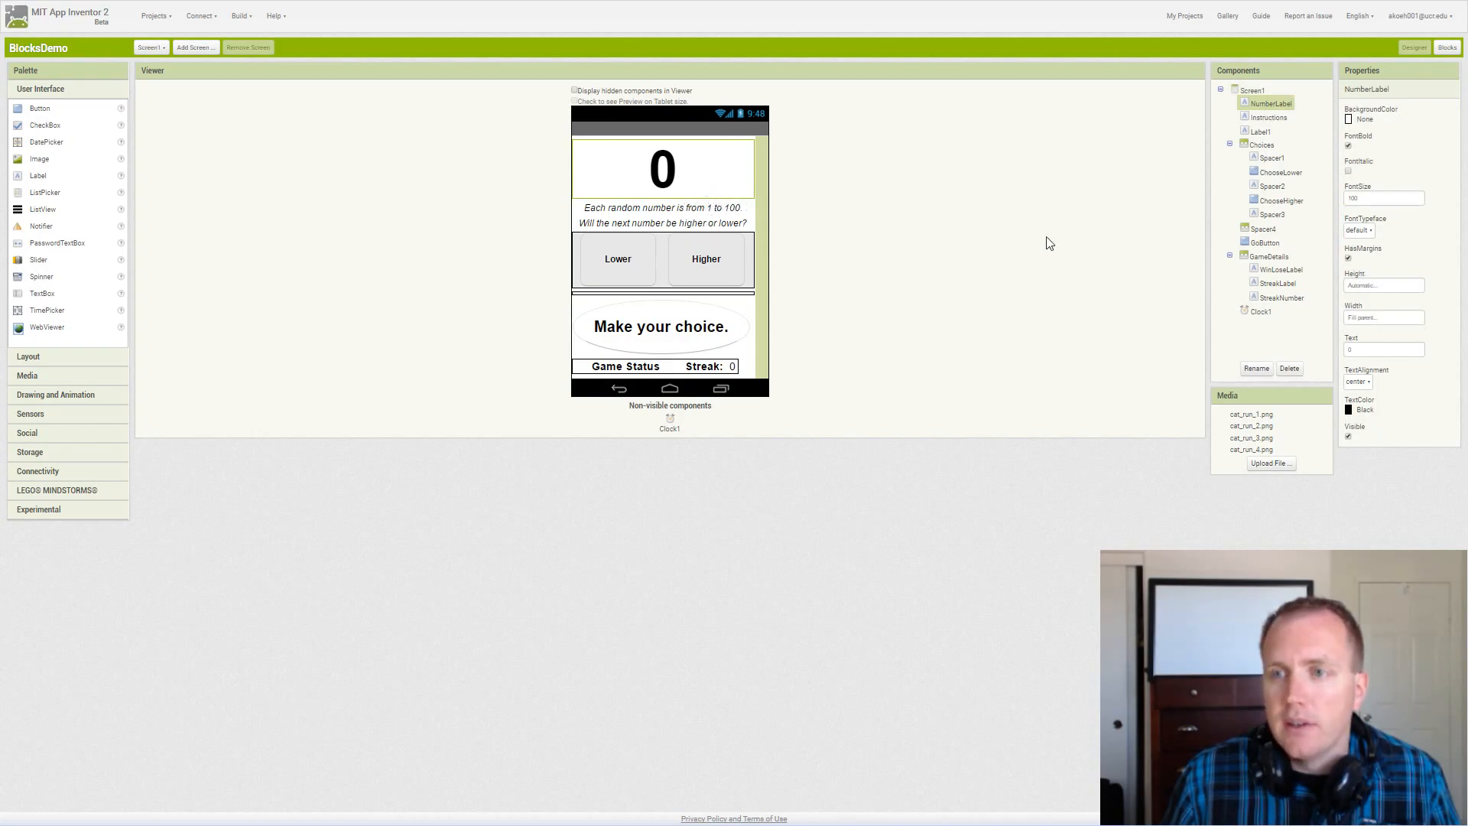
click(1382, 199)
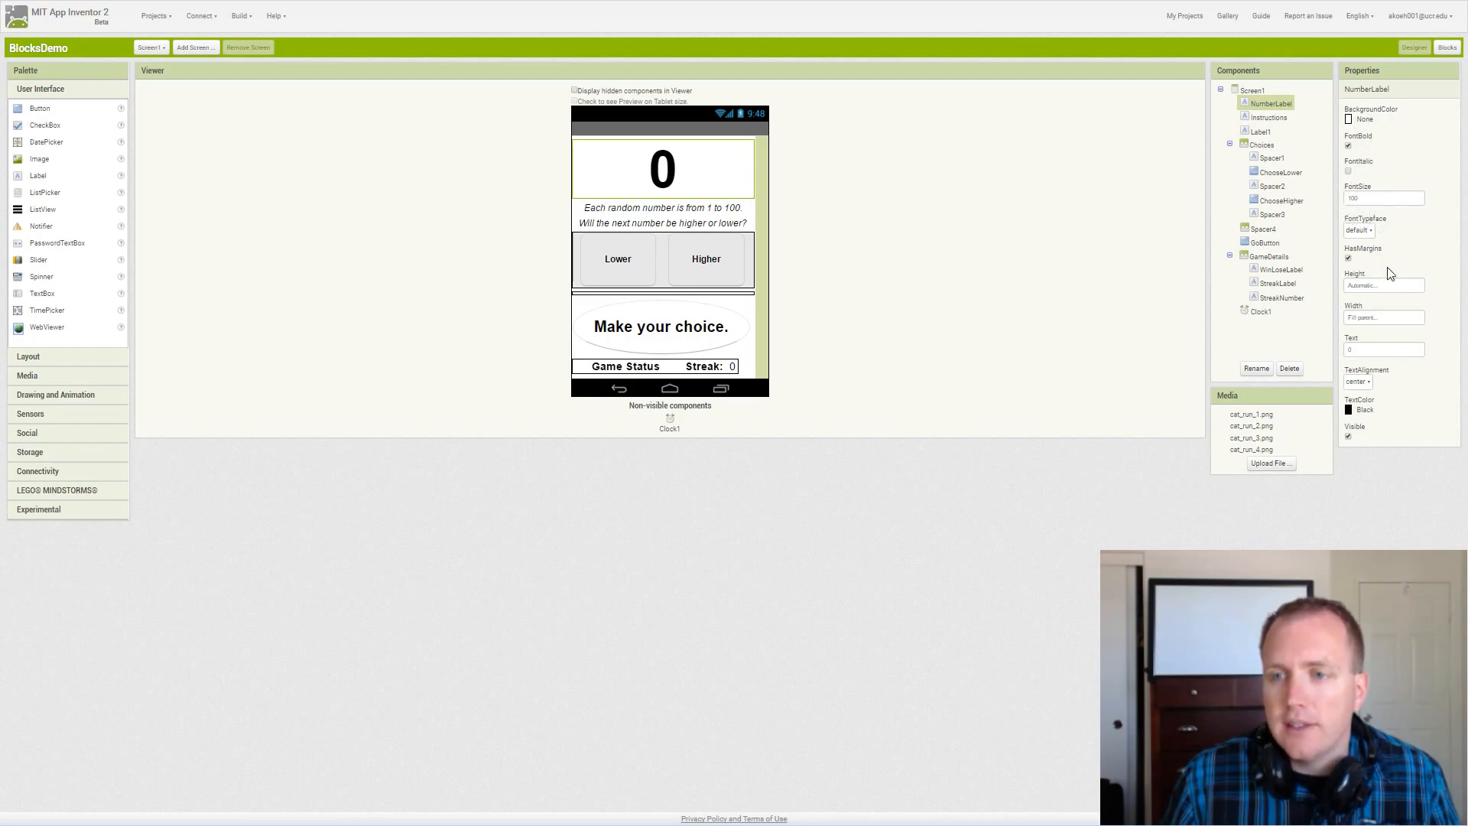
mouse_move(1119, 314)
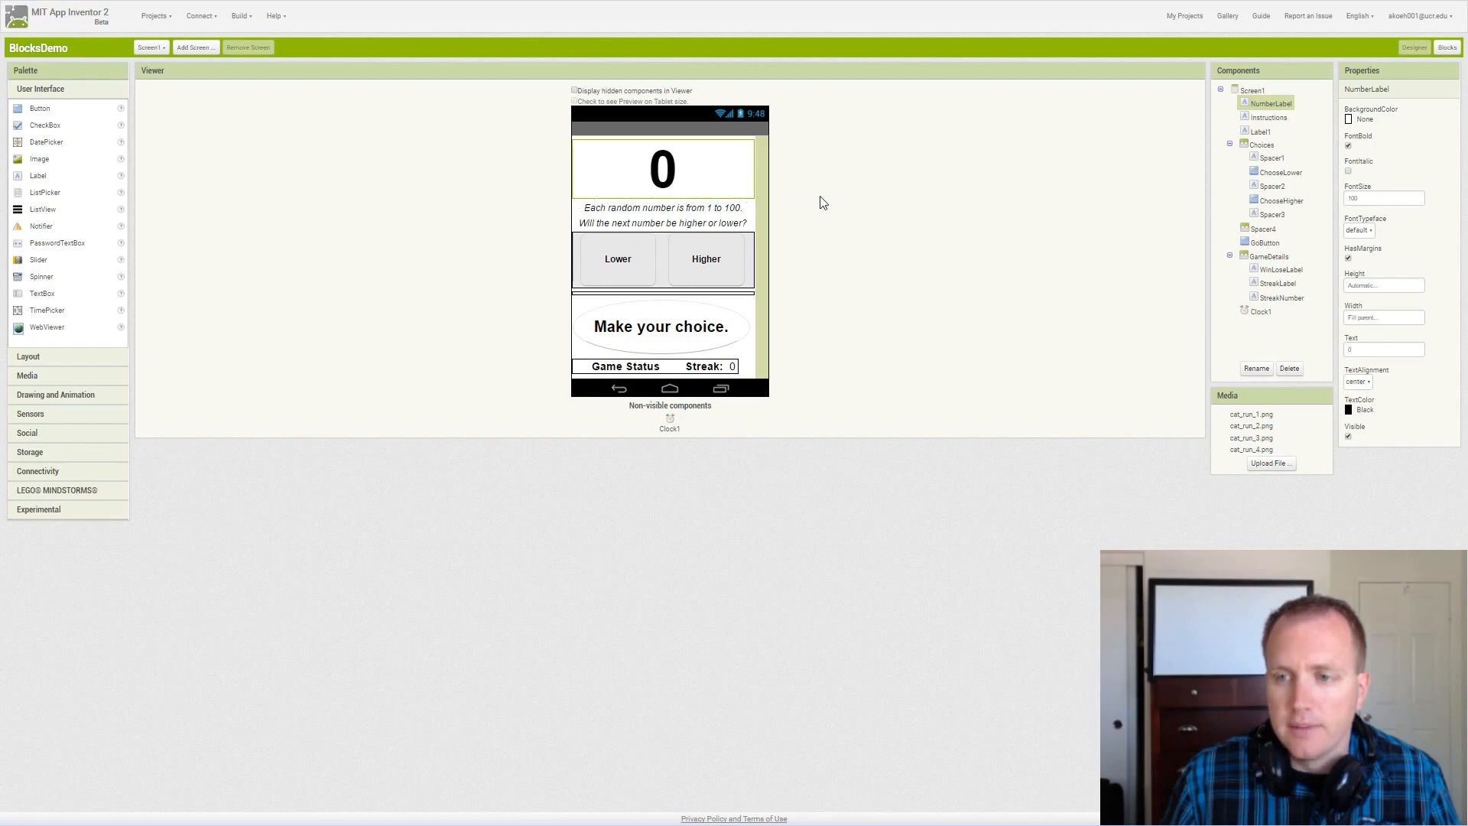
click(1384, 349)
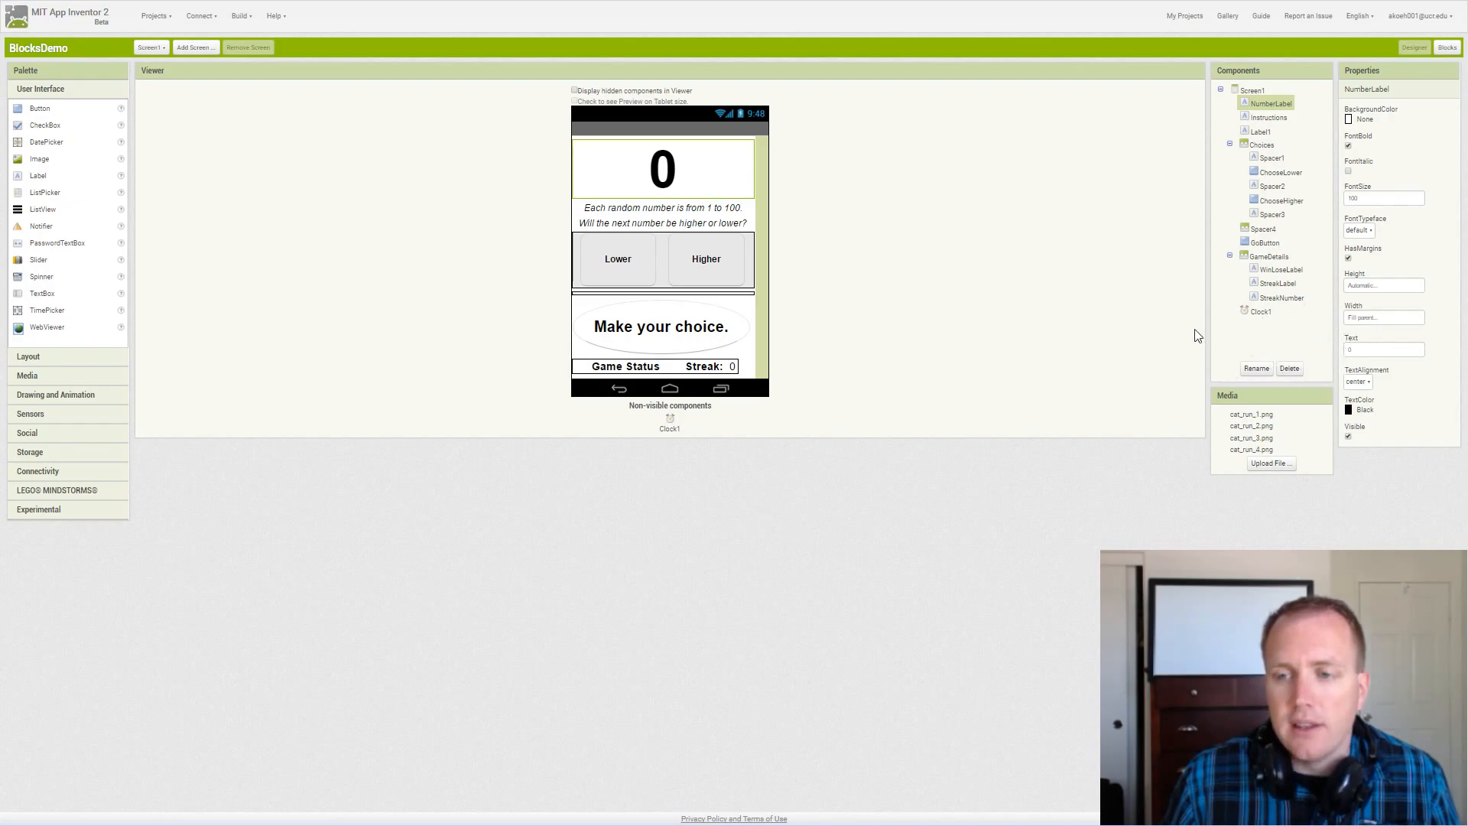
mouse_move(1098, 325)
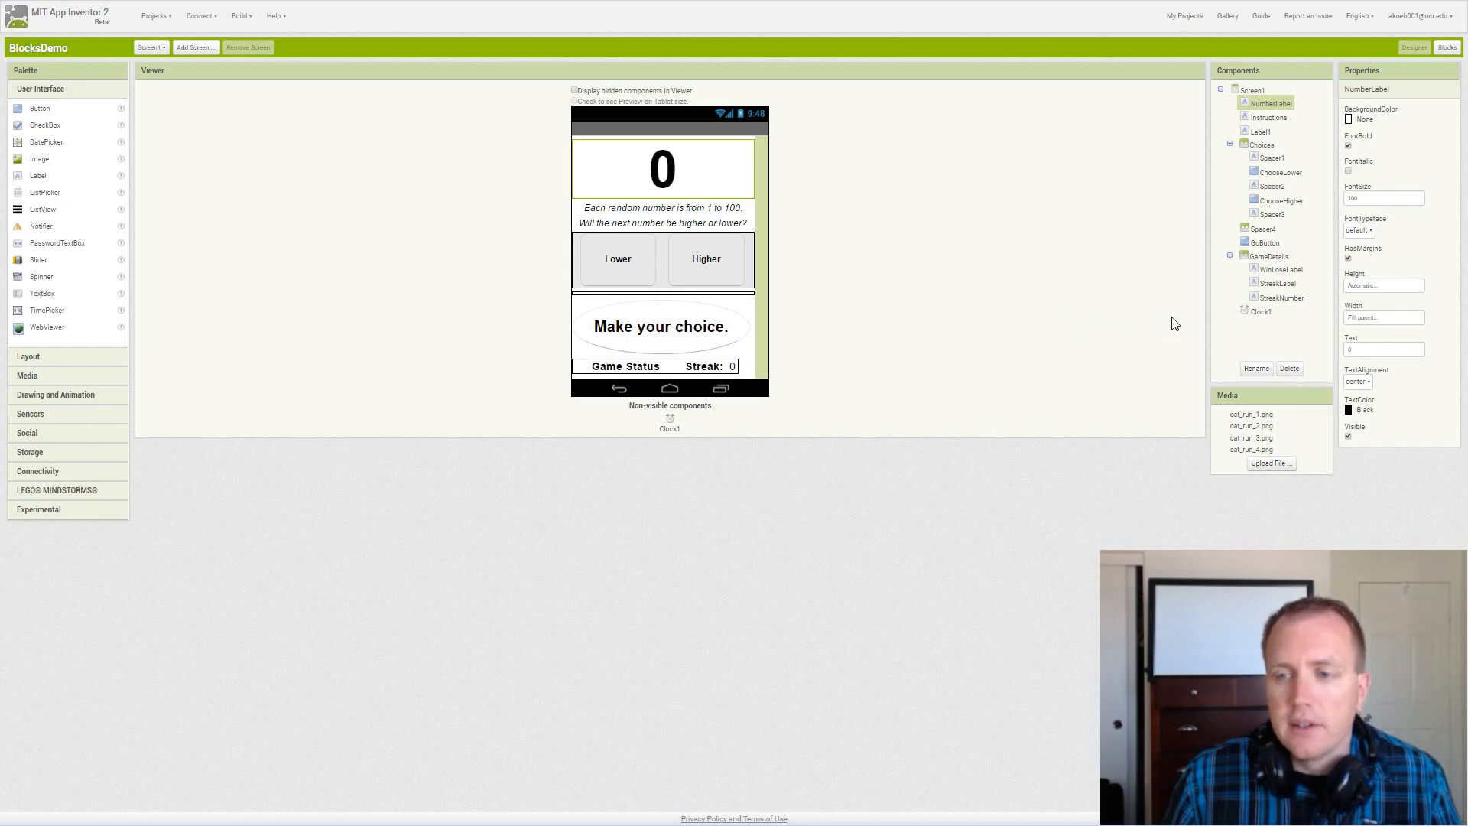
mouse_move(1341, 309)
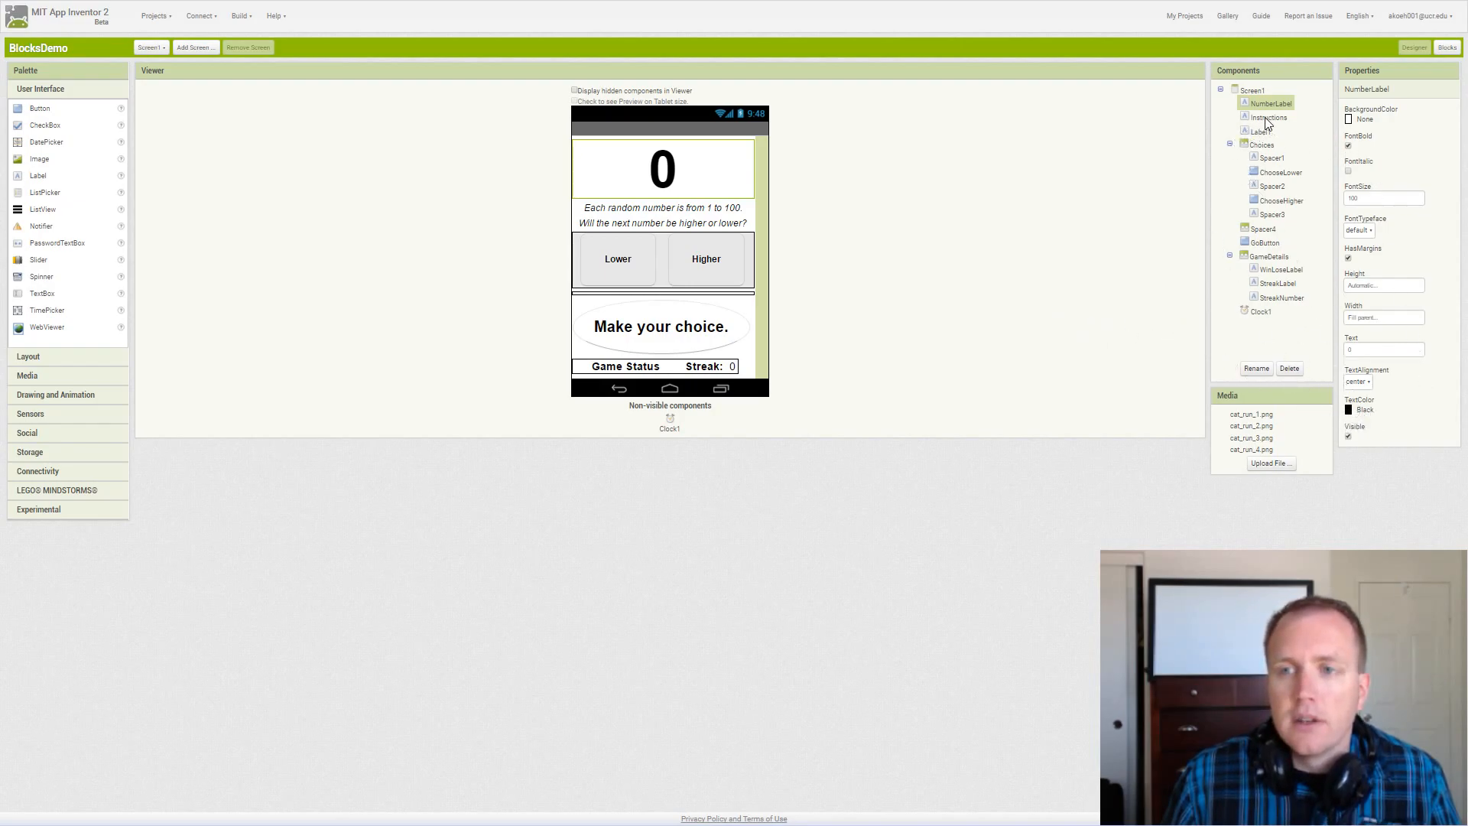
click(1269, 117)
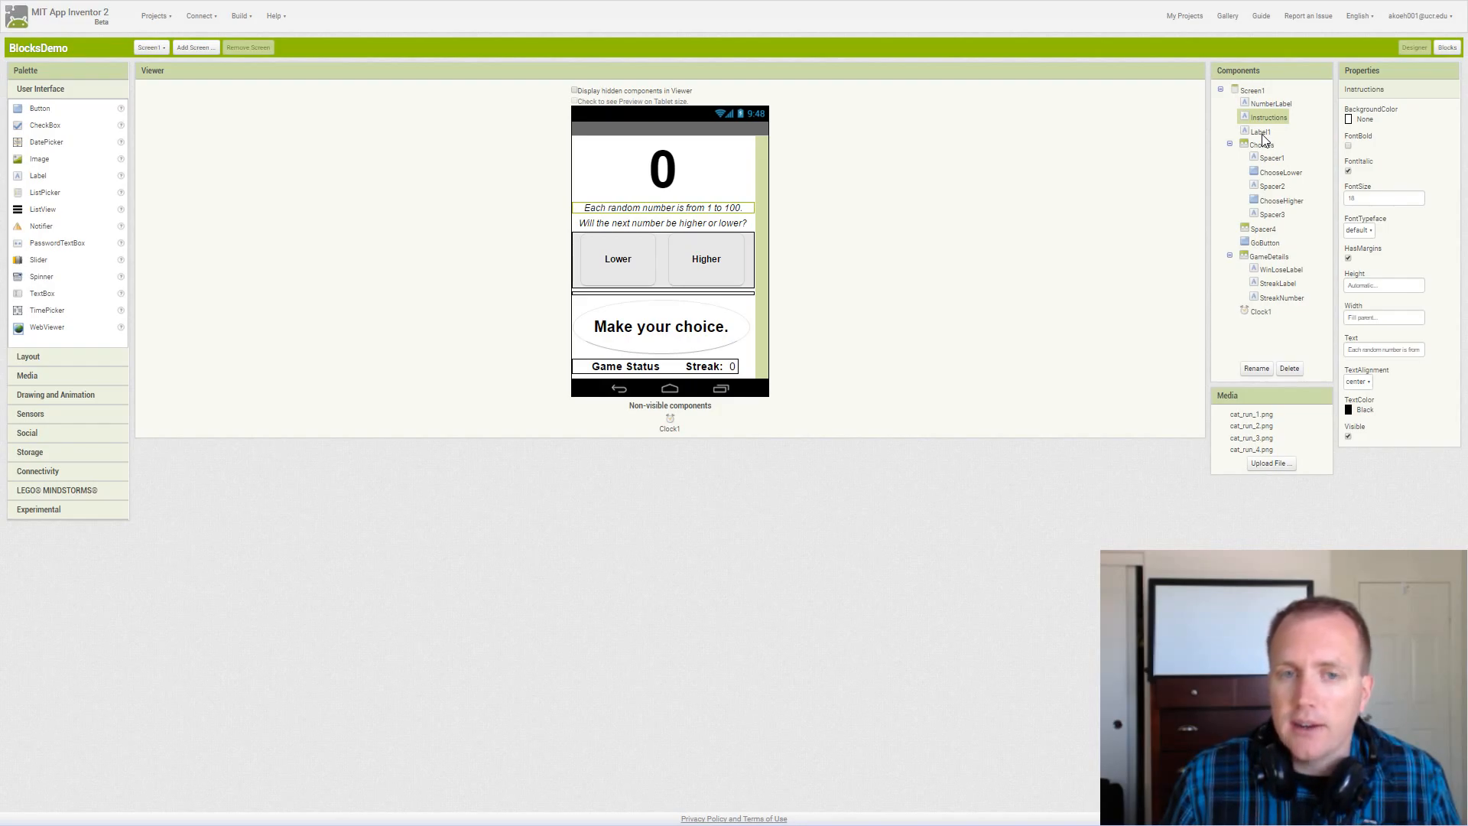
click(1258, 132)
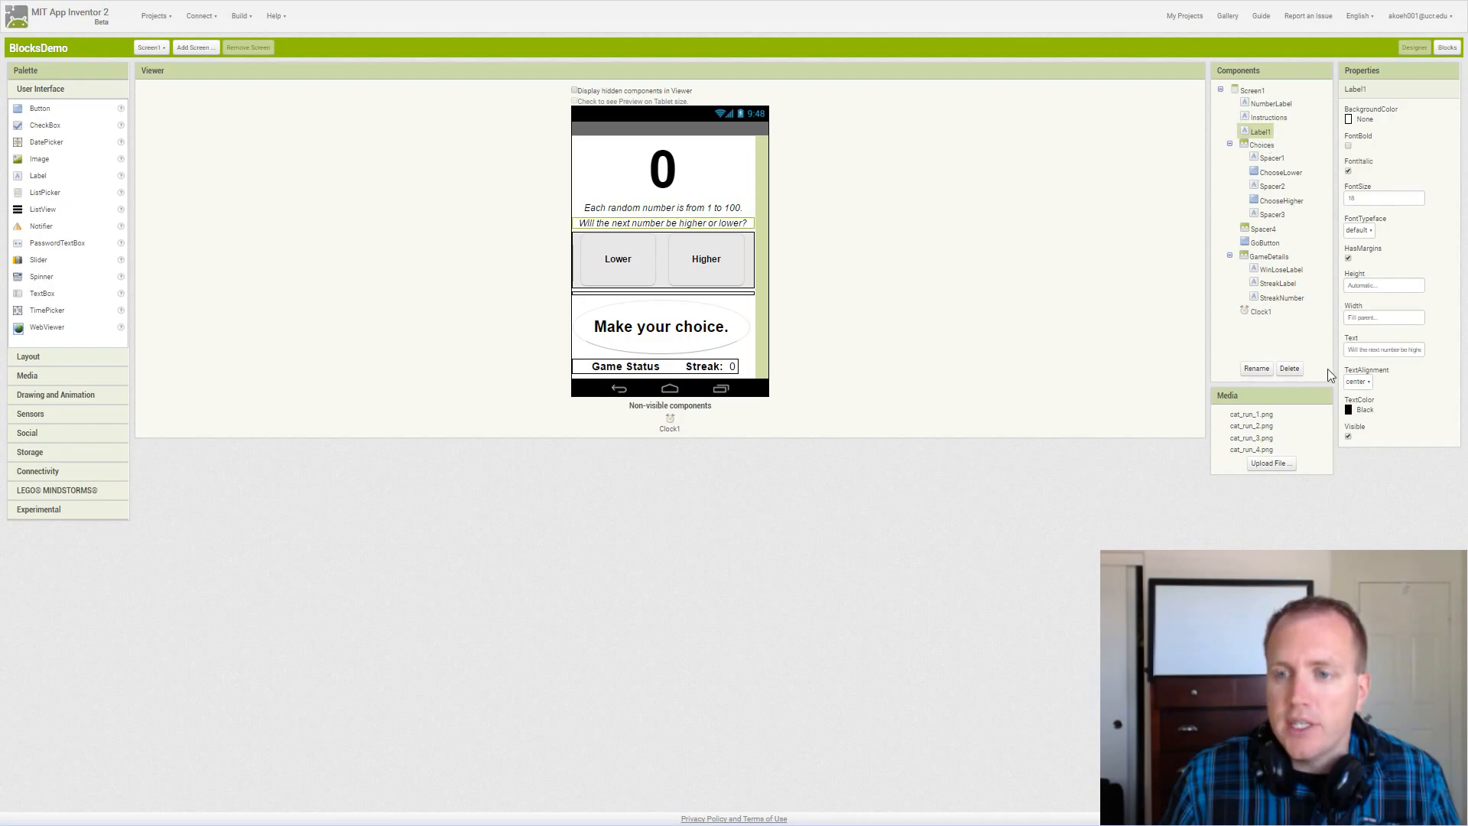
click(1256, 368)
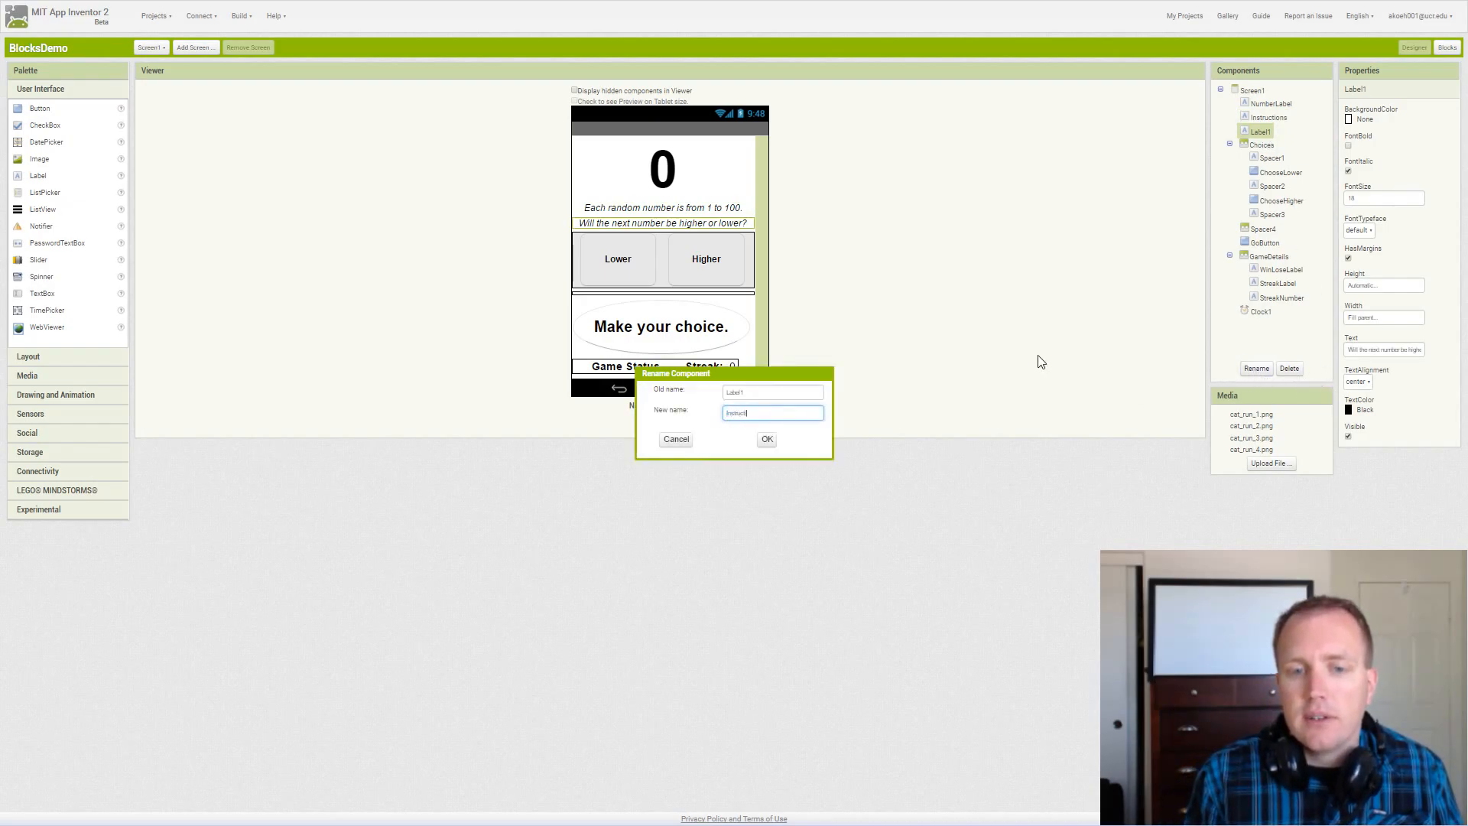
click(767, 439)
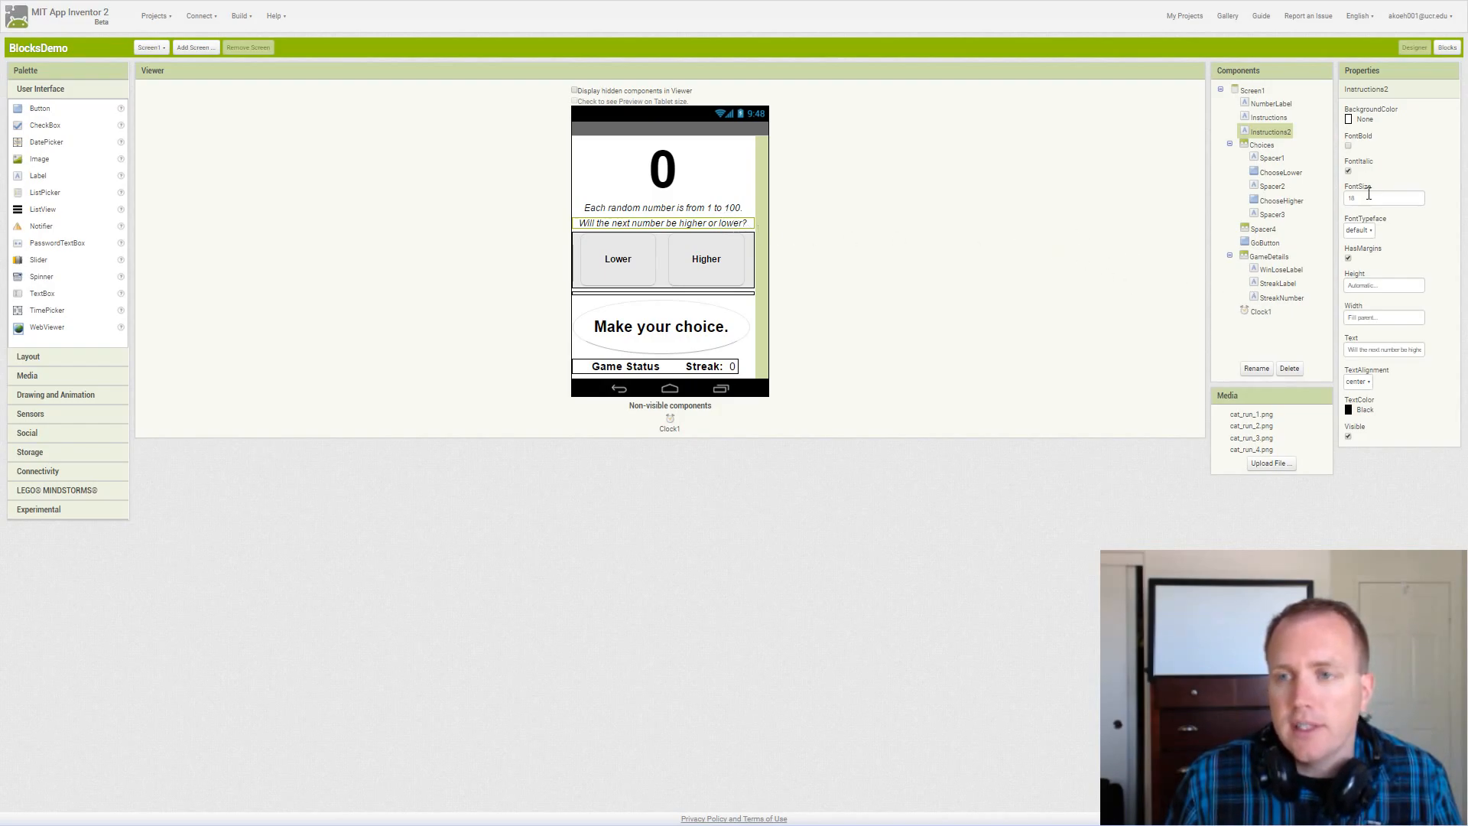
mouse_move(1274, 116)
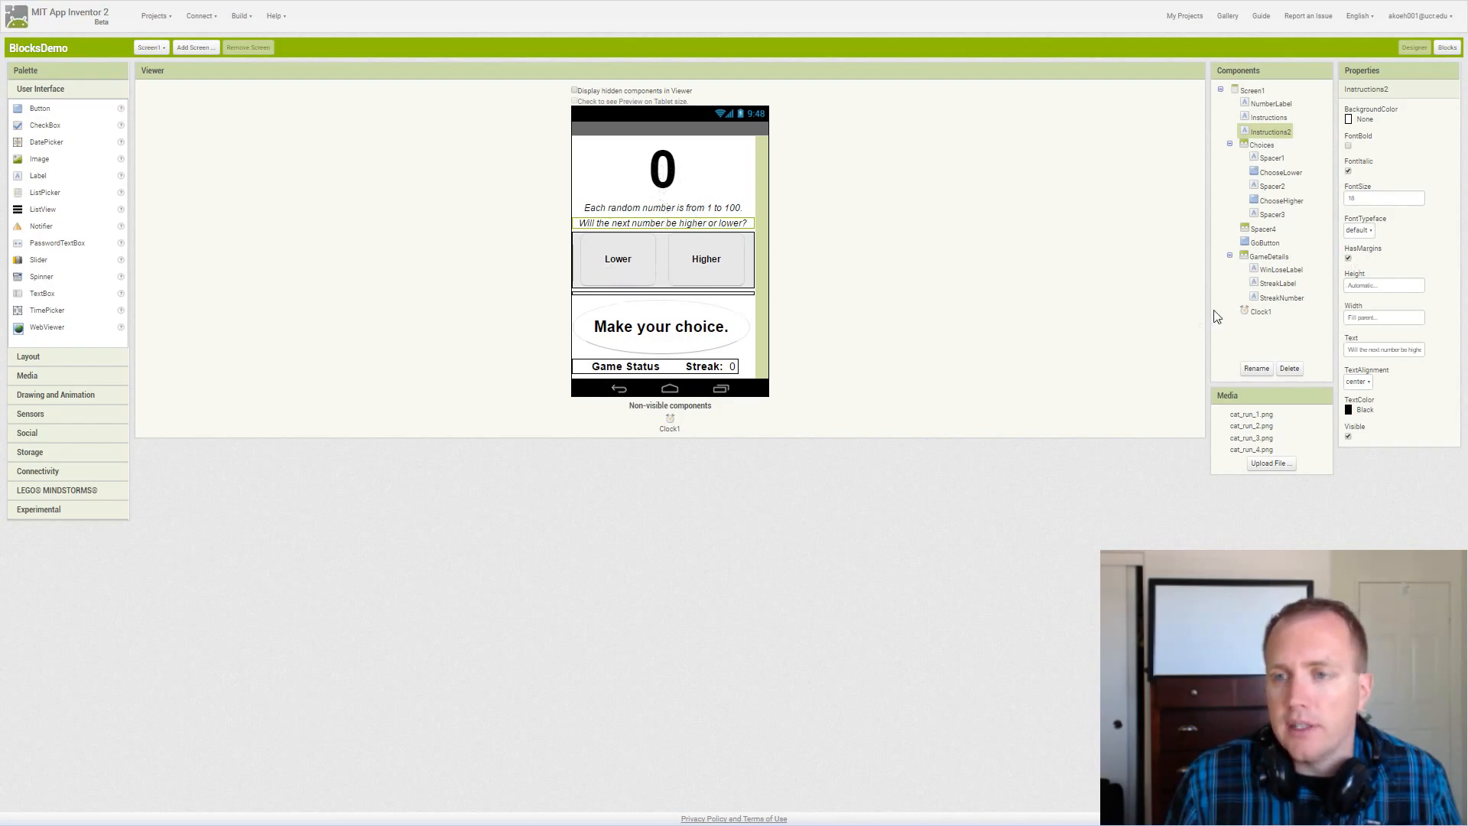
click(1384, 197)
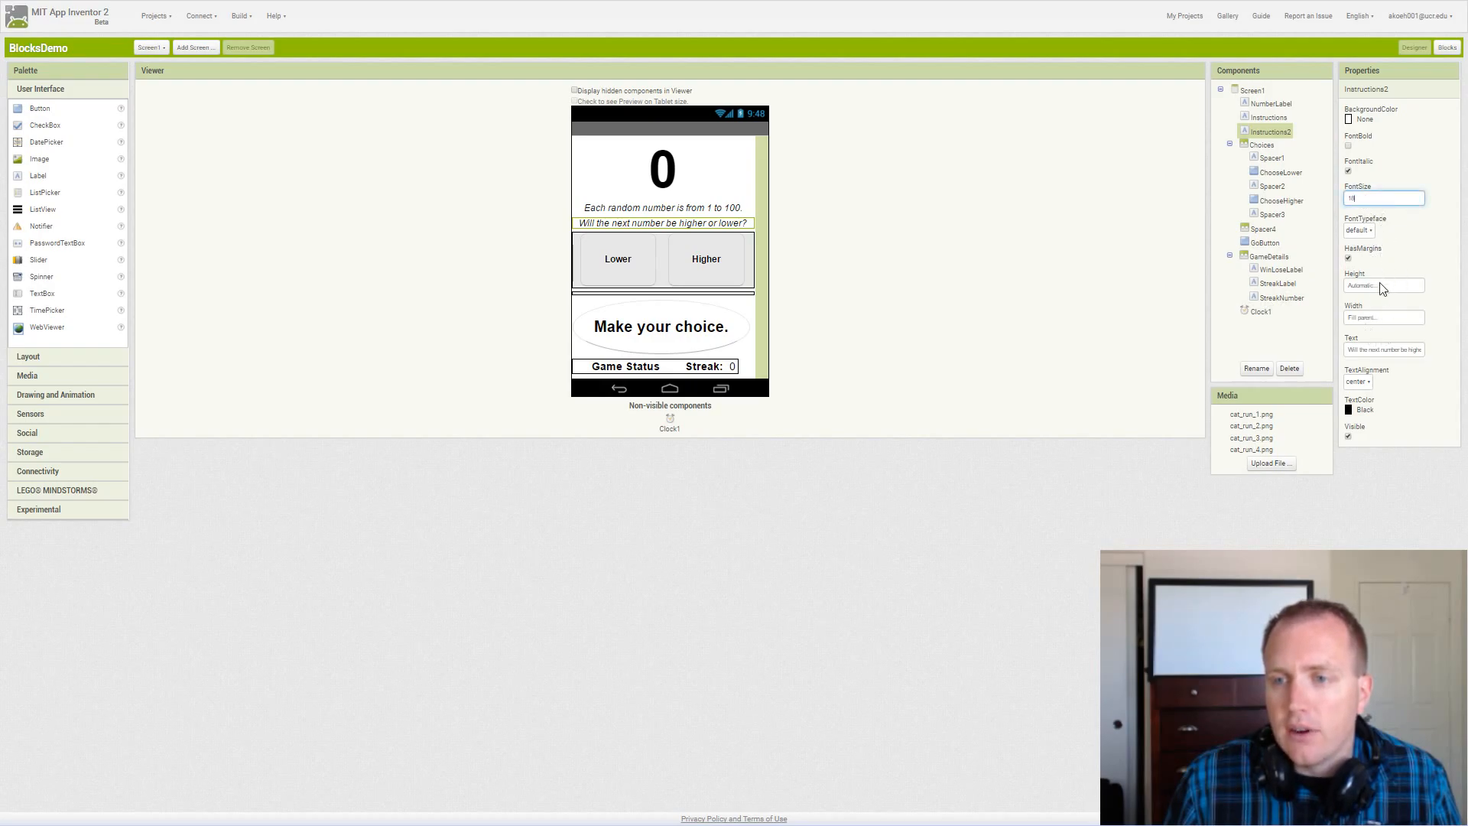
mouse_move(1303, 332)
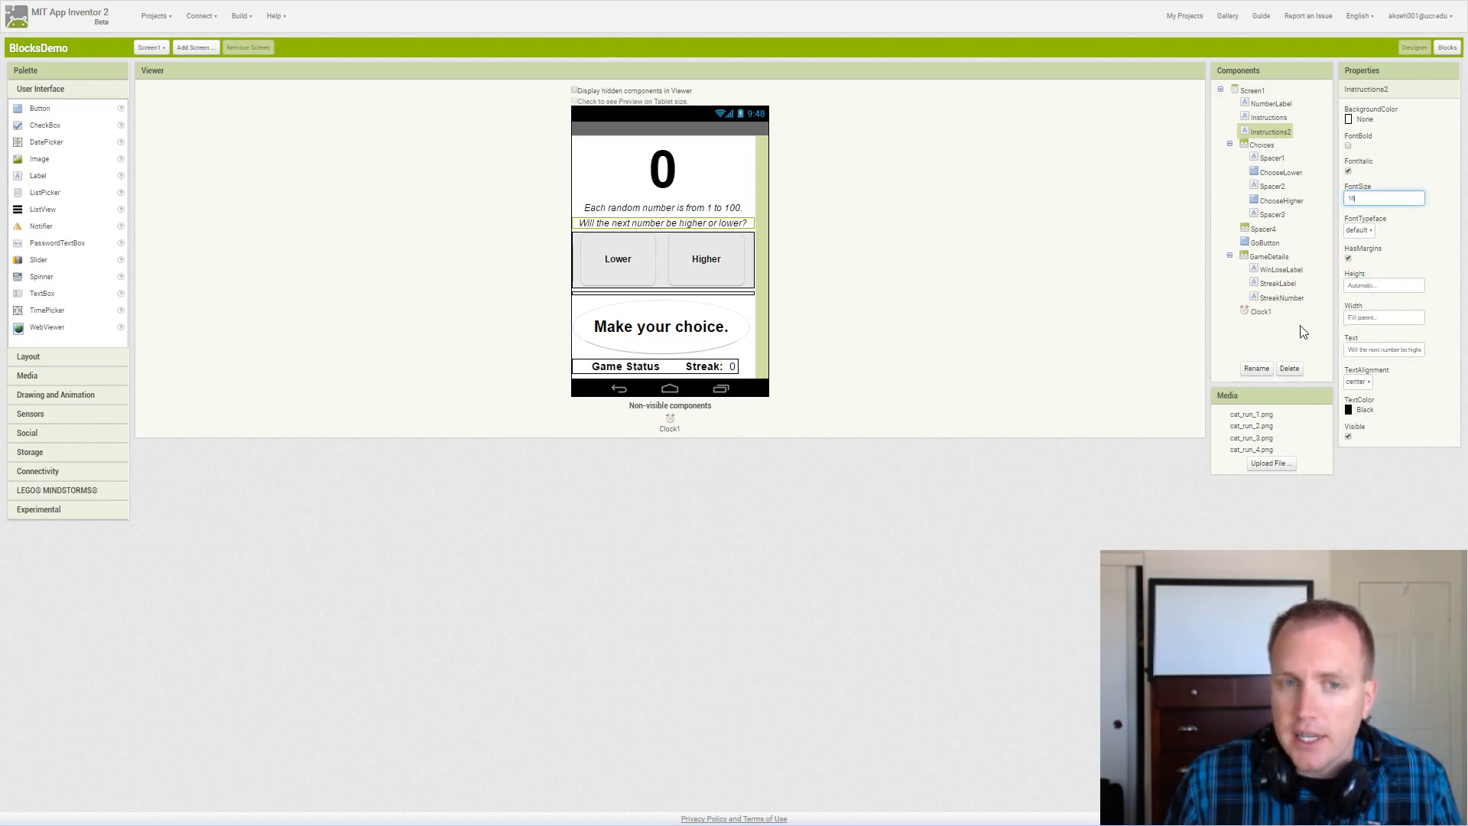
mouse_move(1315, 324)
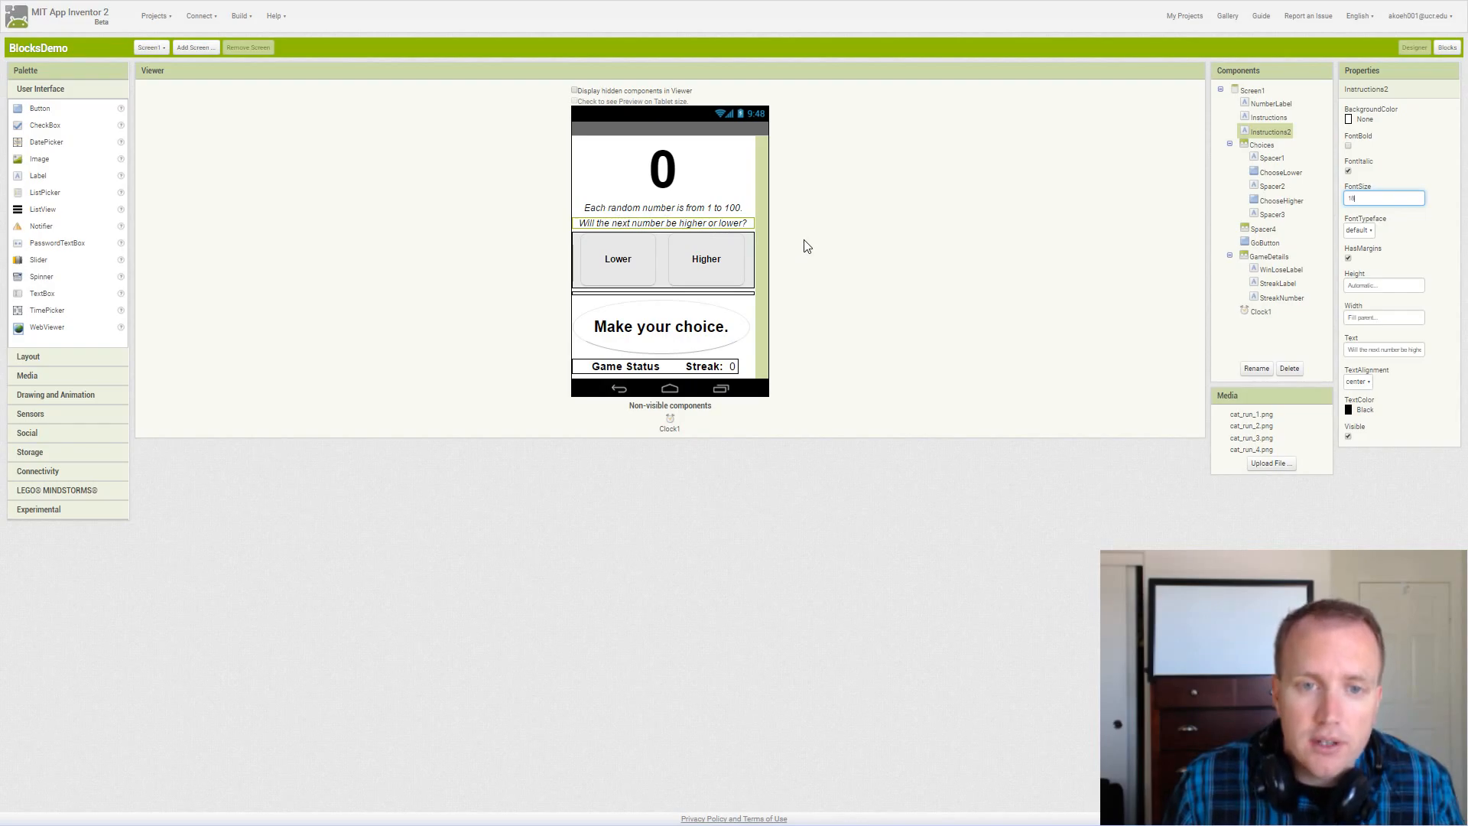
mouse_move(800, 250)
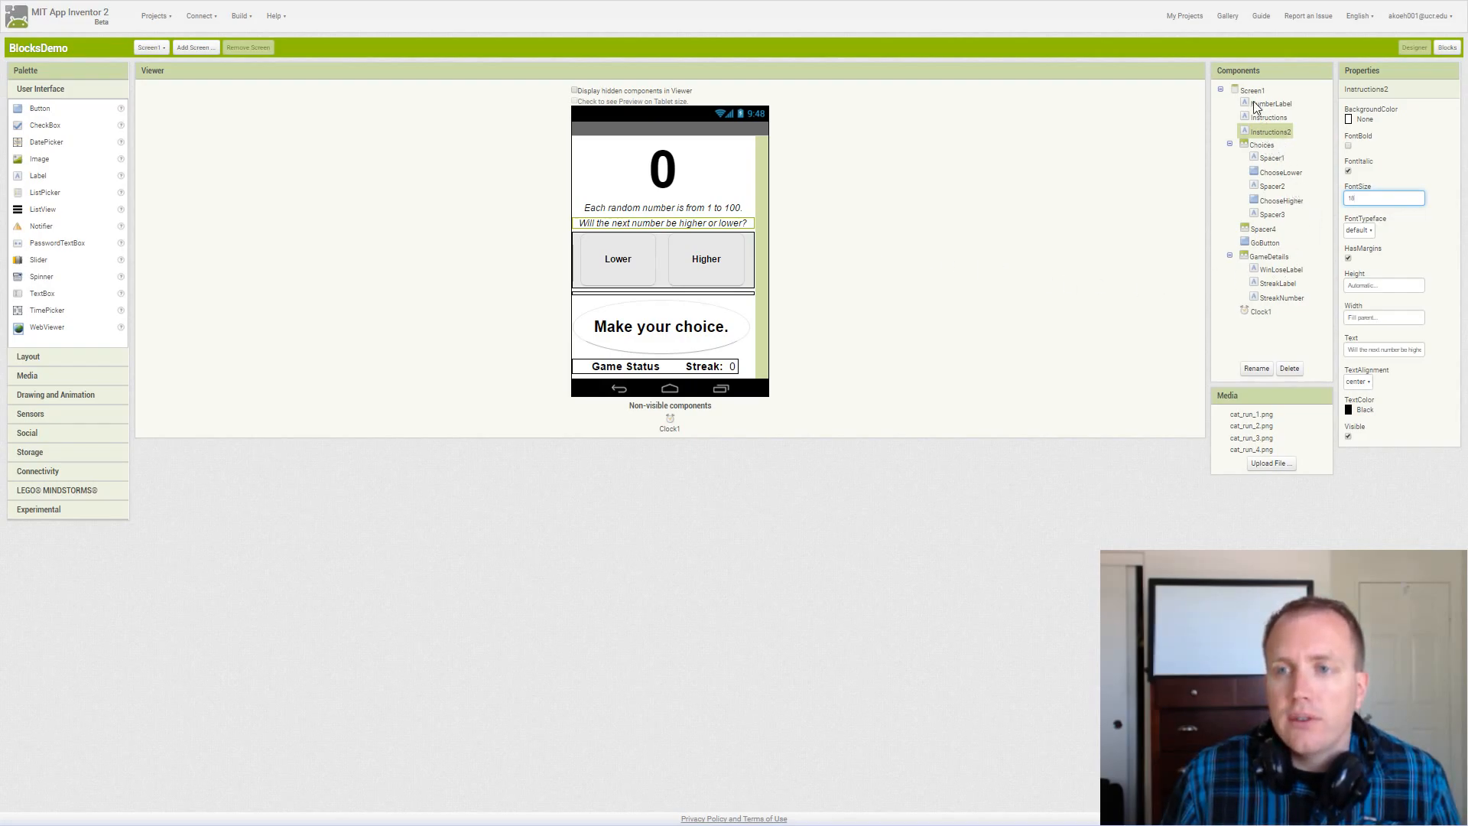
mouse_move(697, 194)
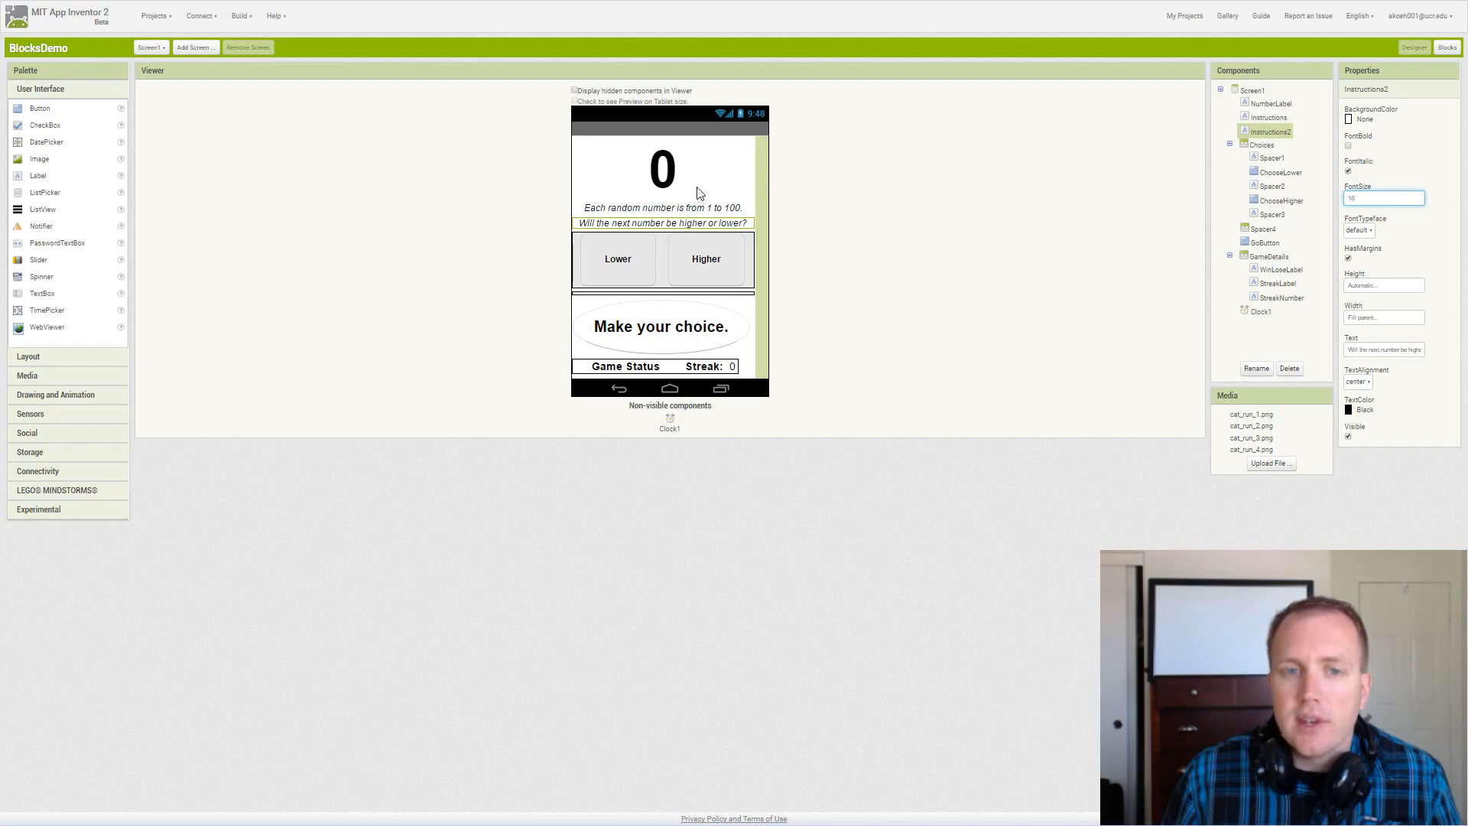
click(1262, 144)
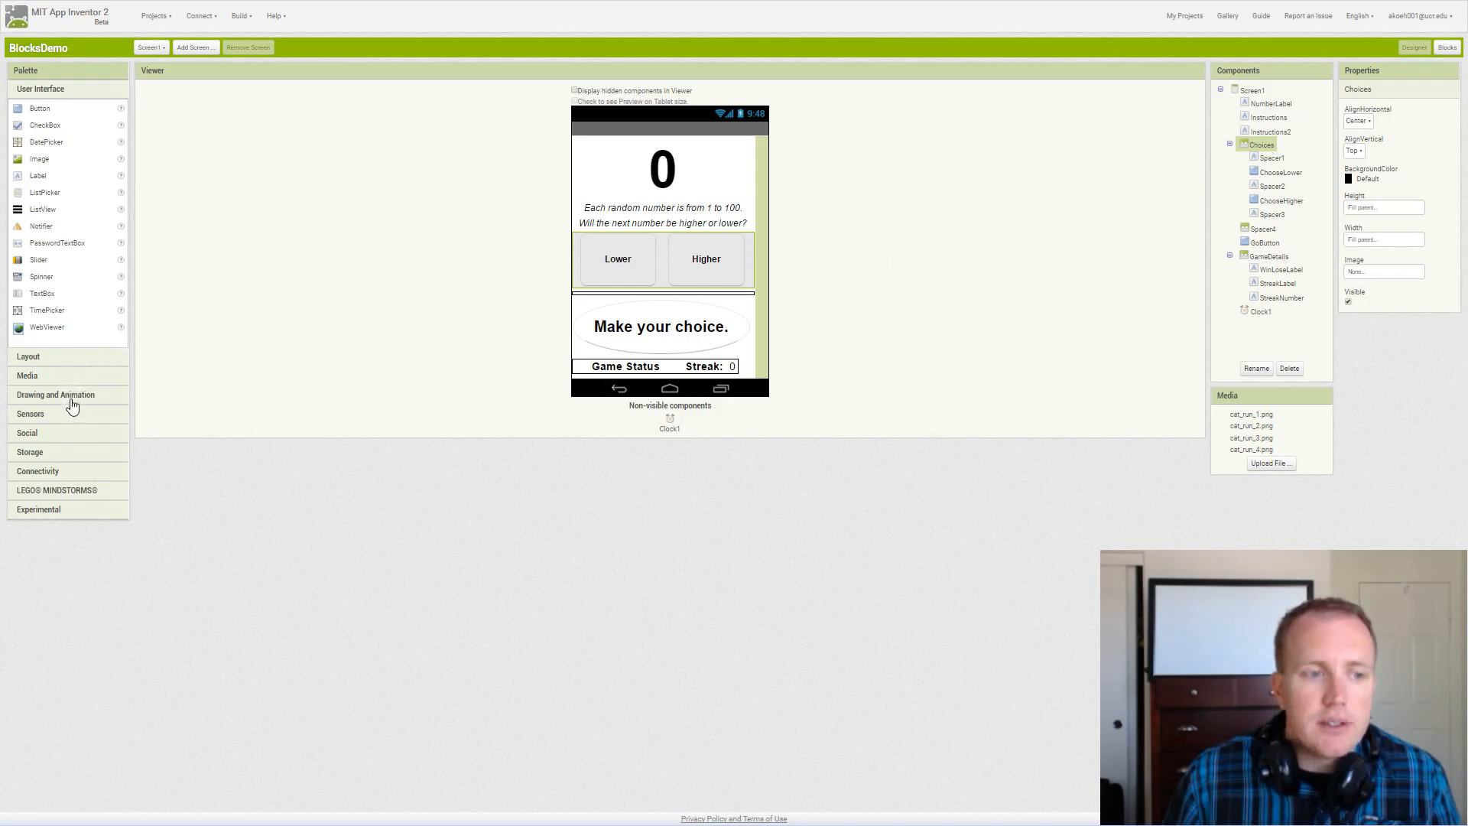
- Show the Layout drawer with Horizontal, Table and Vertical arrangements
click(39, 89)
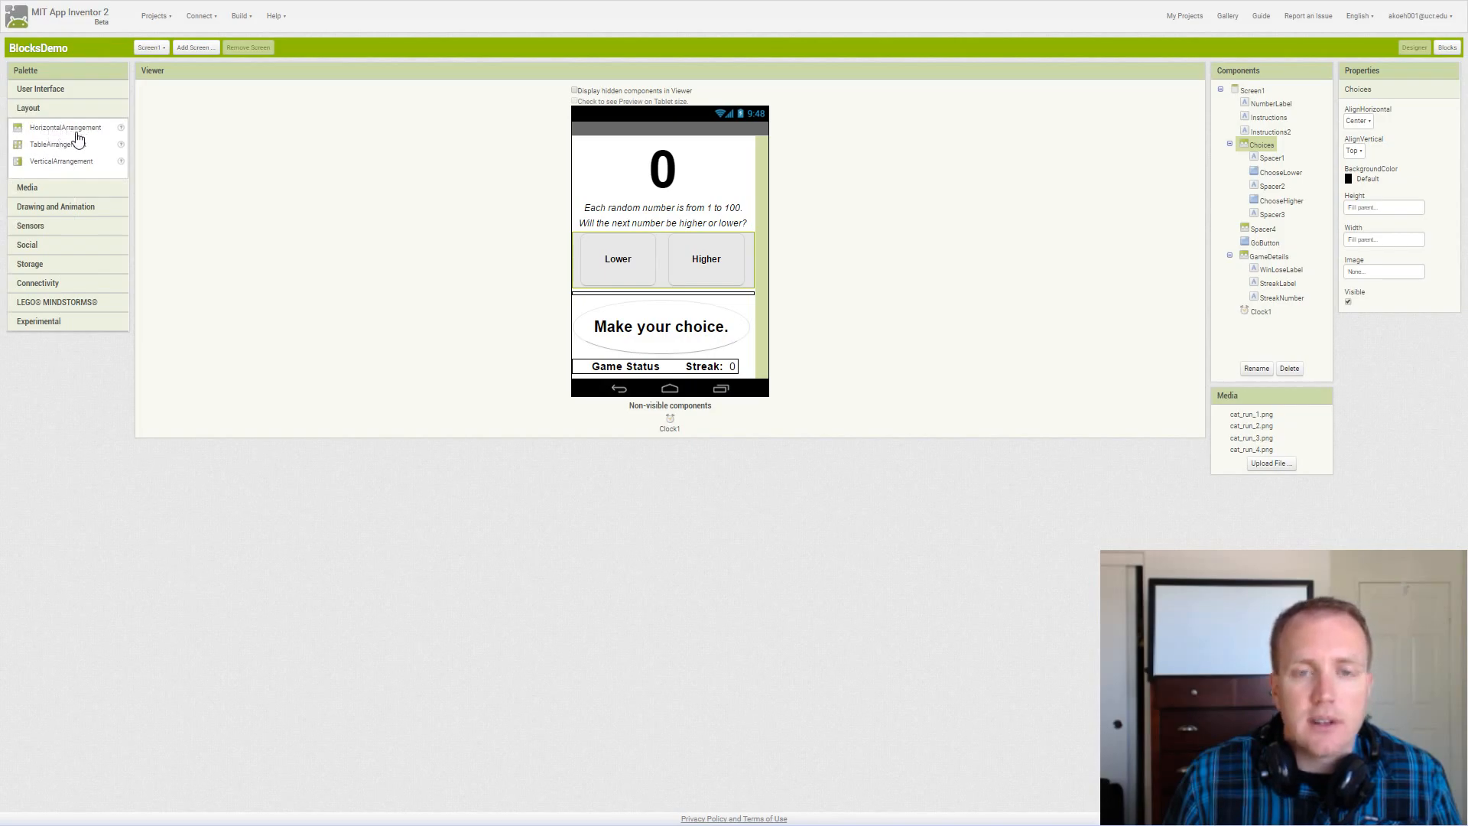
mouse_move(501, 262)
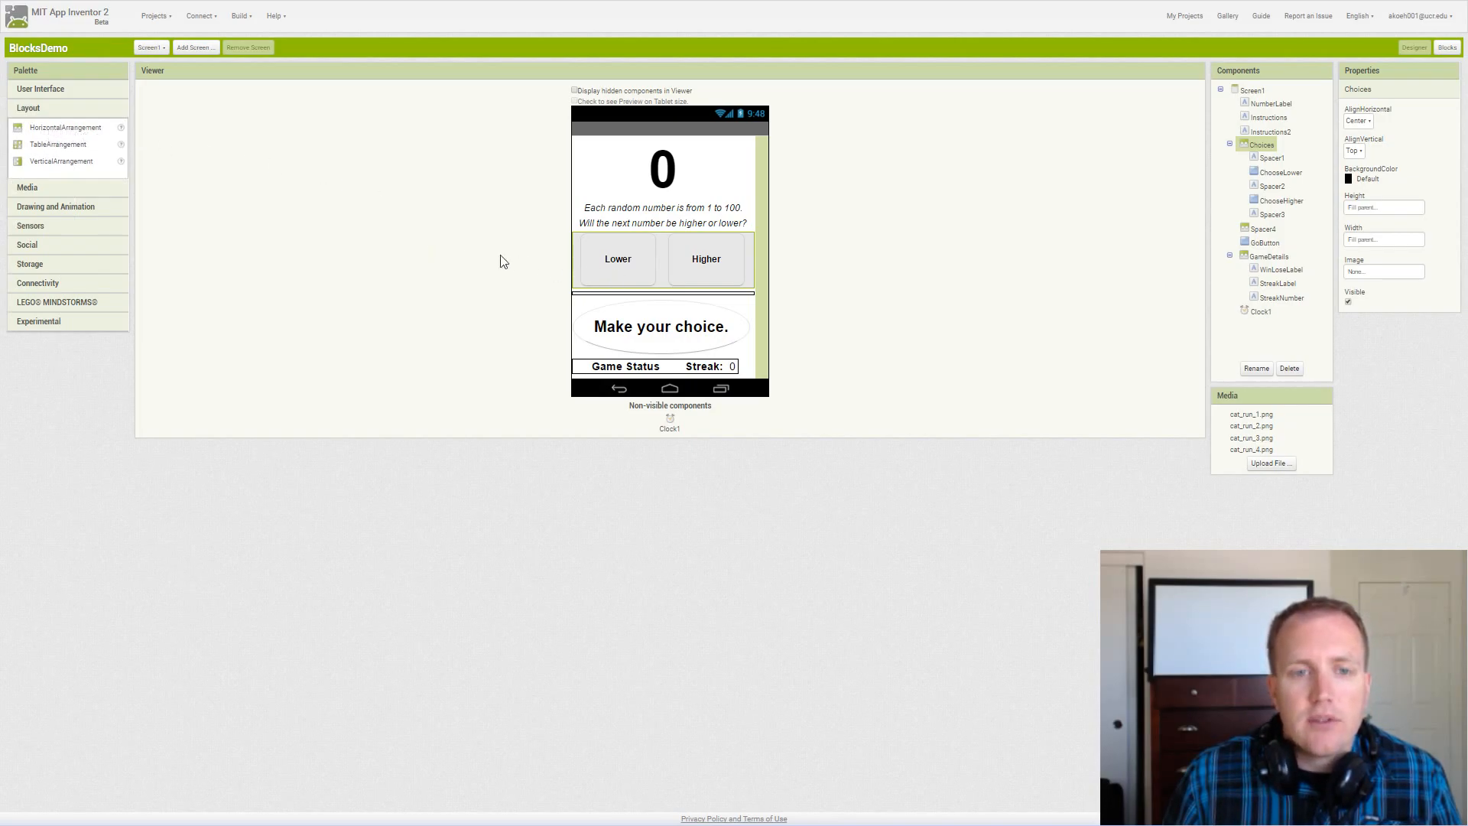
mouse_move(635, 279)
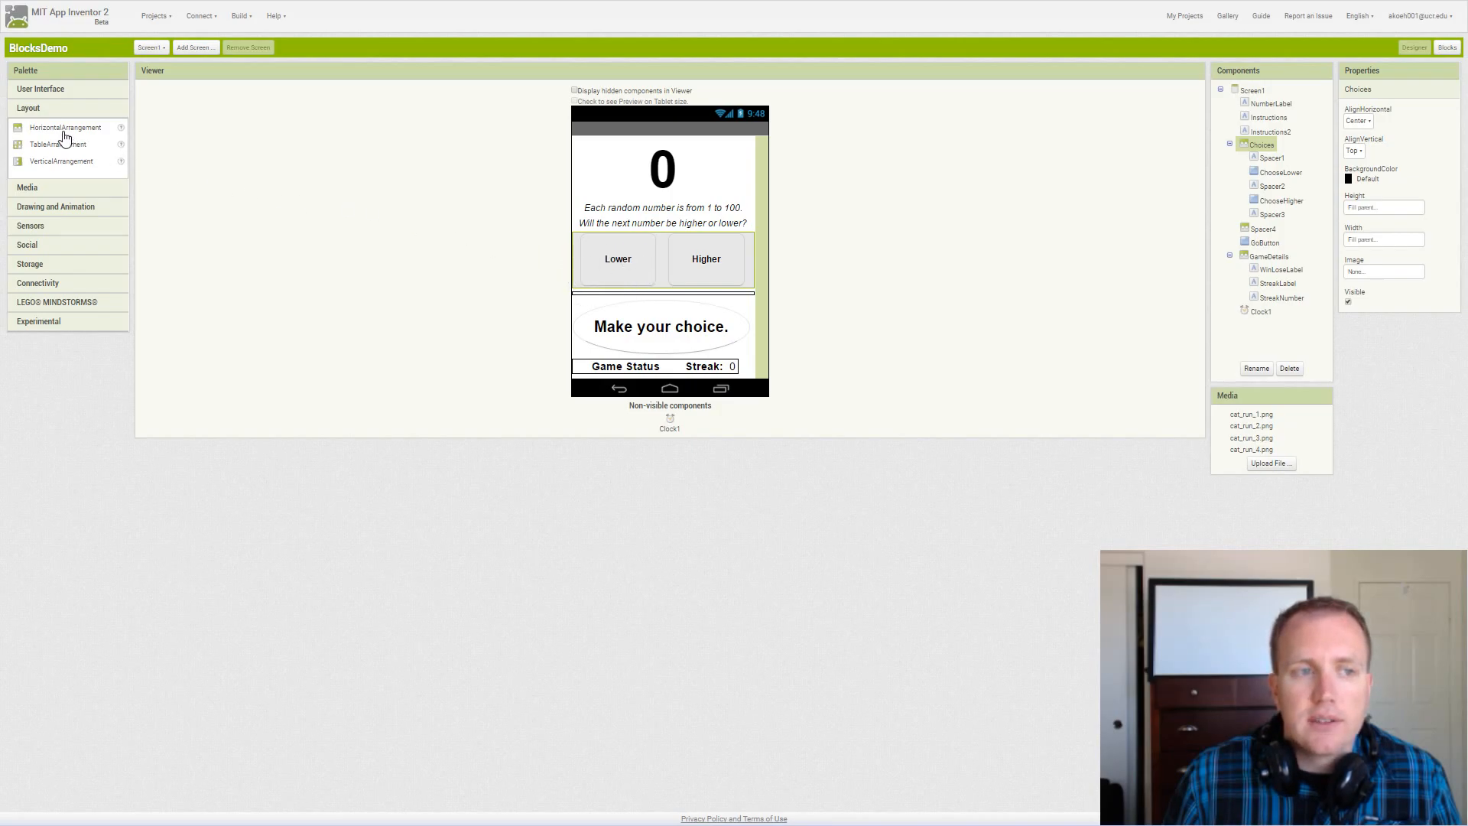
mouse_move(847, 248)
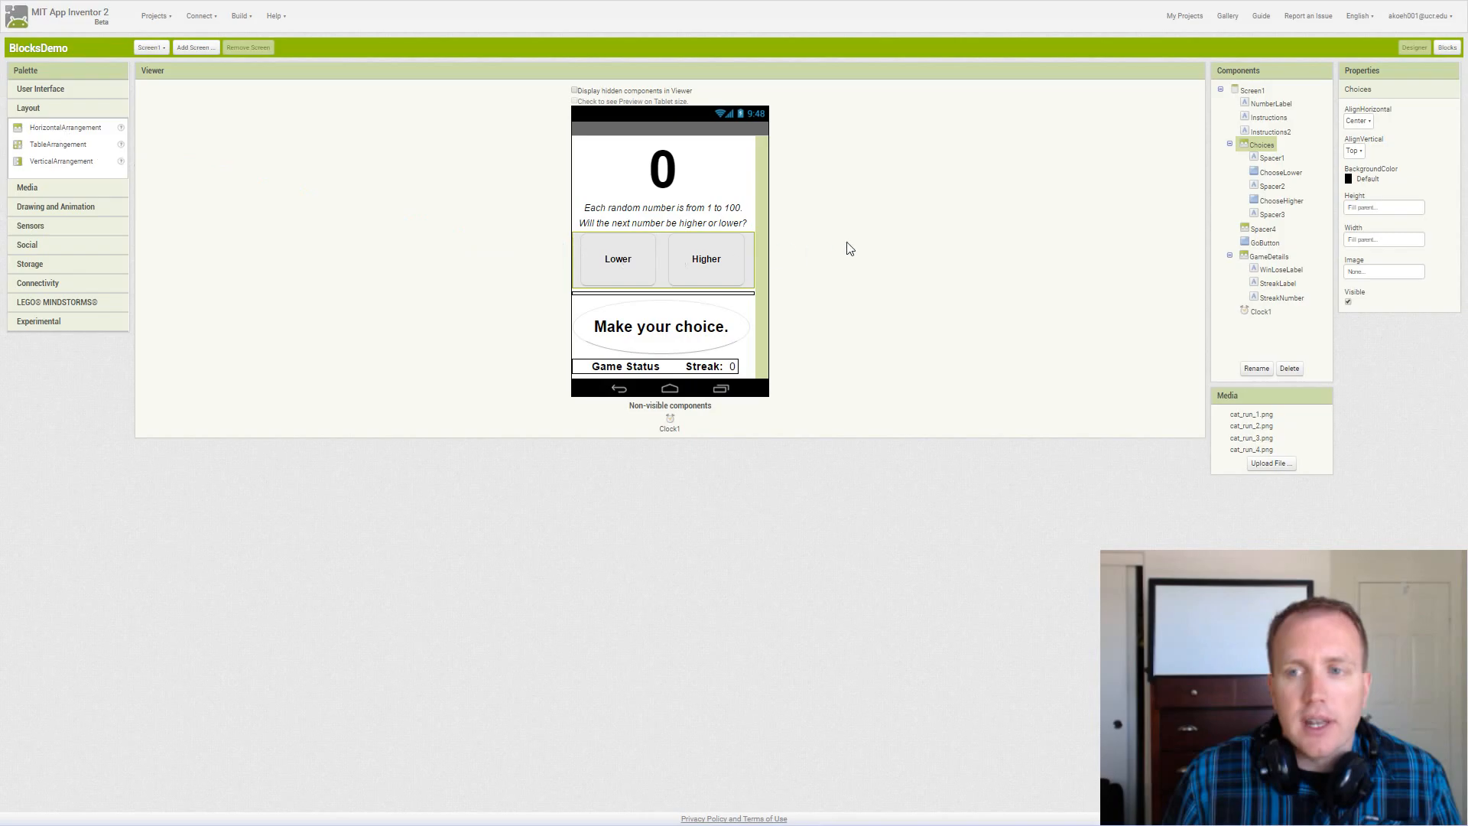
mouse_move(698, 277)
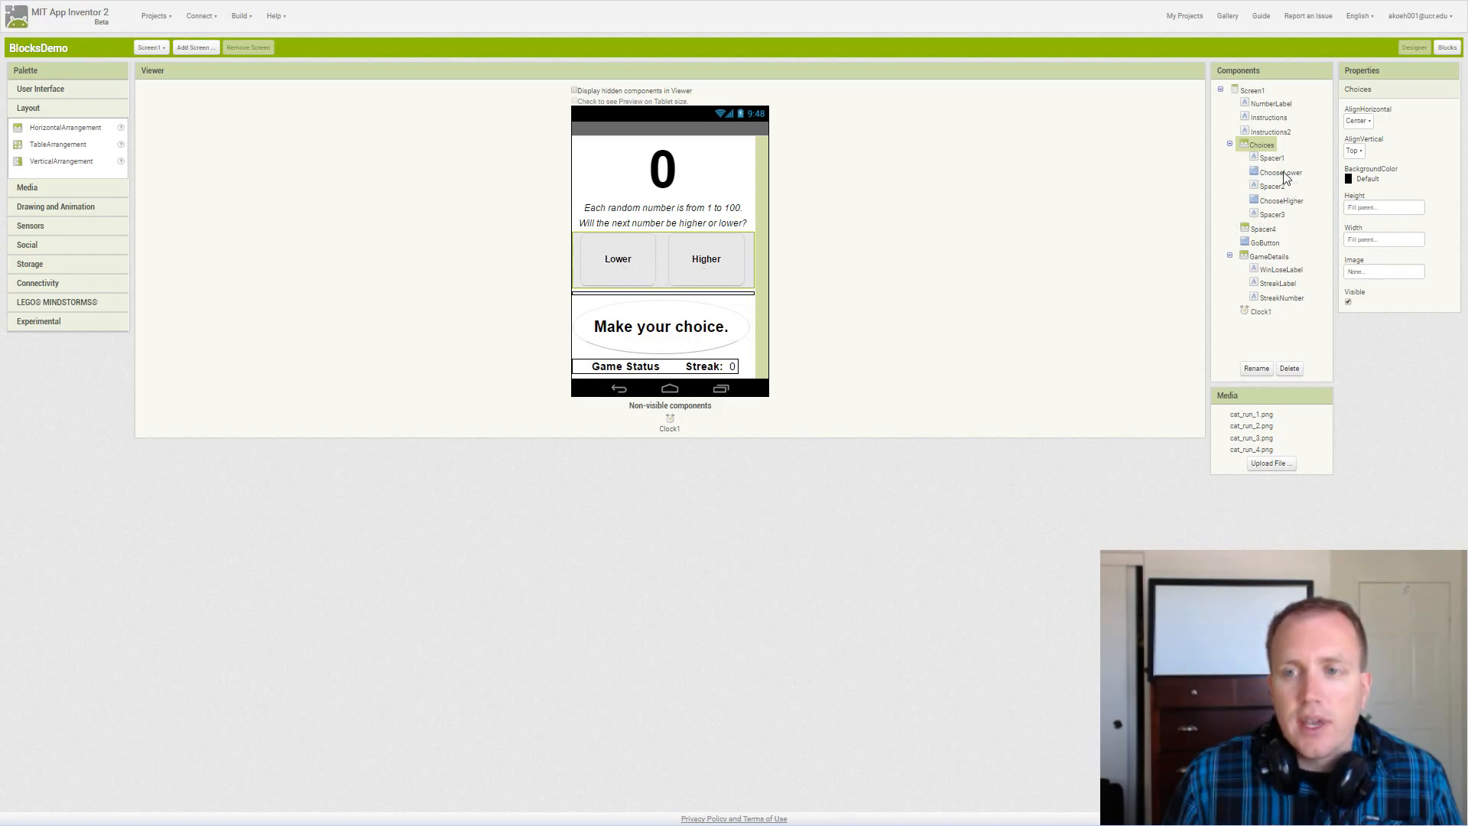
click(1271, 157)
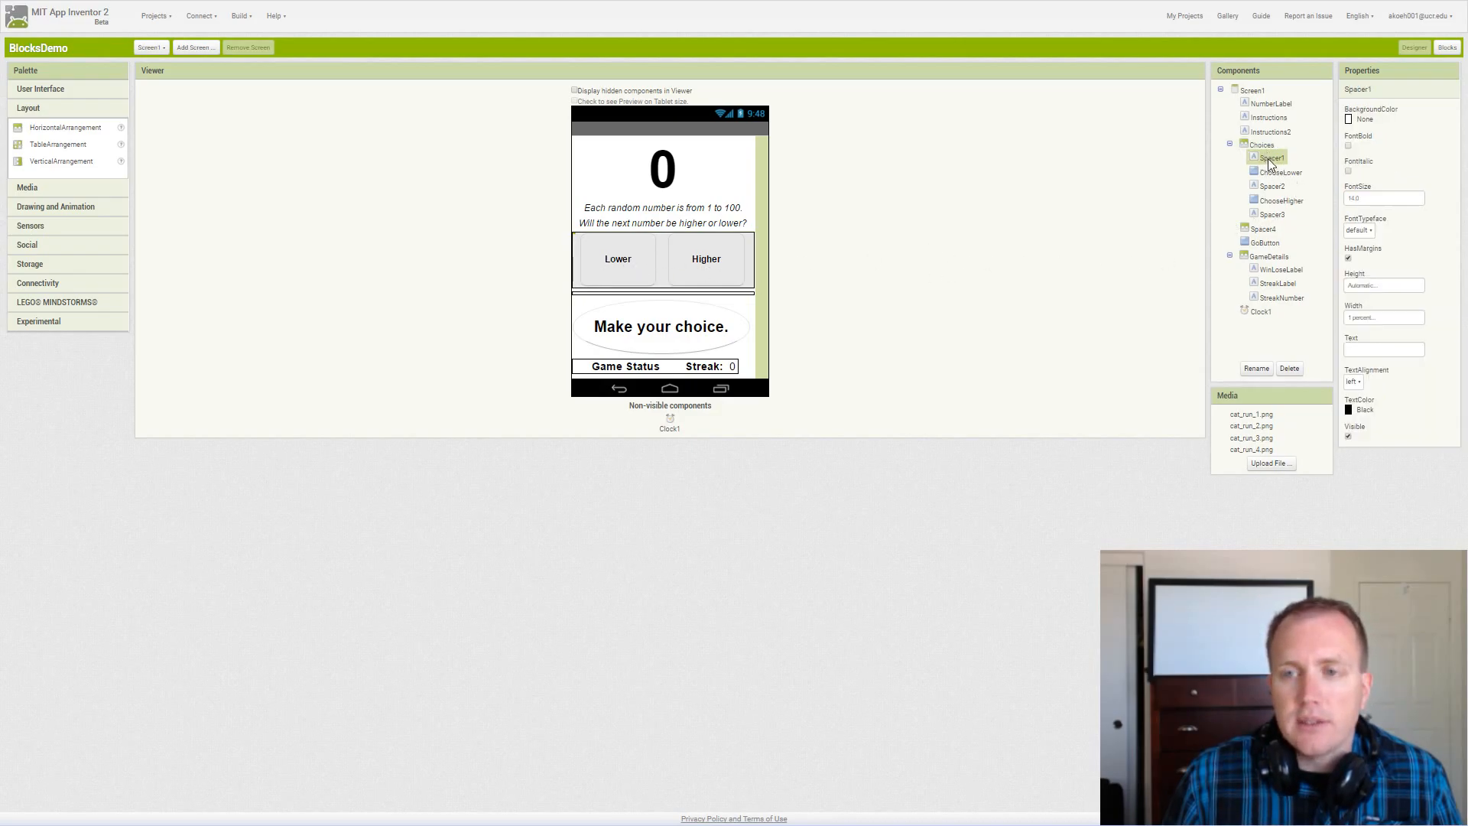
mouse_move(1296, 182)
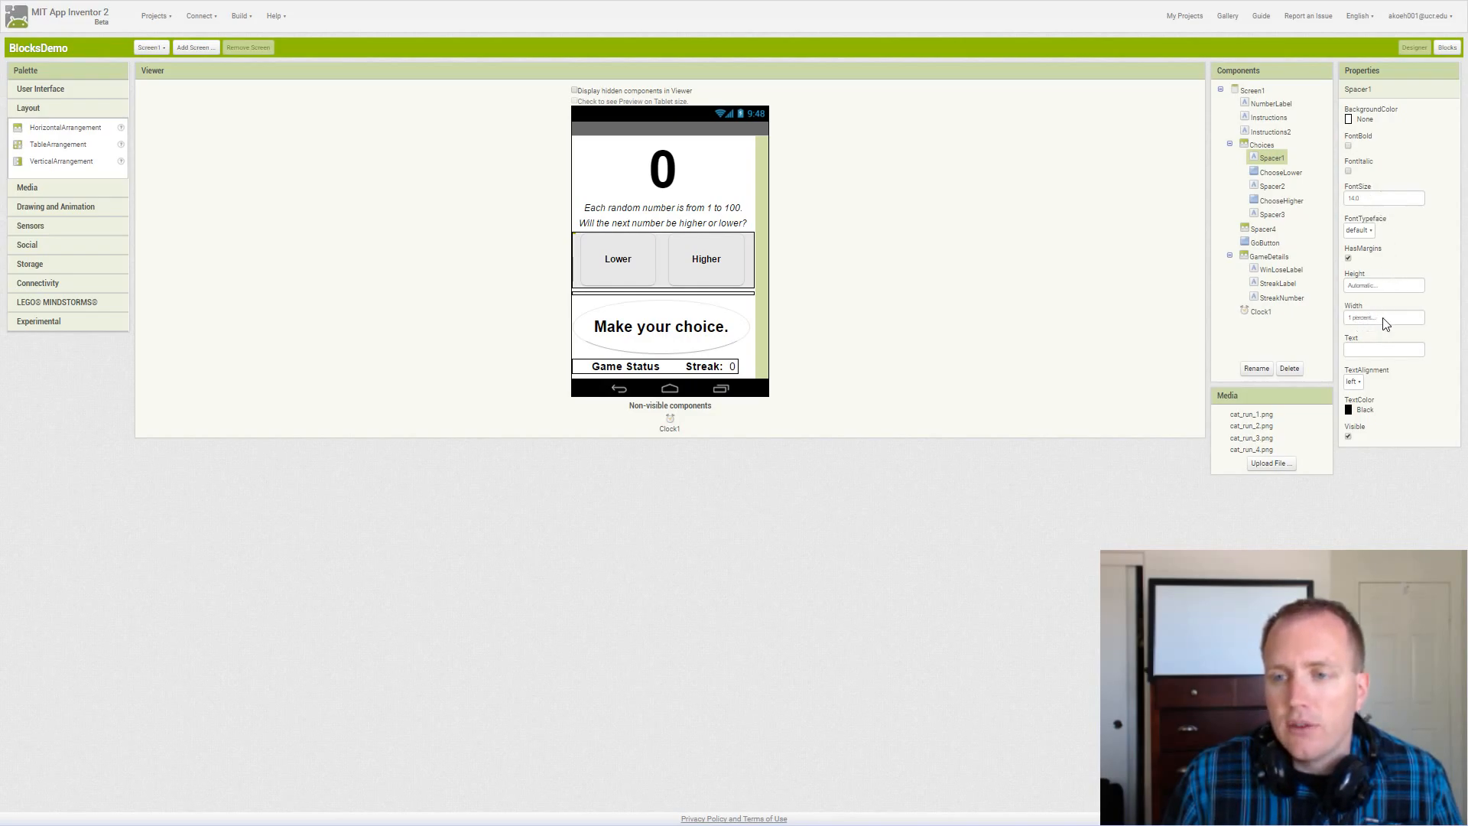
click(1383, 317)
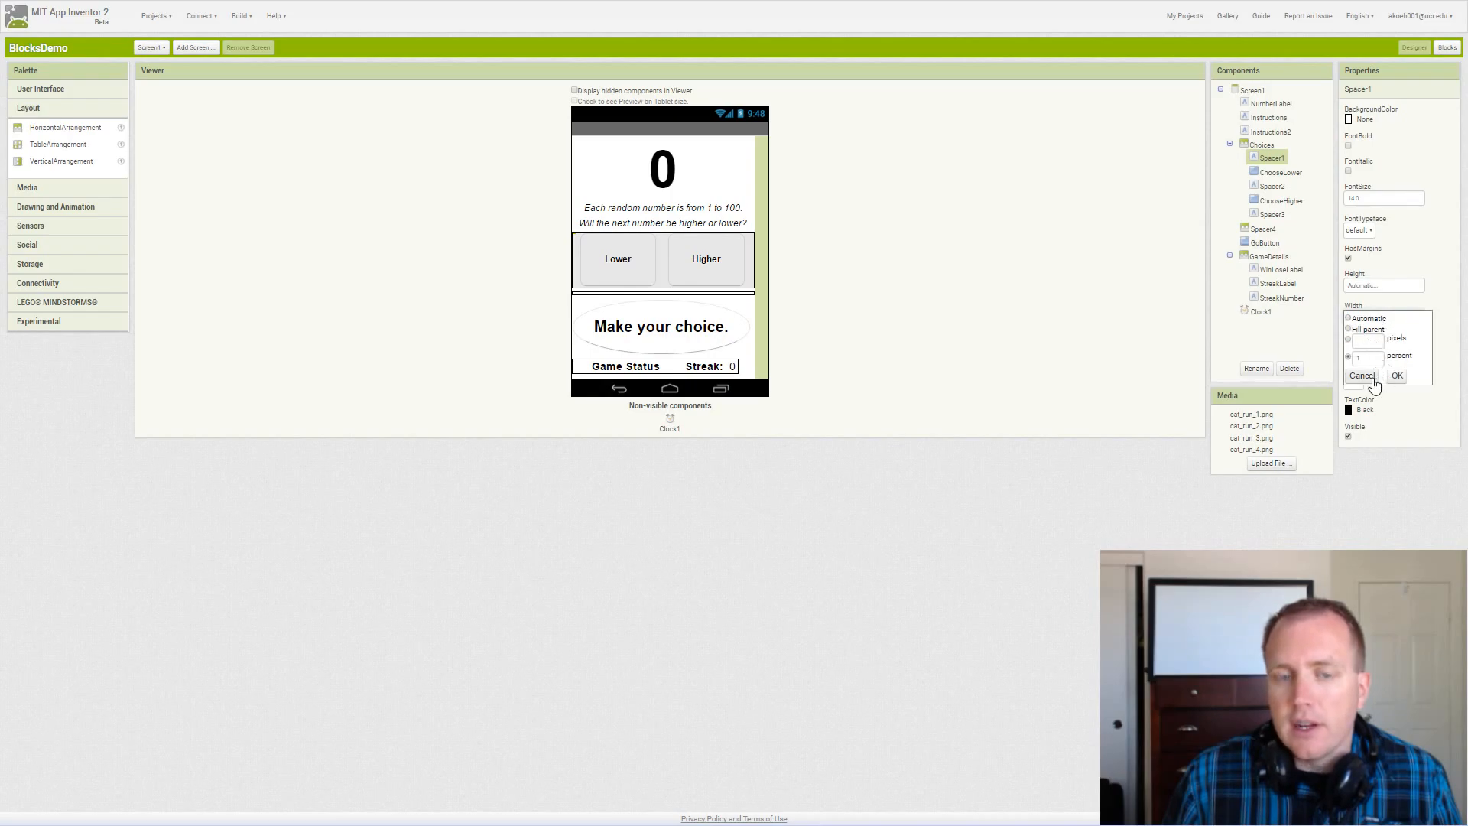
click(1361, 376)
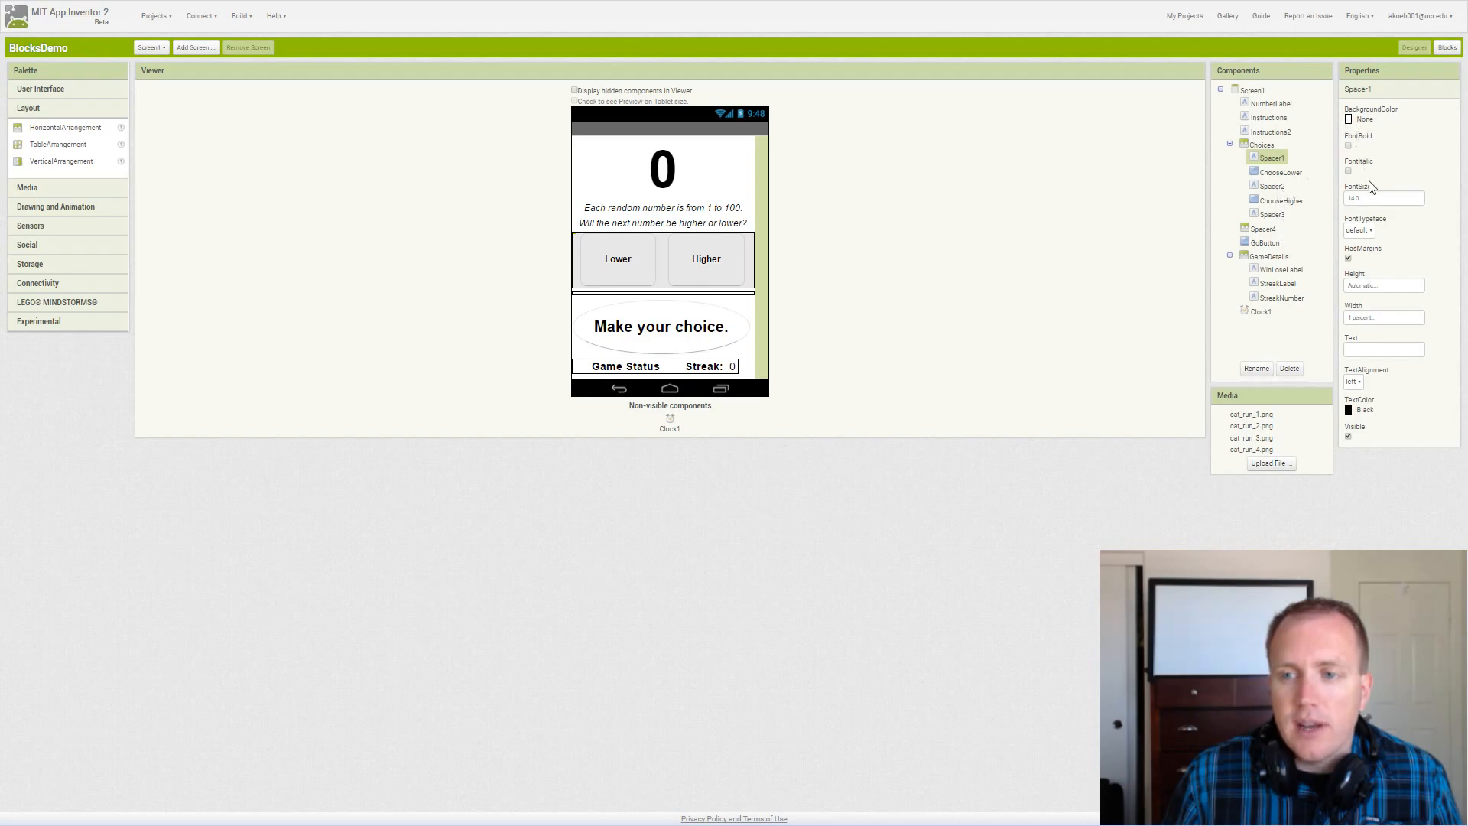
mouse_move(1382, 381)
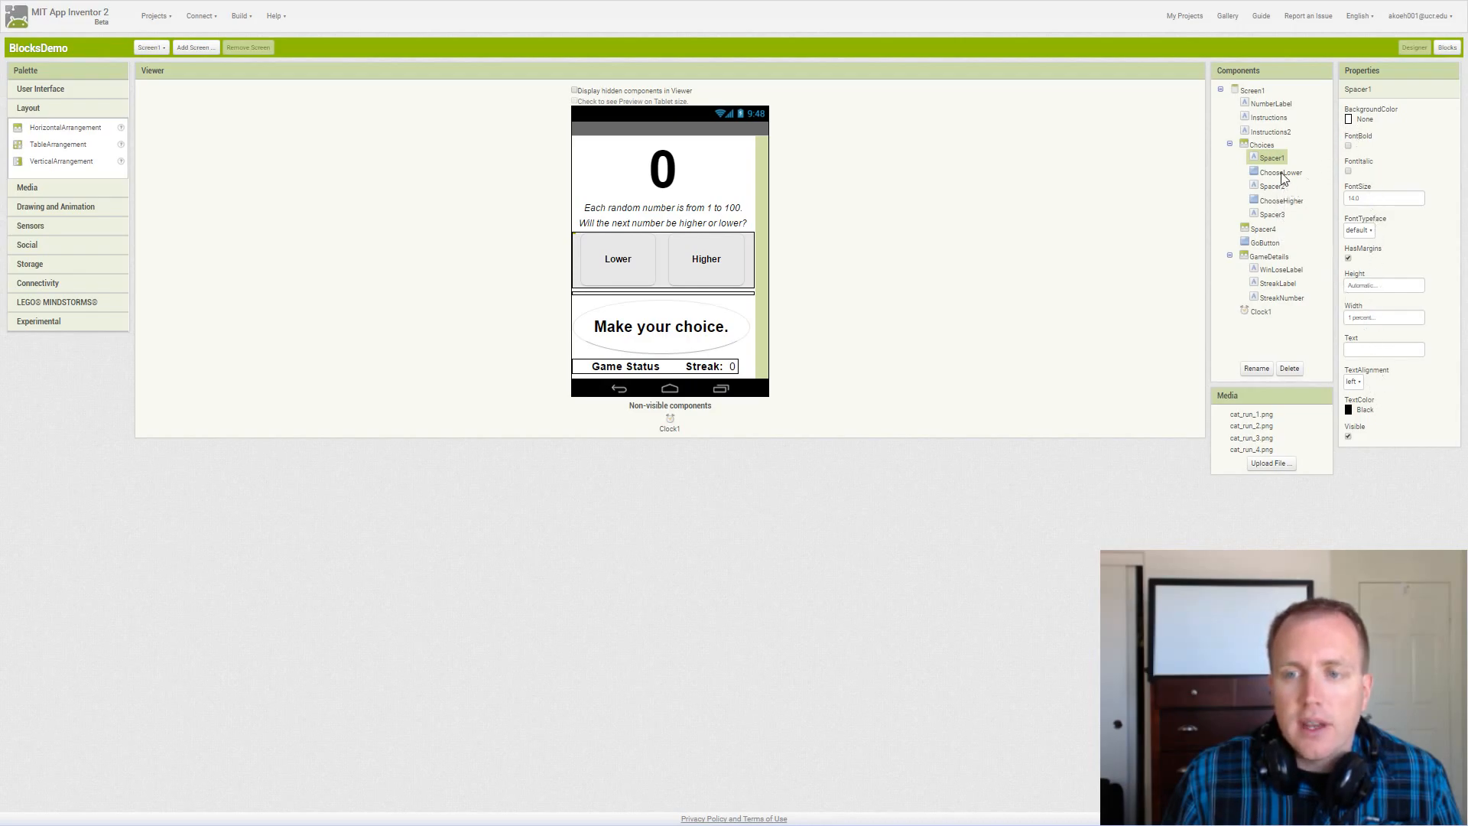
click(1280, 173)
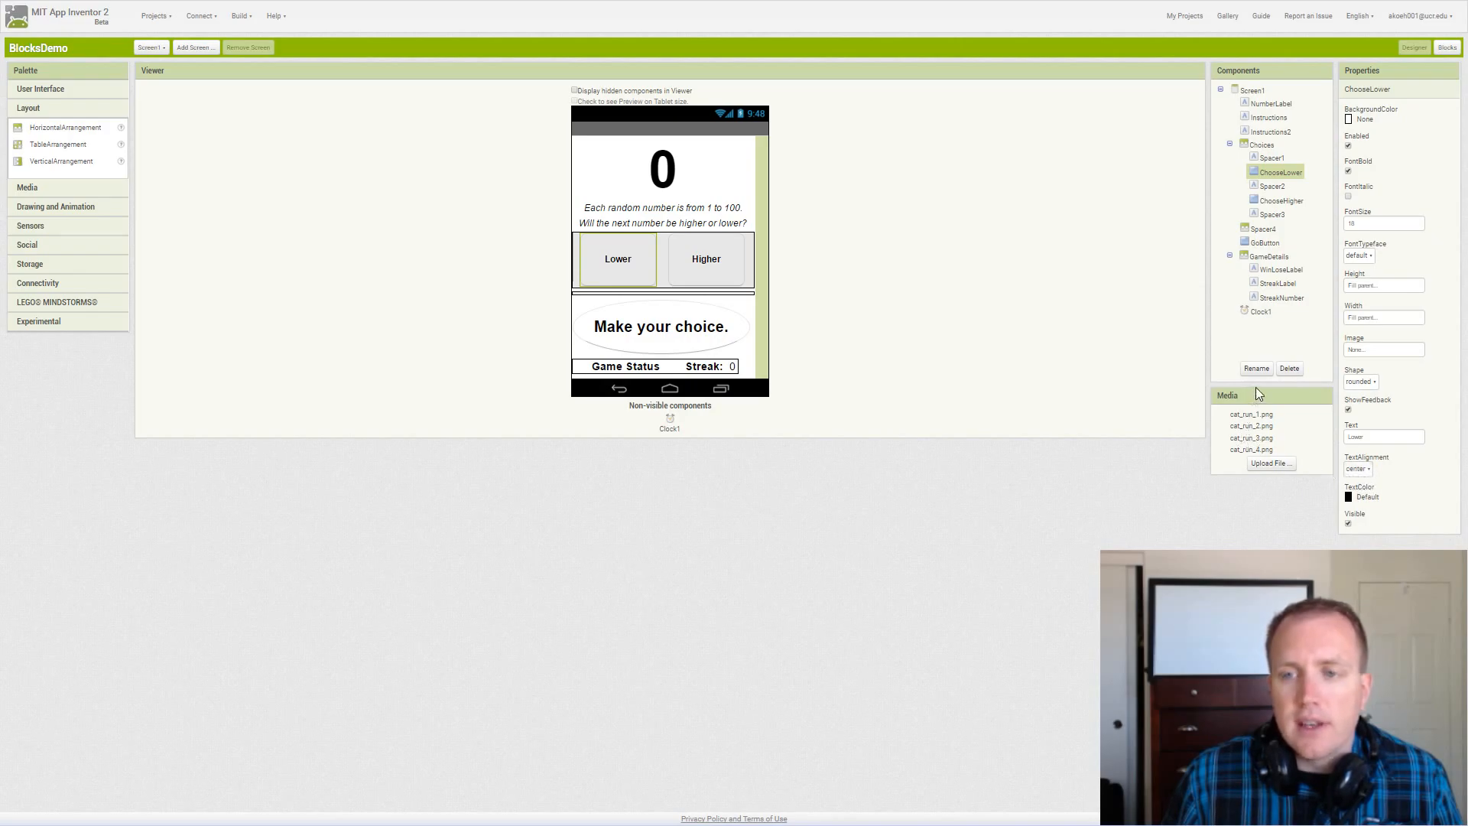
mouse_move(1259, 225)
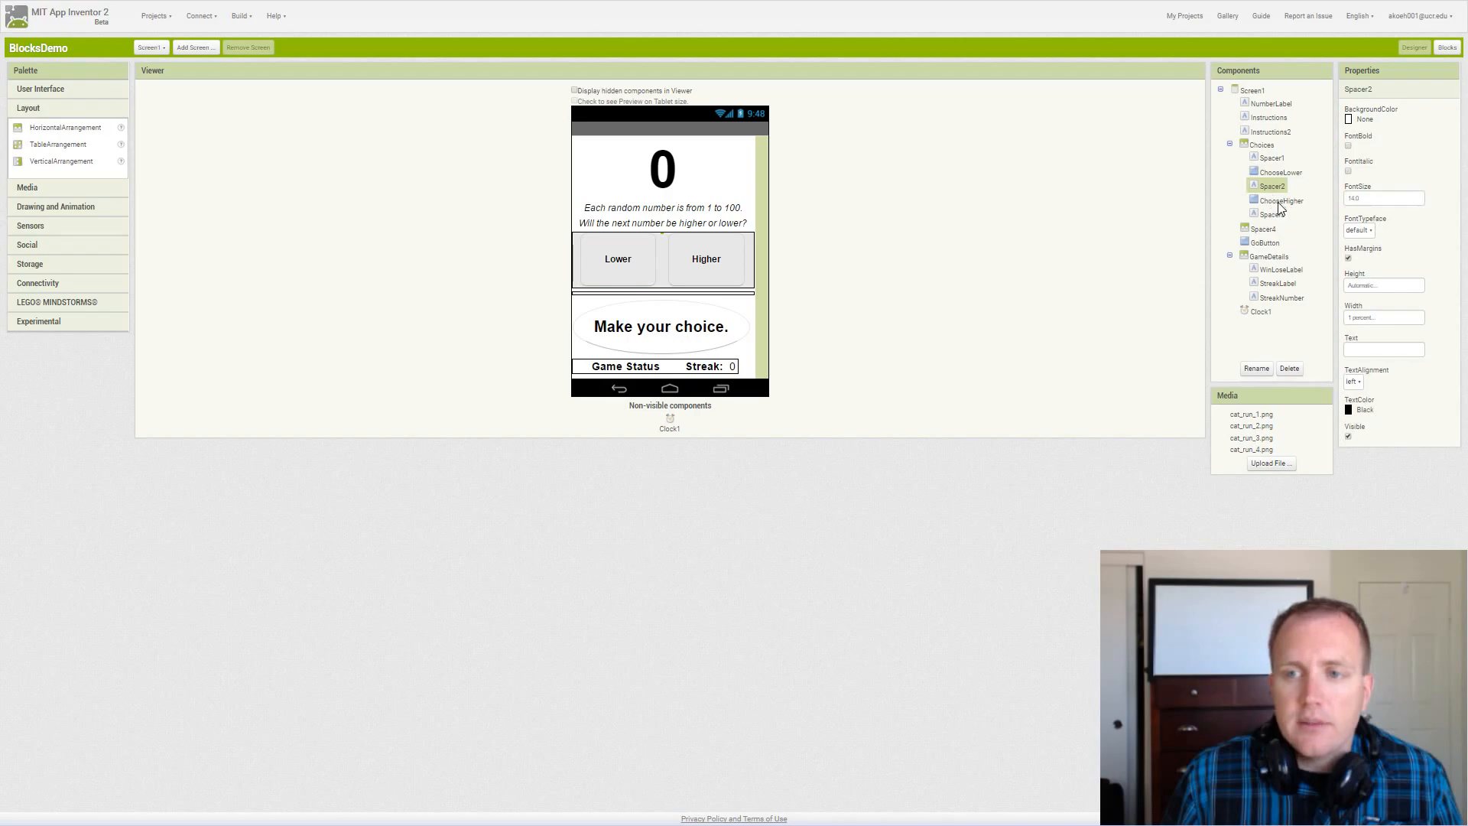
mouse_move(1283, 206)
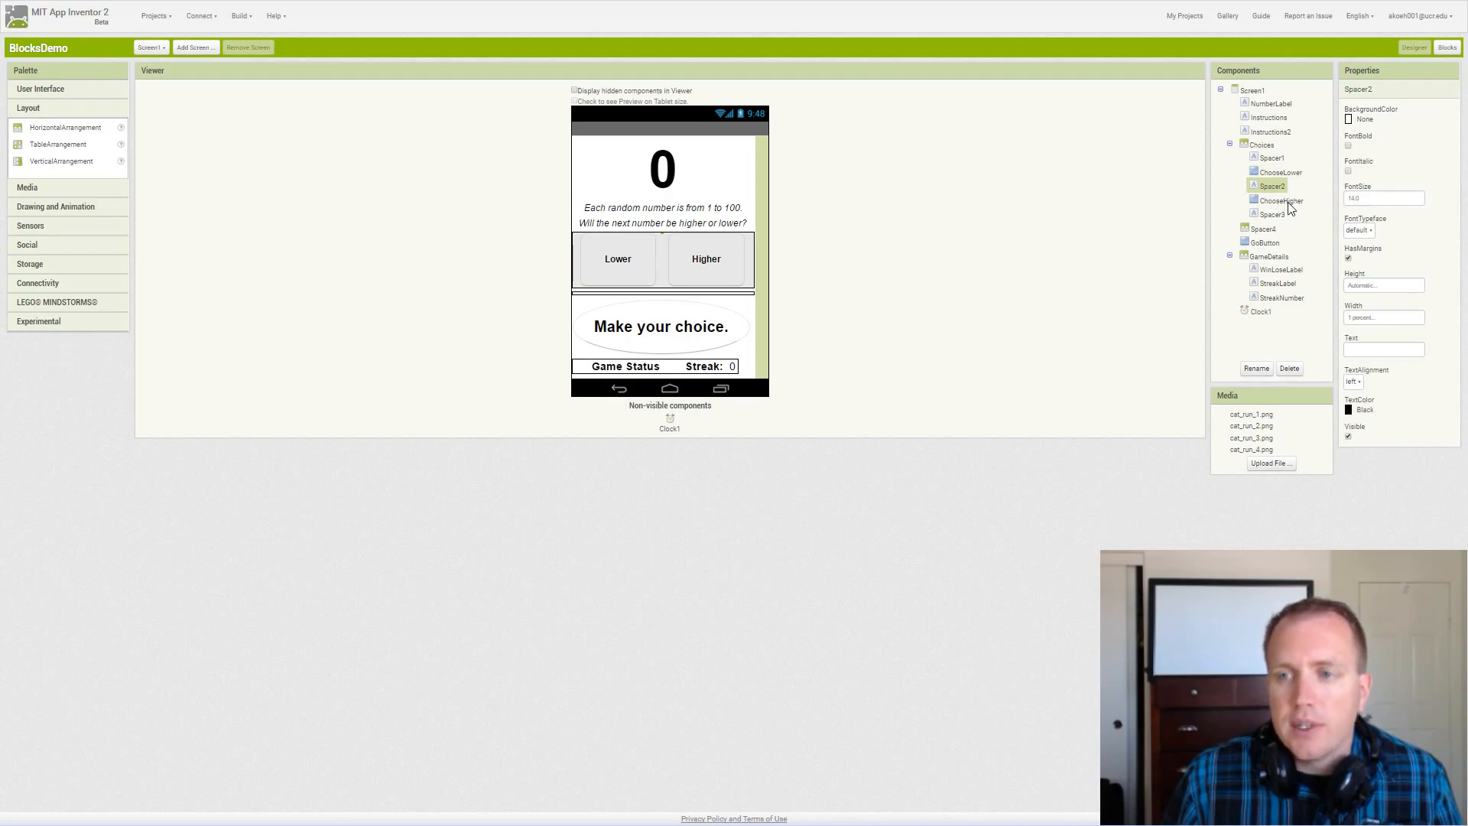
click(1282, 198)
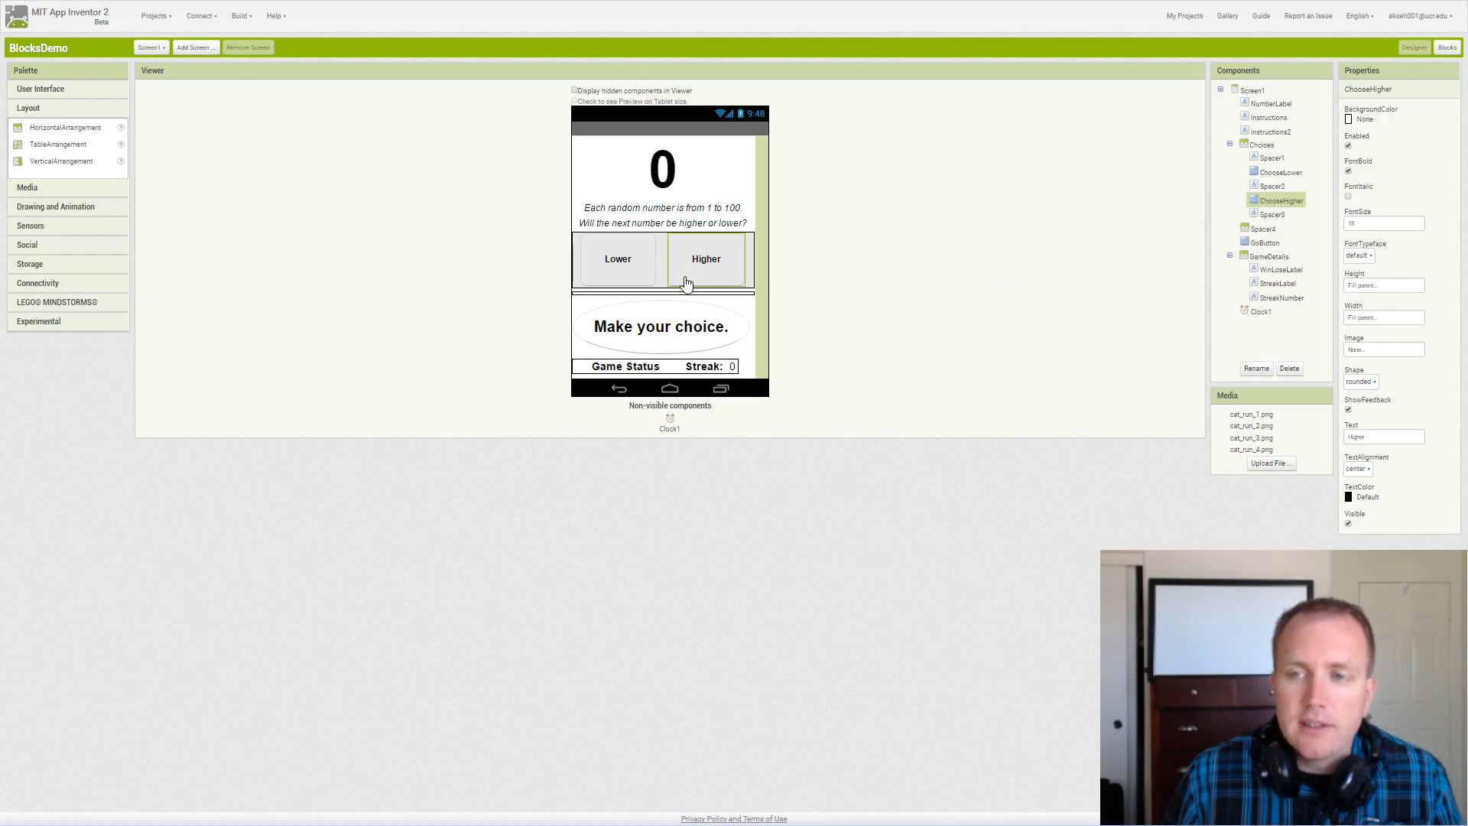
mouse_move(1047, 312)
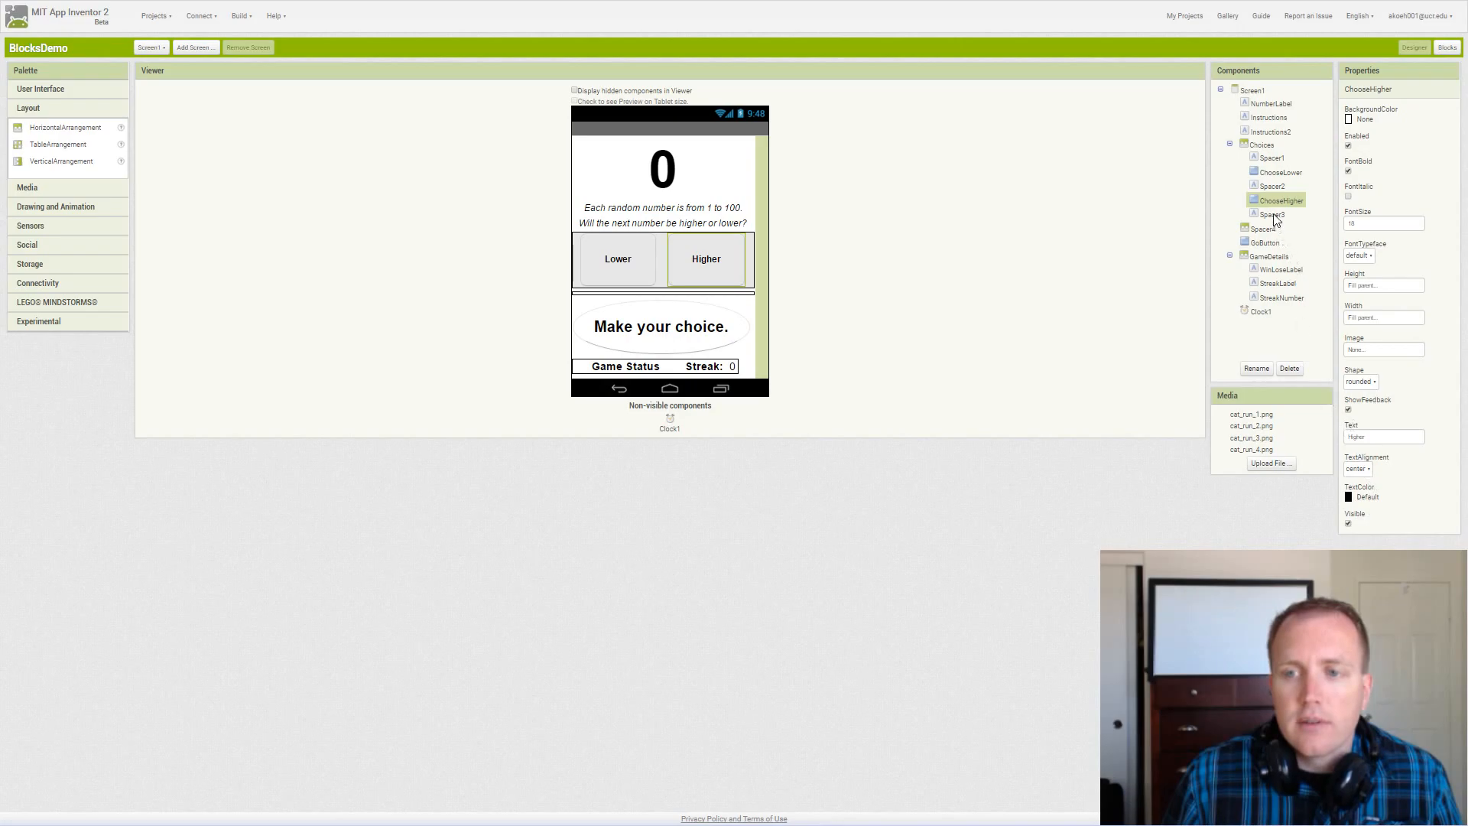
click(1271, 214)
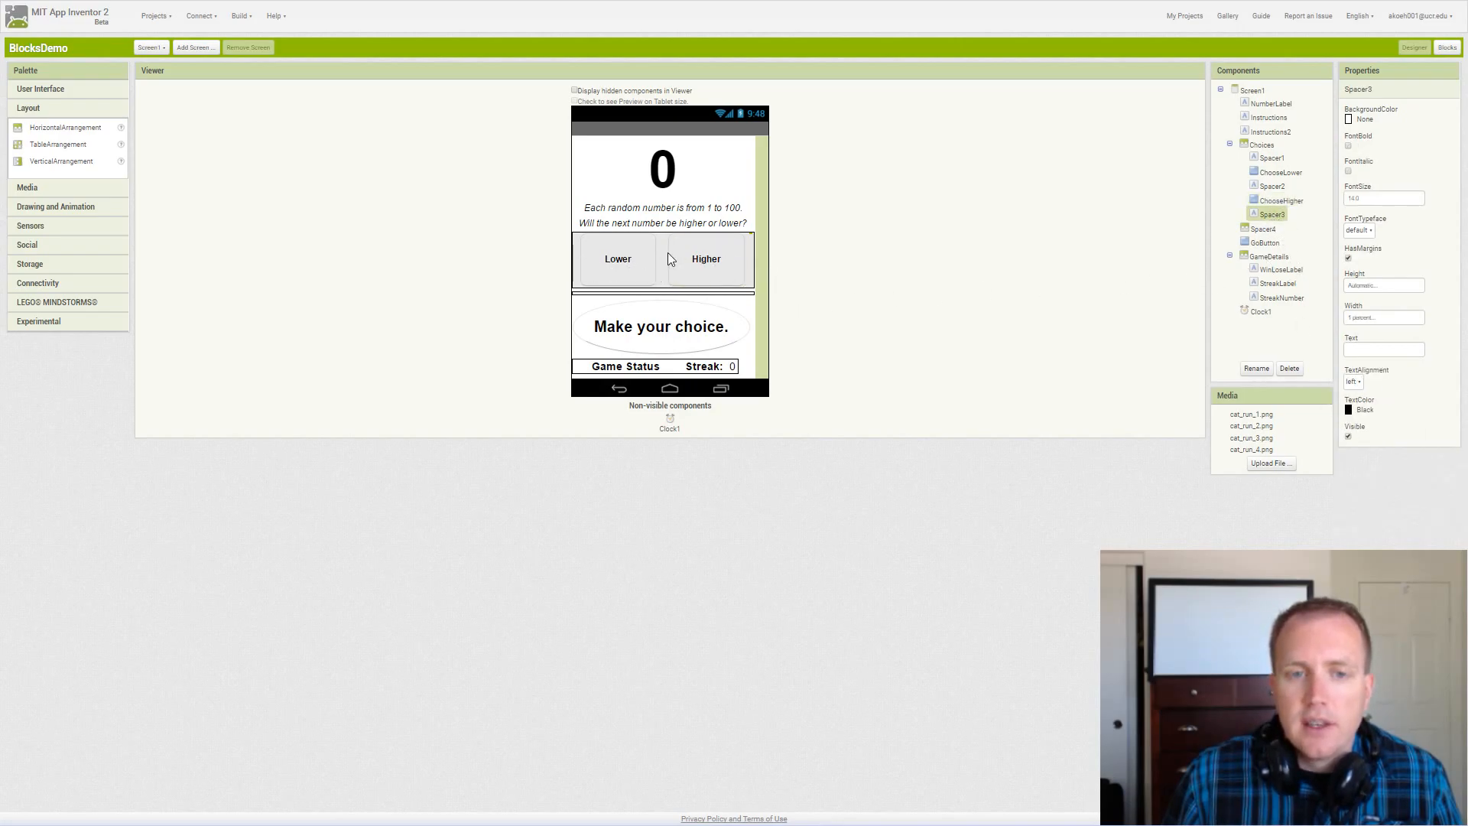
mouse_move(716, 284)
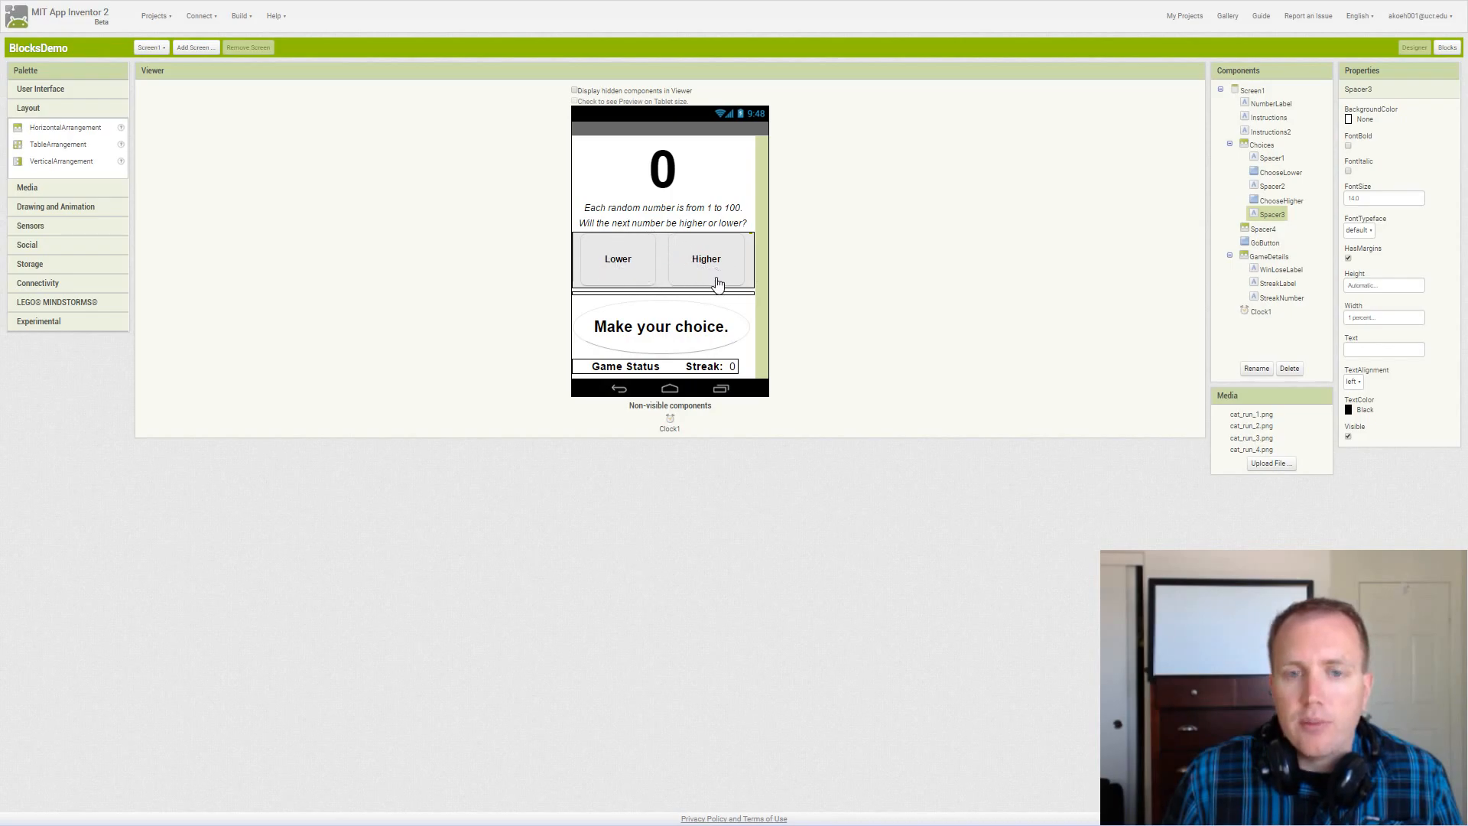
mouse_move(1324, 234)
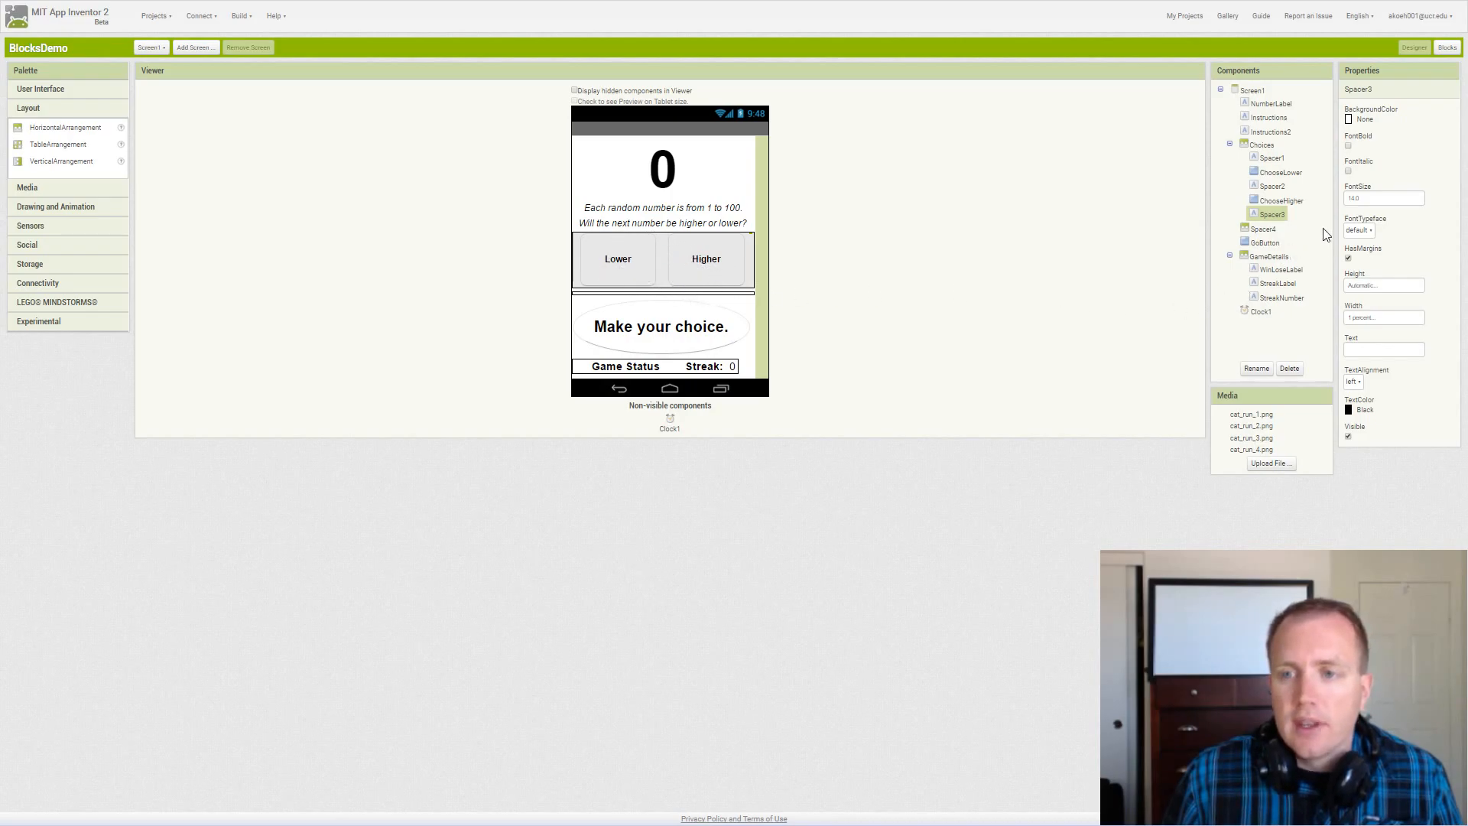
mouse_move(994, 273)
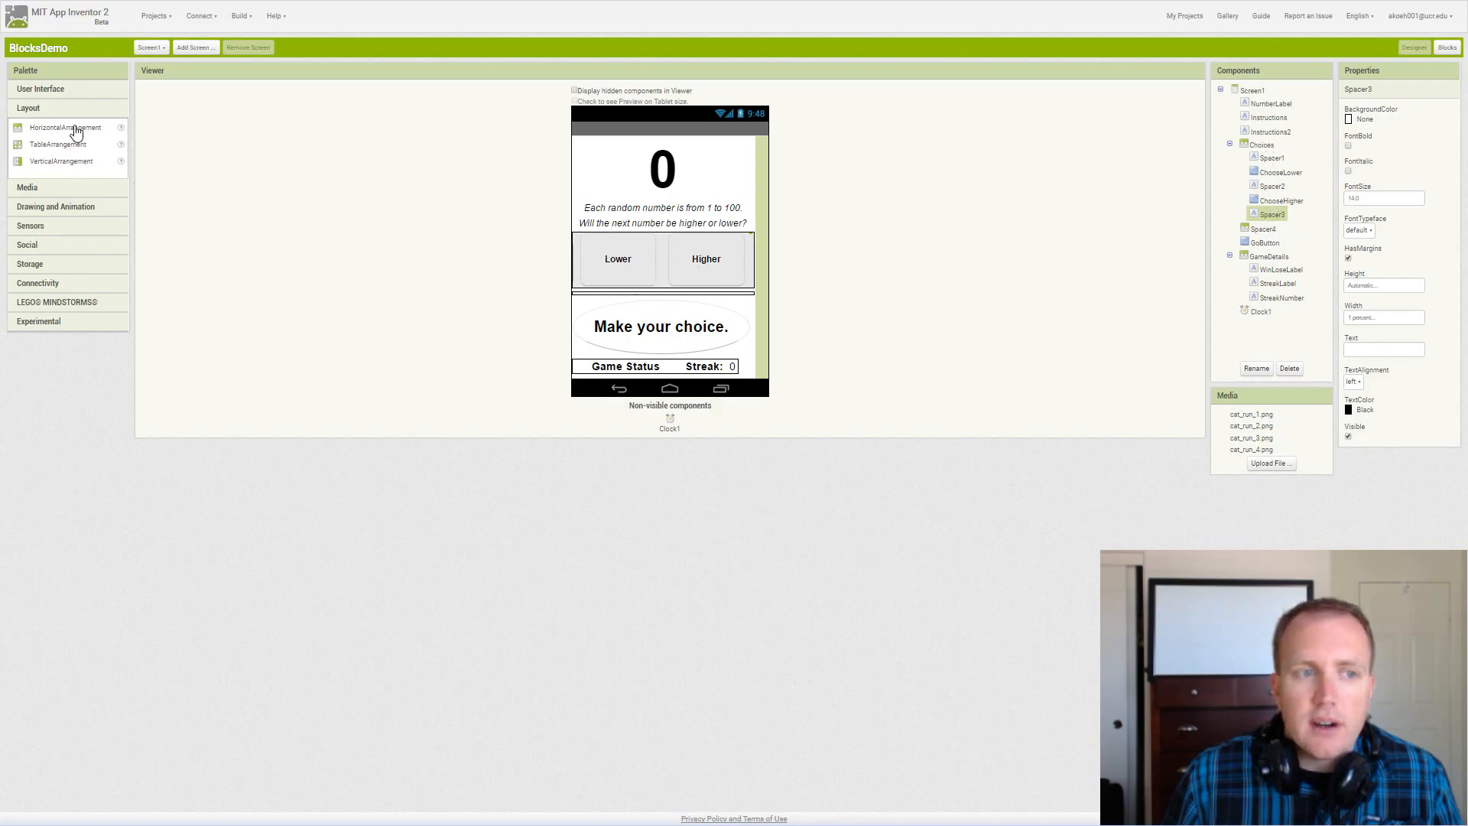
mouse_move(605, 235)
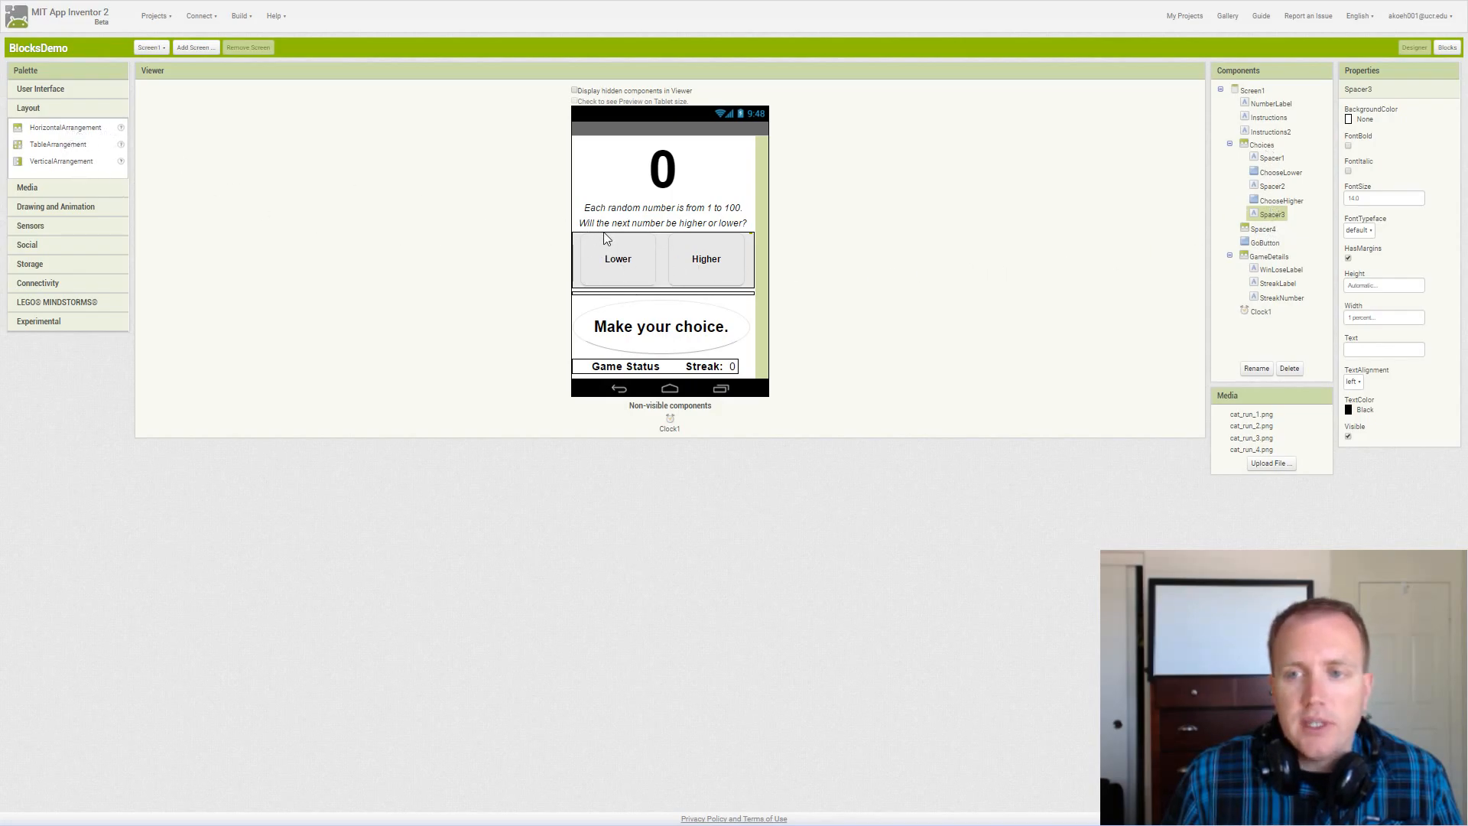
click(1264, 228)
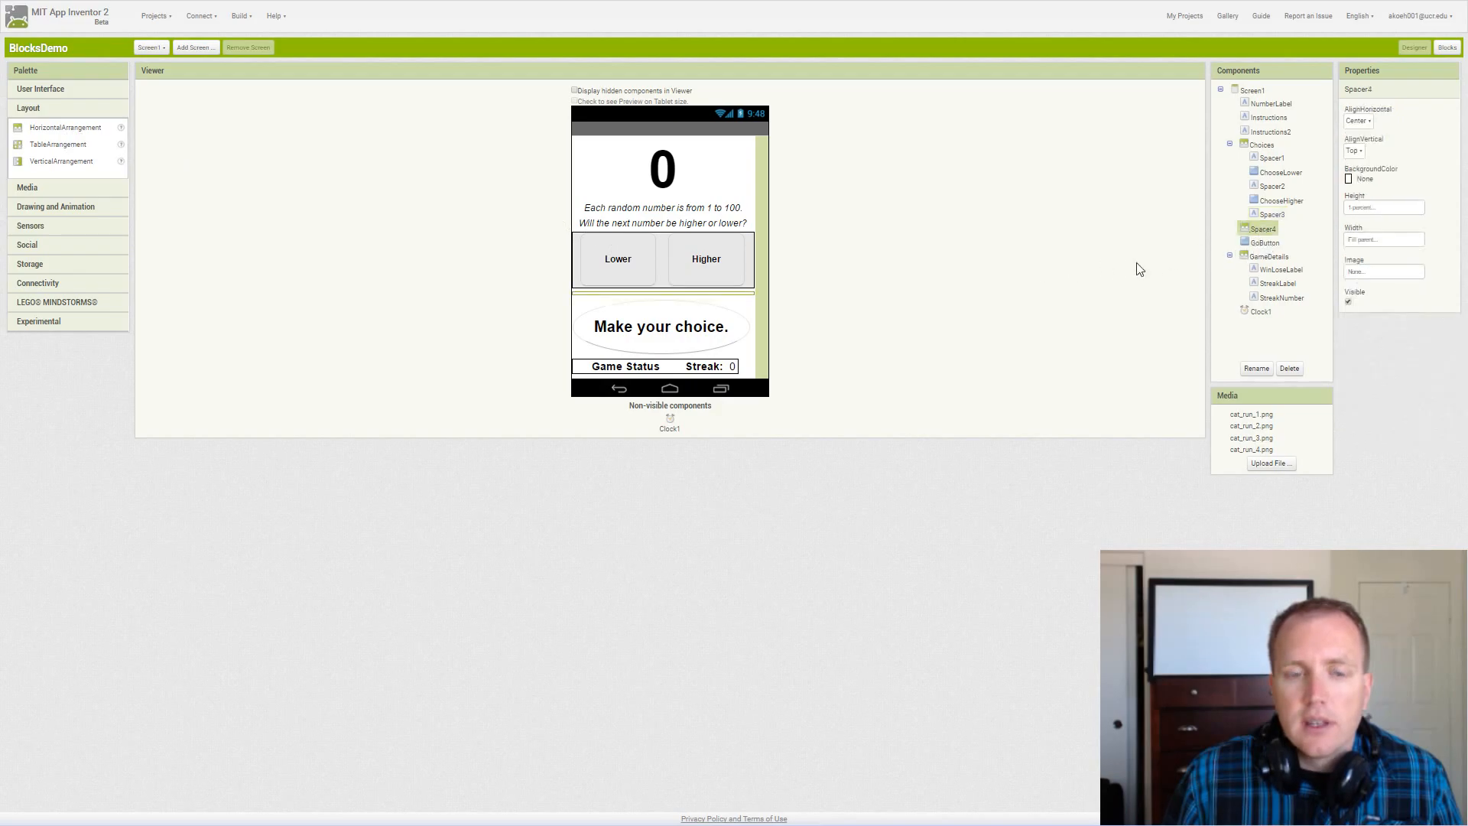
mouse_move(823, 303)
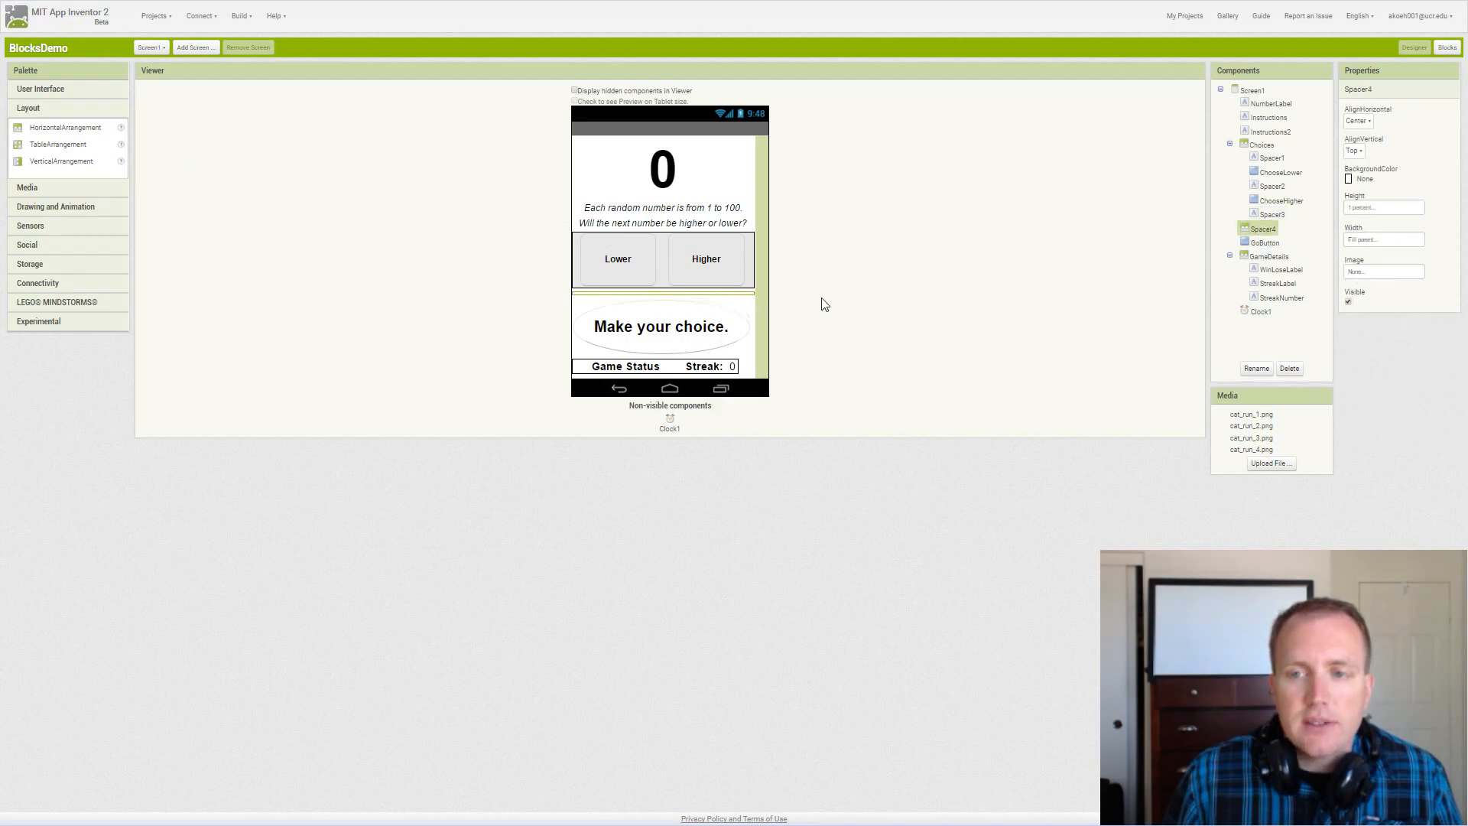
mouse_move(1110, 303)
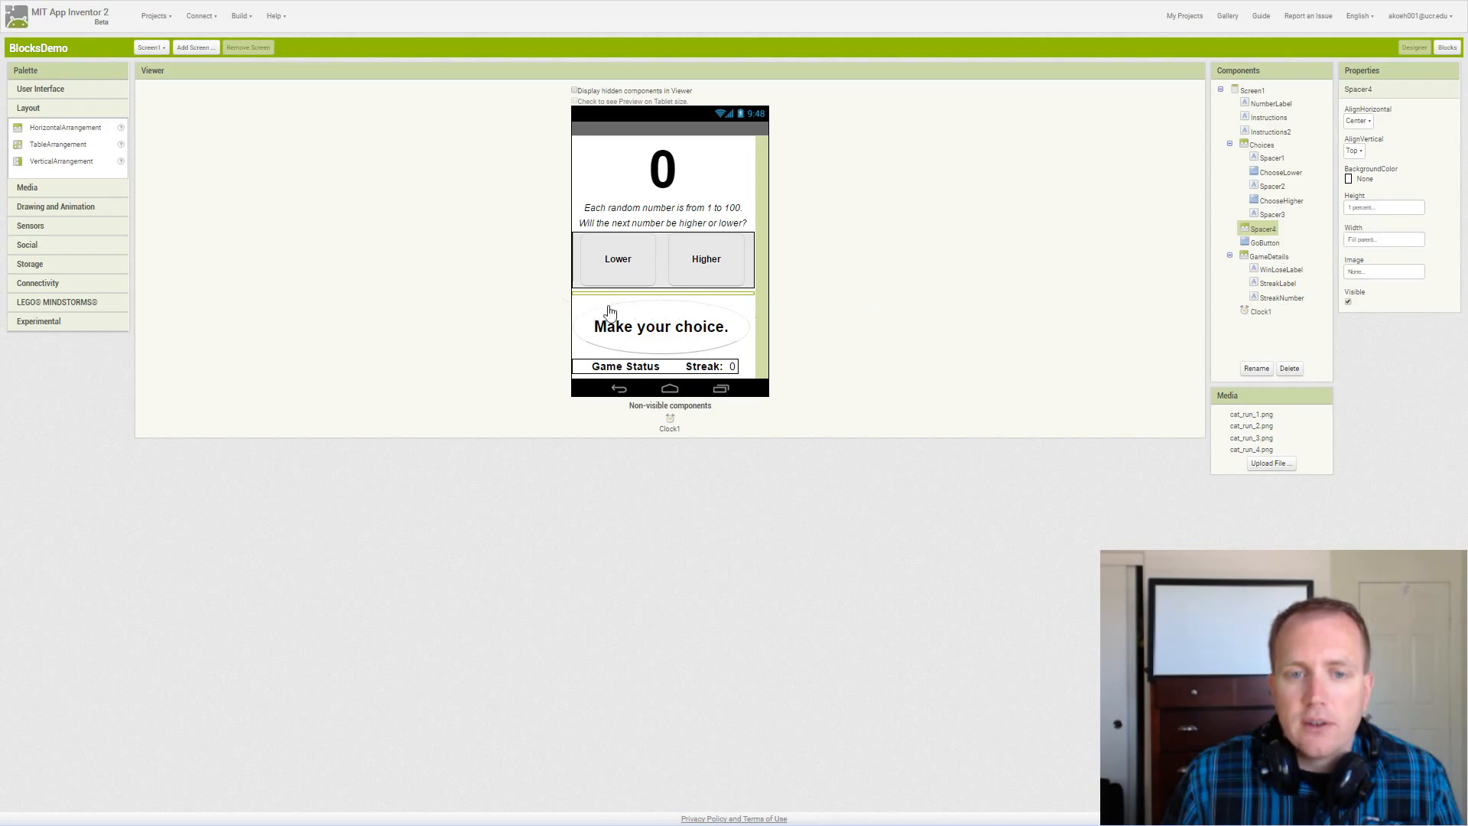
mouse_move(1337, 229)
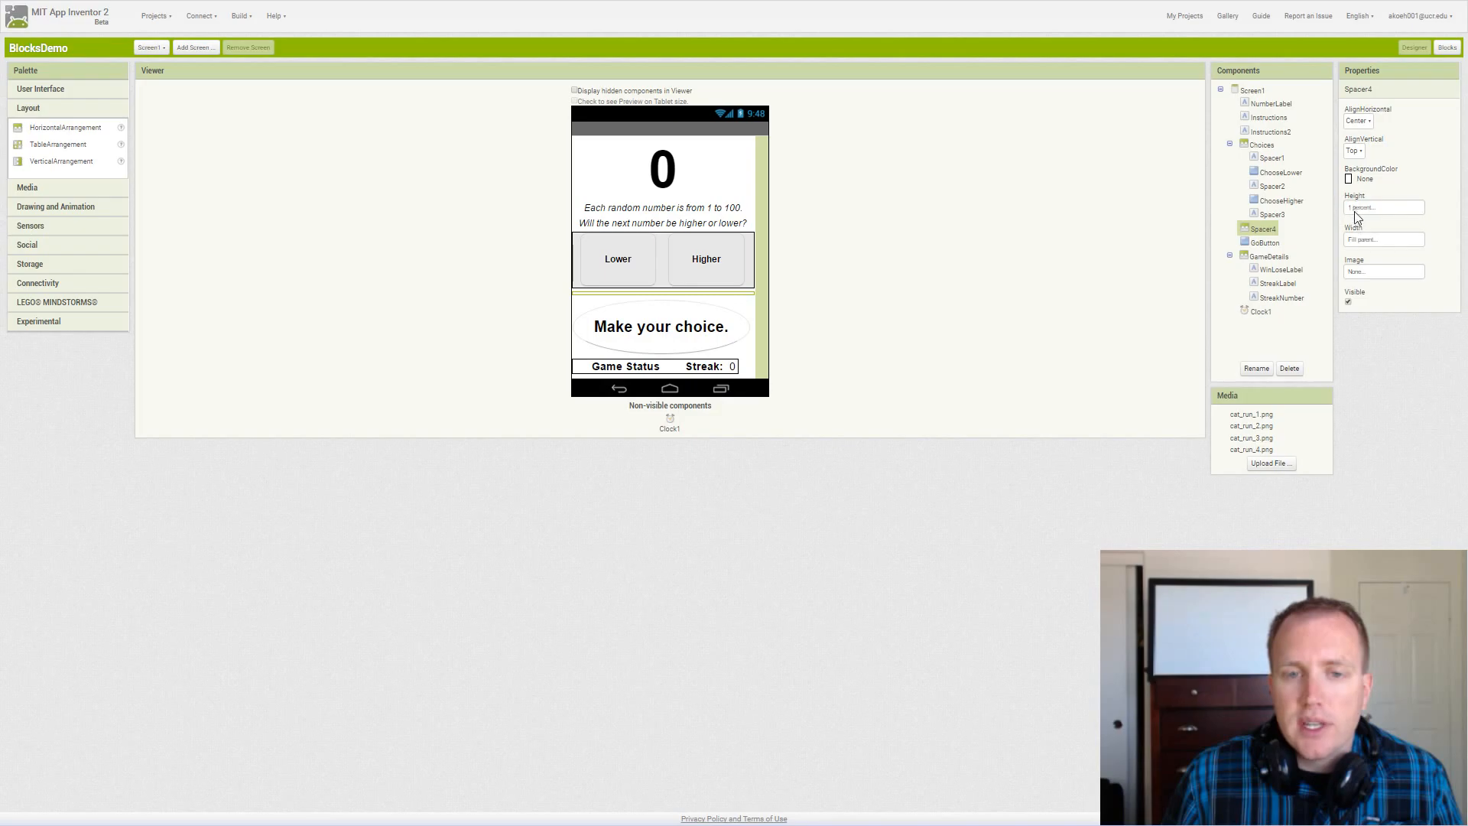
mouse_move(632, 248)
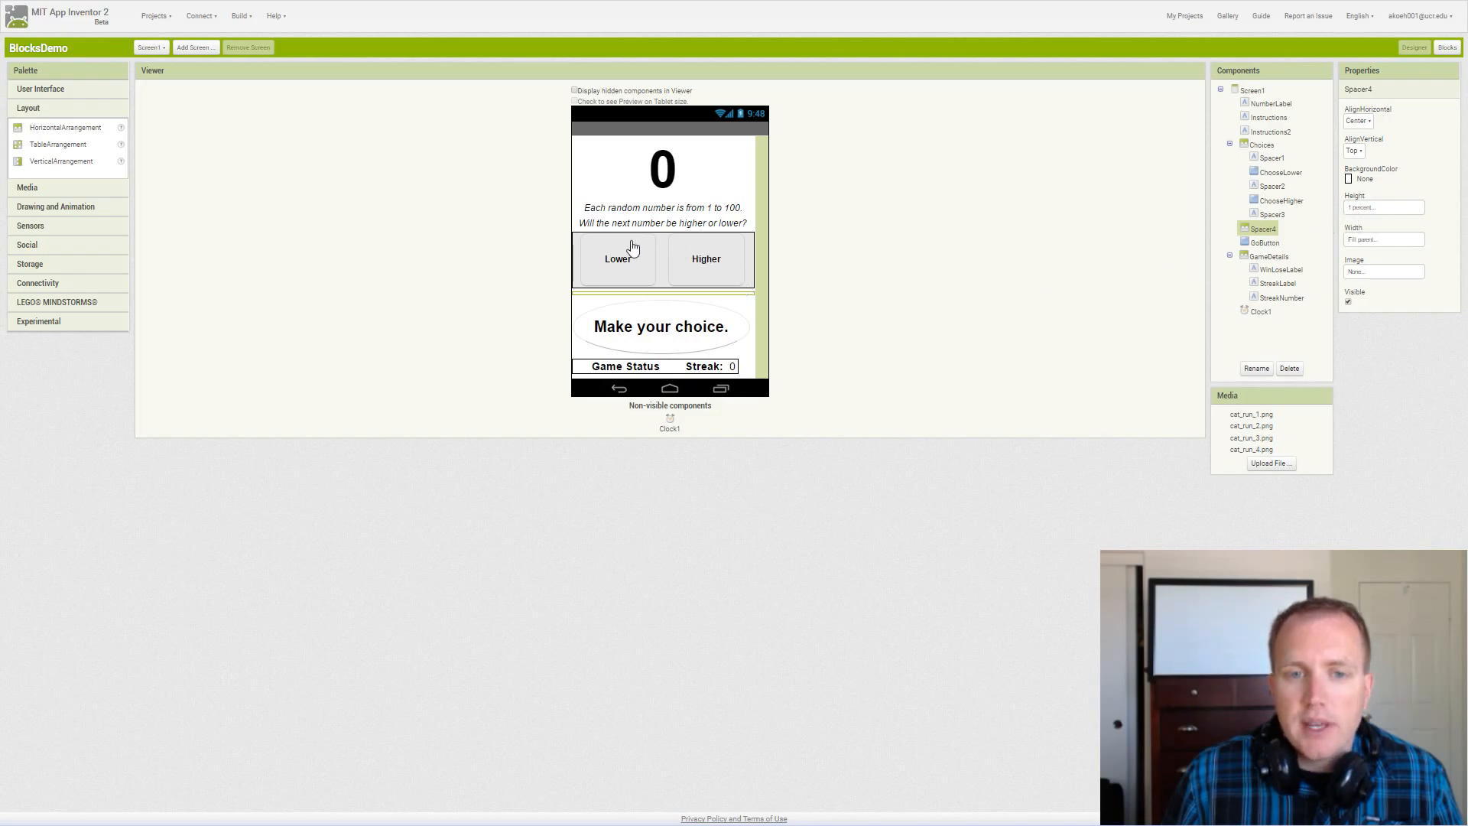
mouse_move(682, 310)
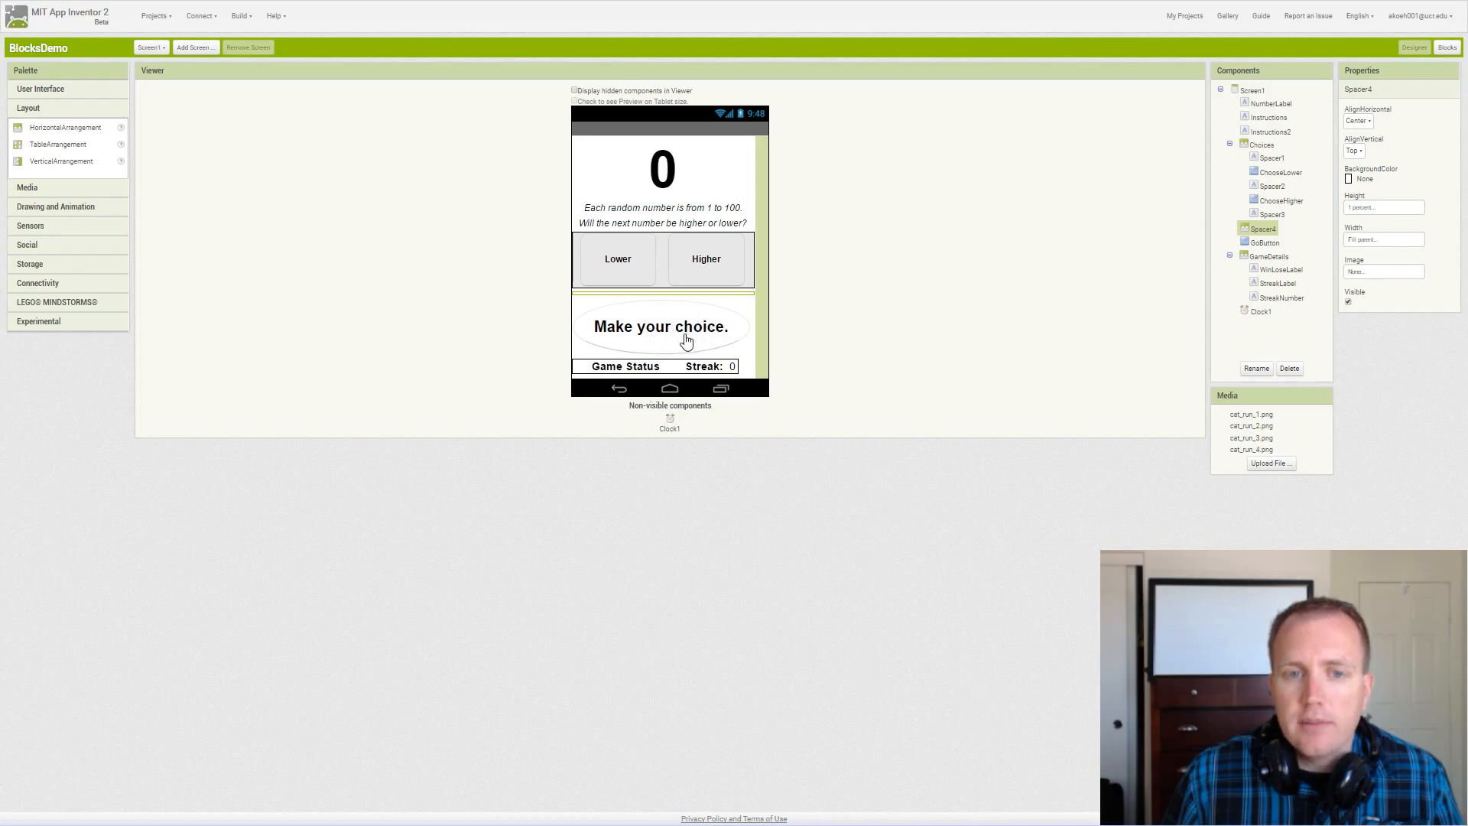
mouse_move(687, 348)
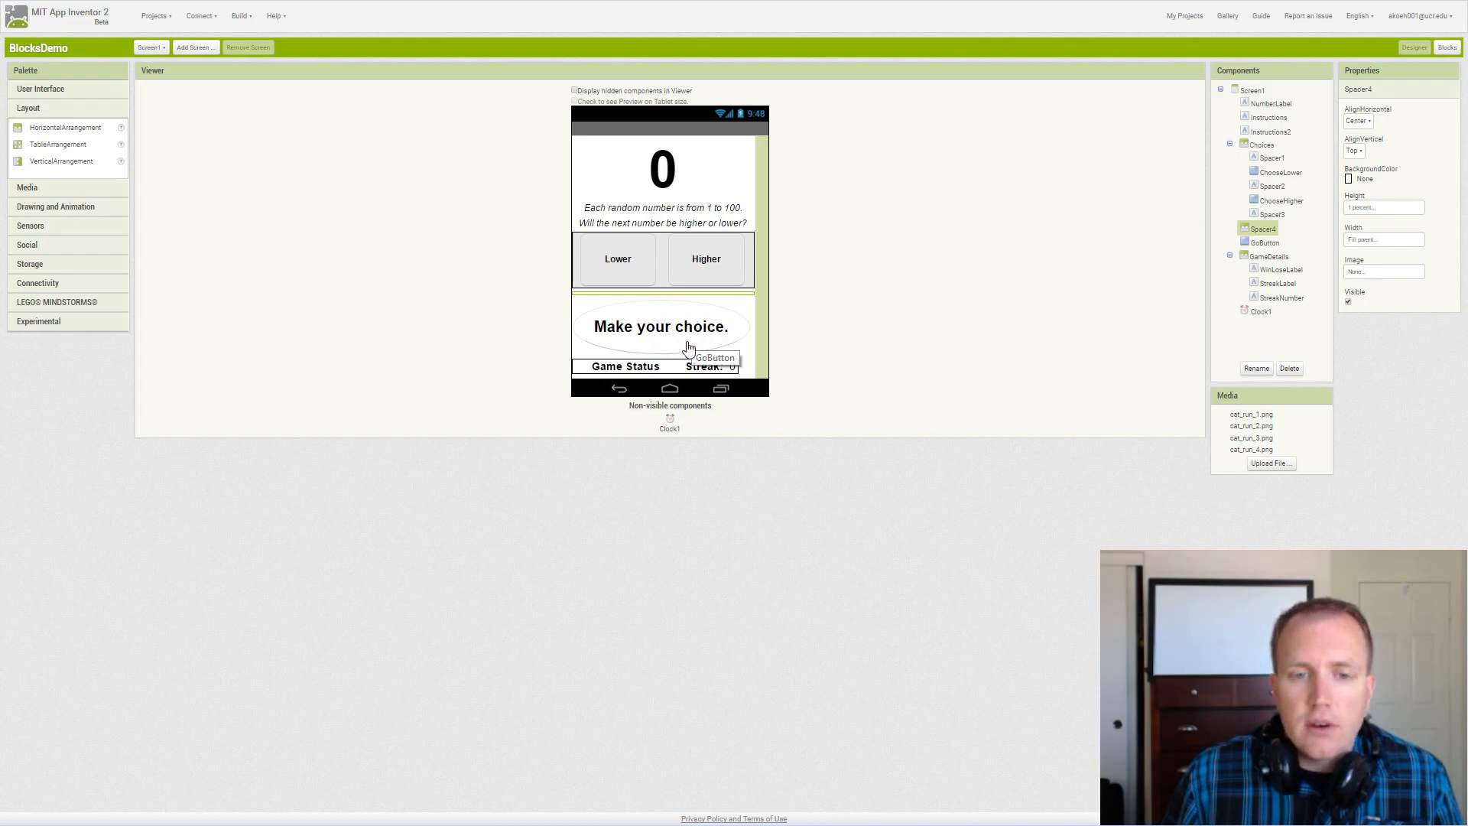
mouse_move(1112, 301)
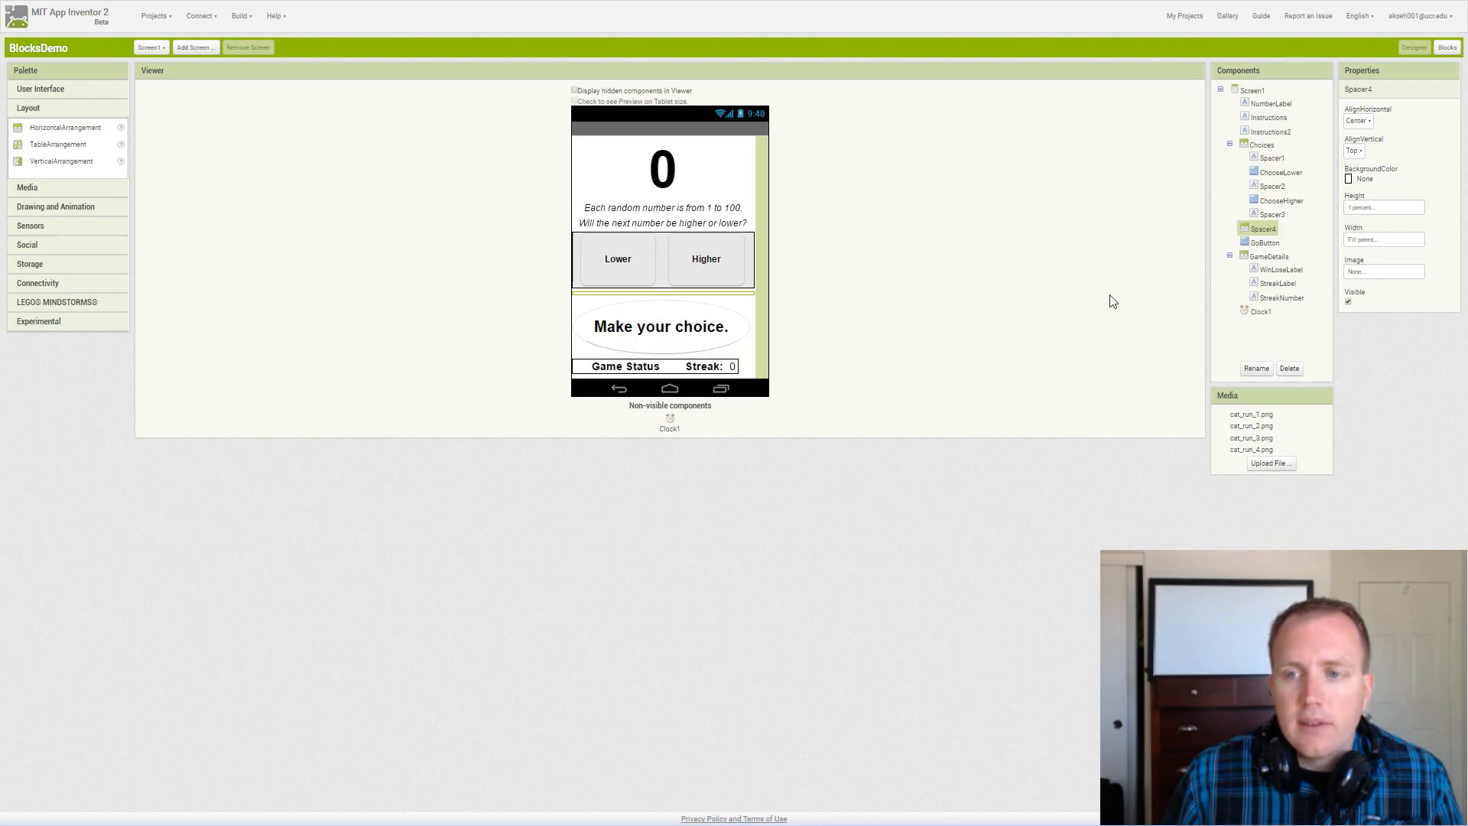
- Review GoButton's height, width, oval shape and 'Make your choice.' text
click(660, 325)
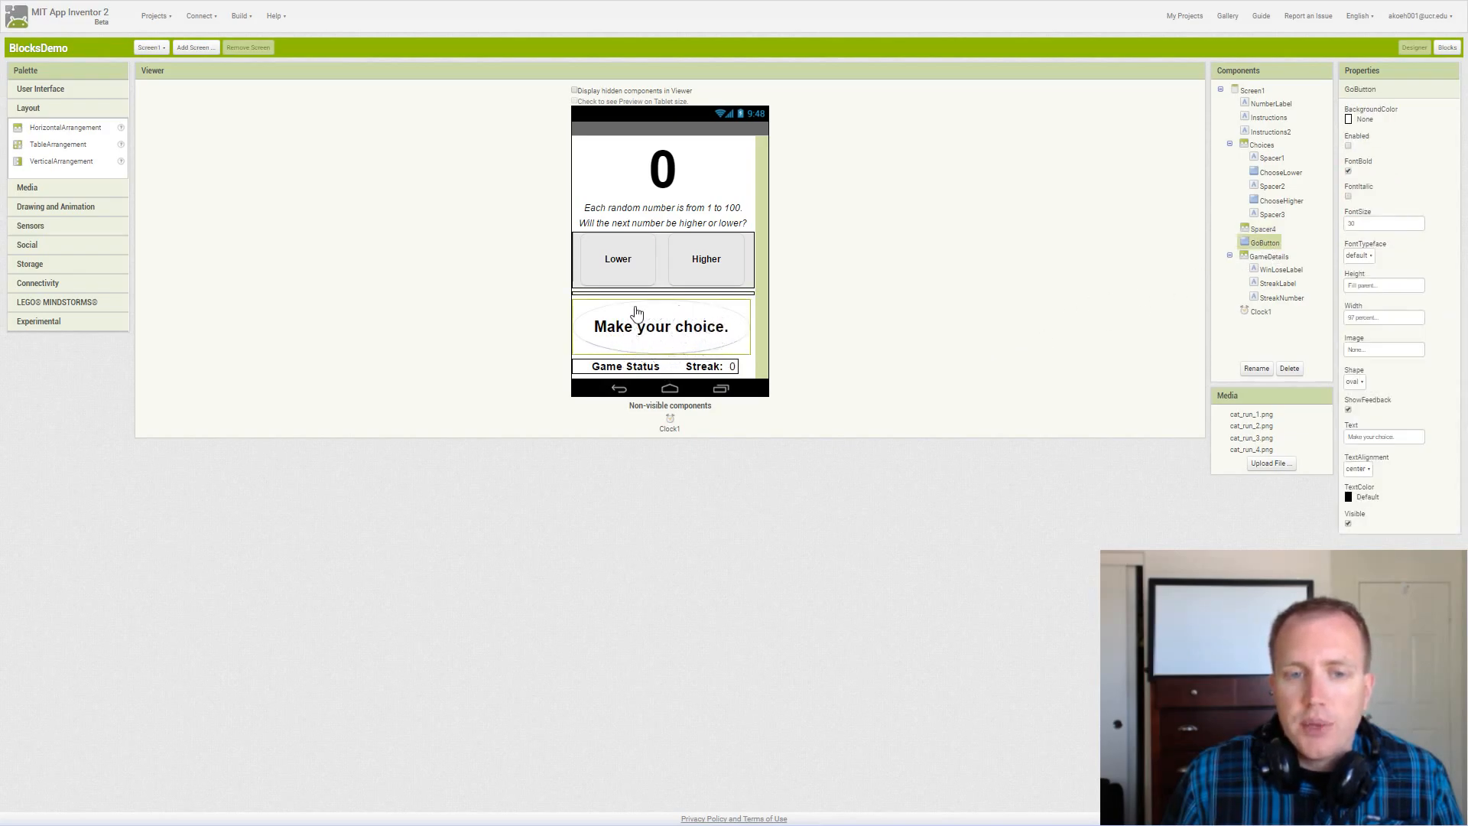
mouse_move(730, 324)
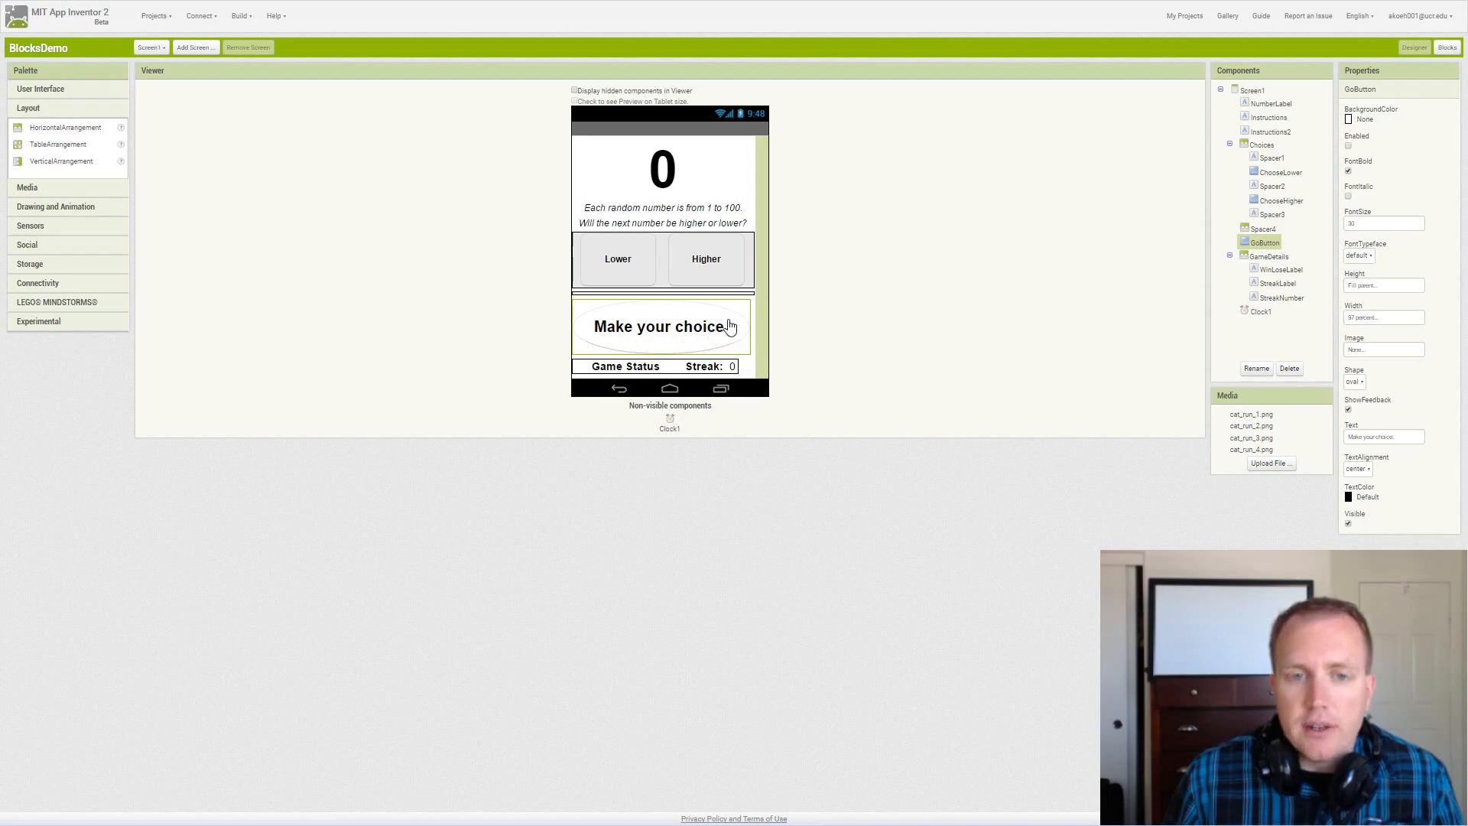
mouse_move(687, 327)
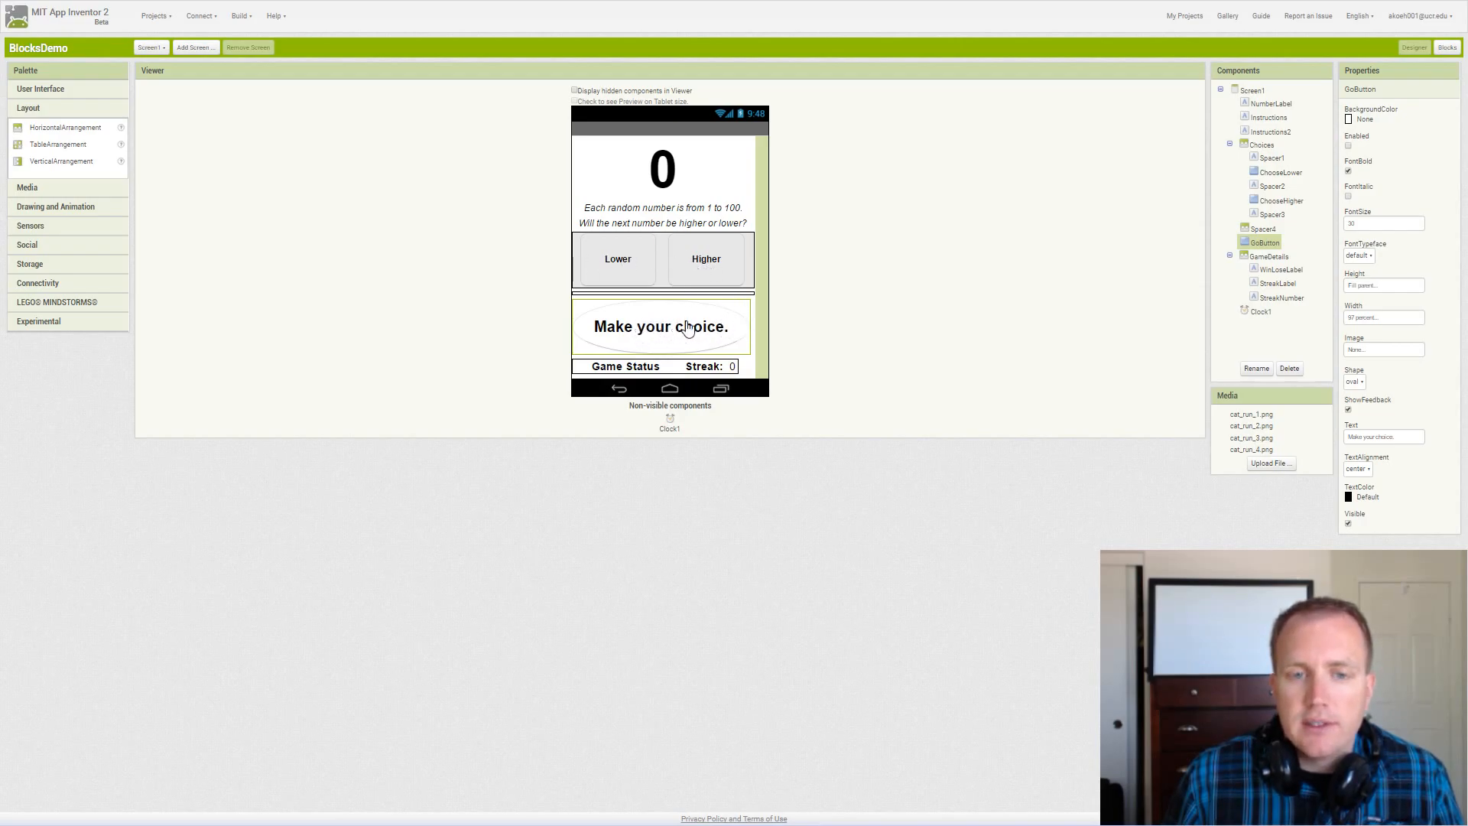
mouse_move(656, 335)
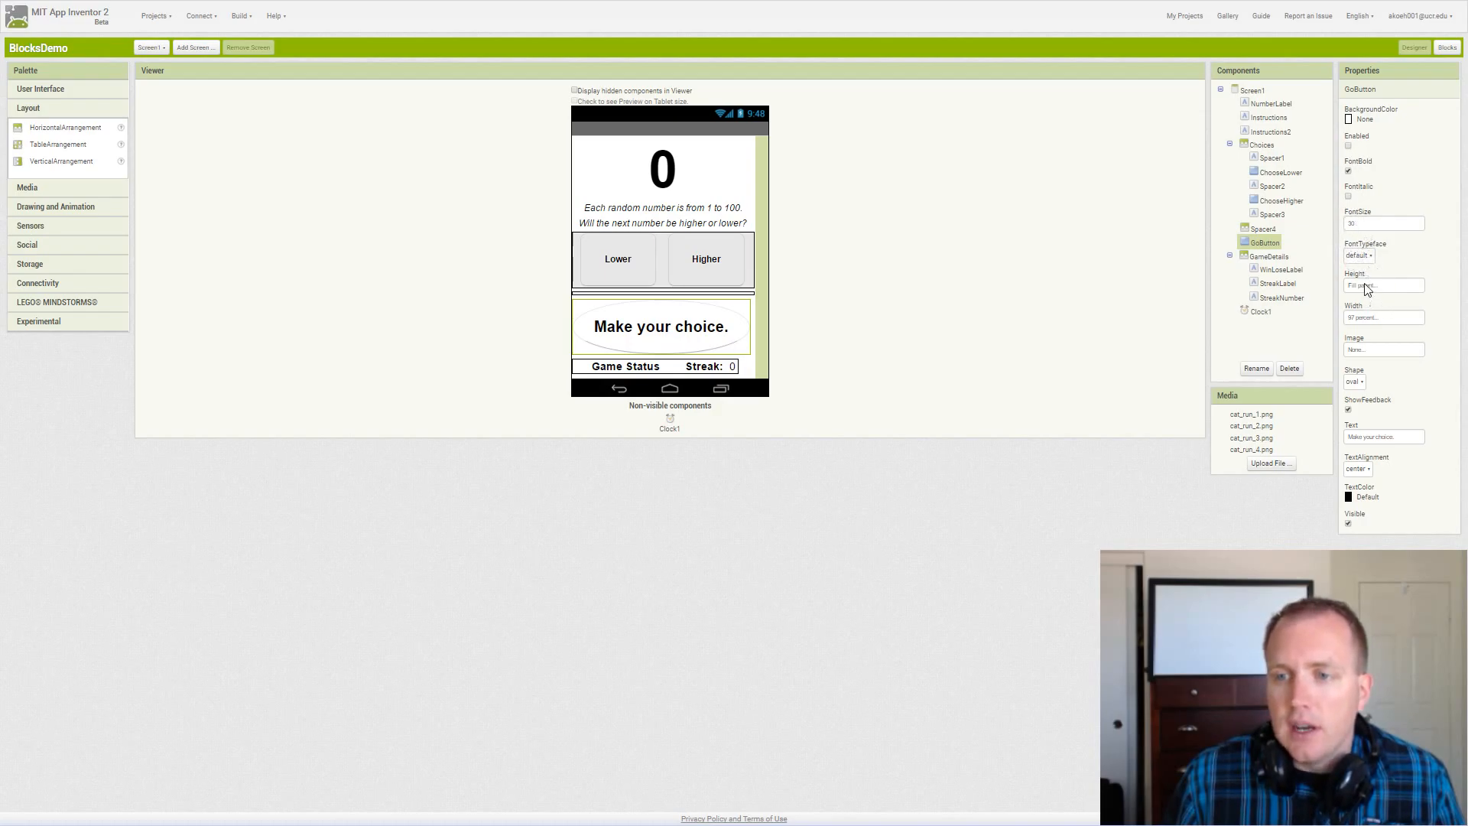
mouse_move(1361, 323)
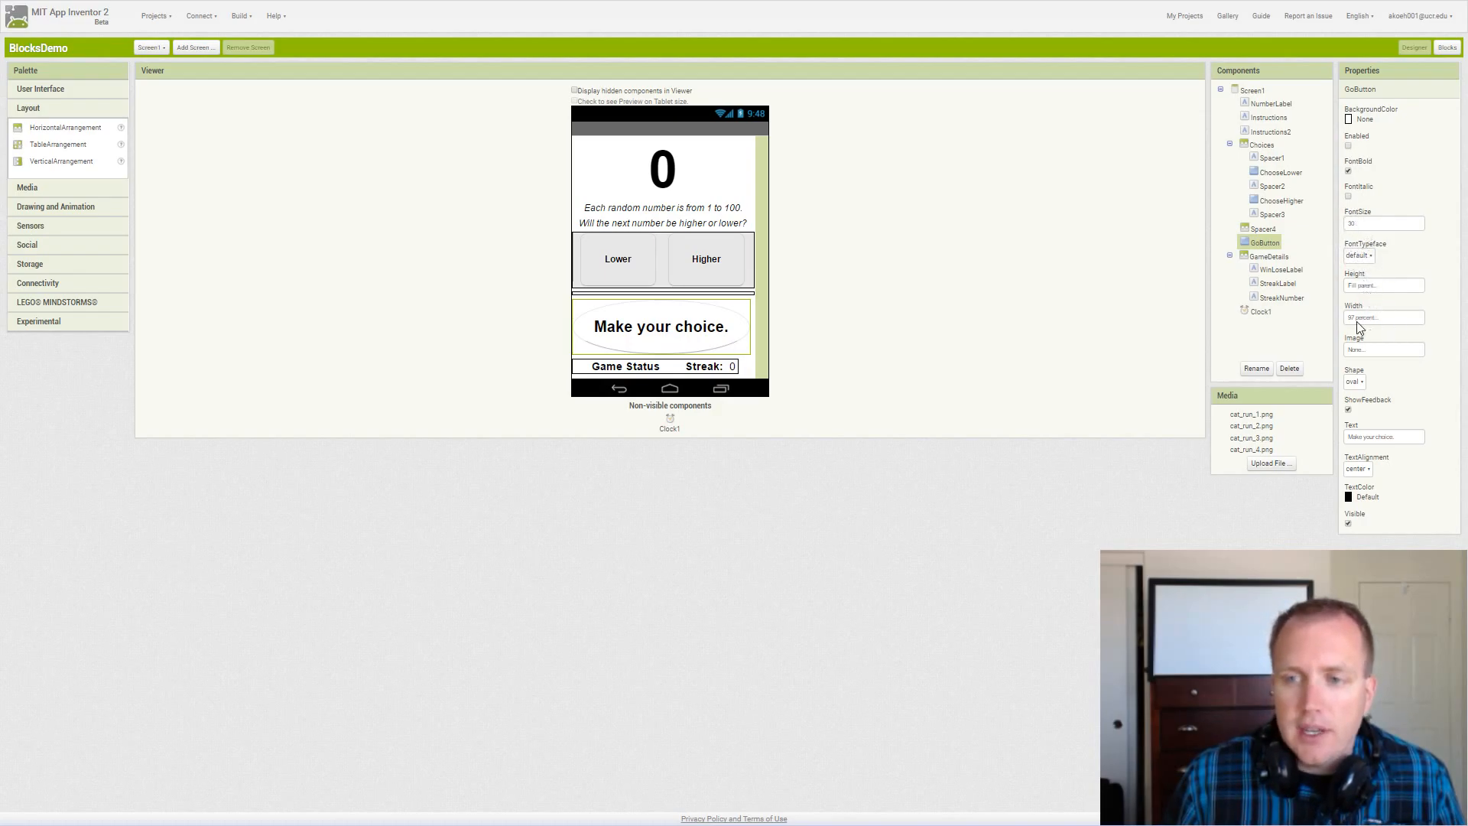
mouse_move(783, 368)
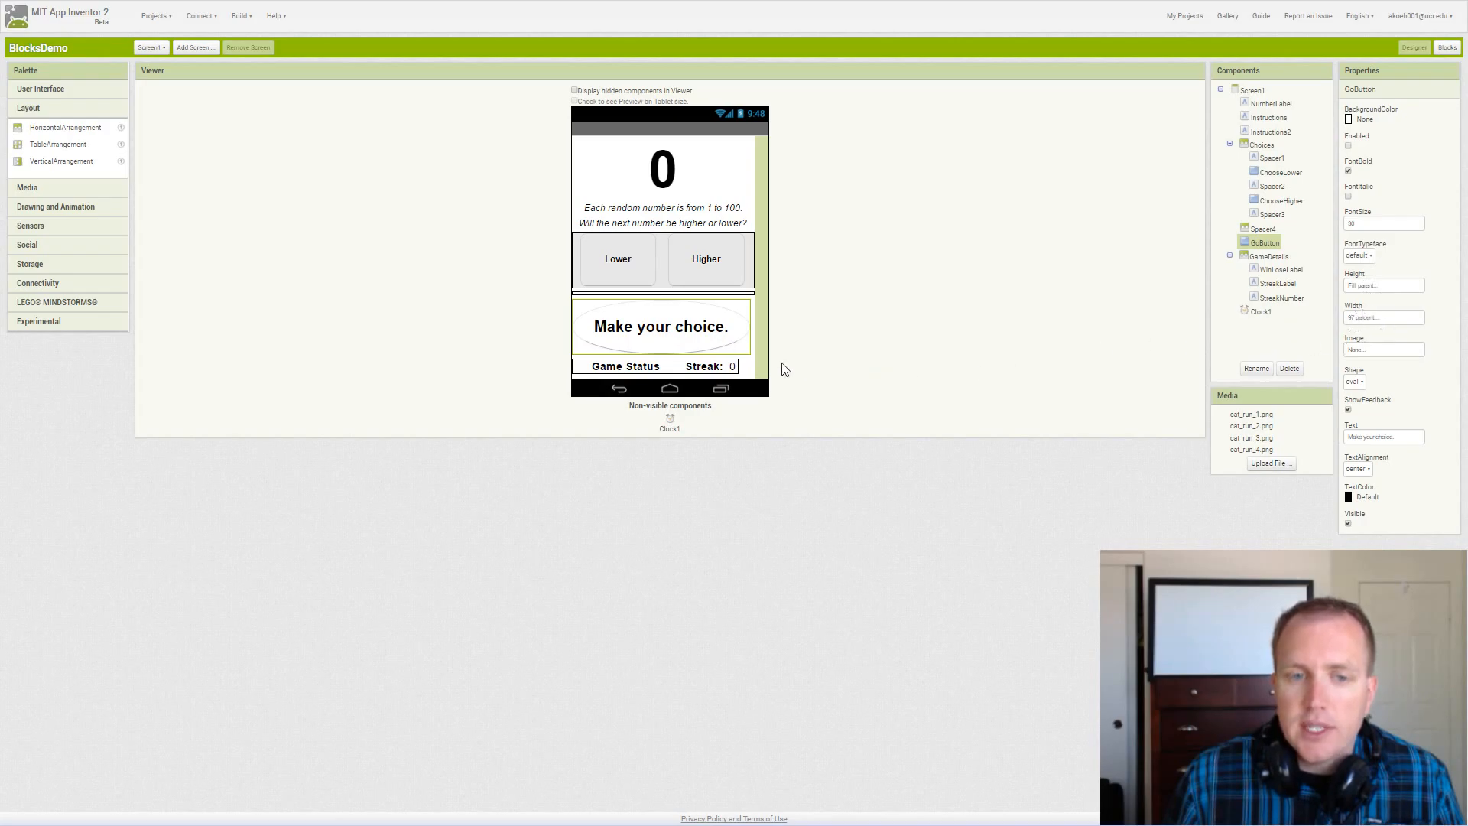
mouse_move(785, 339)
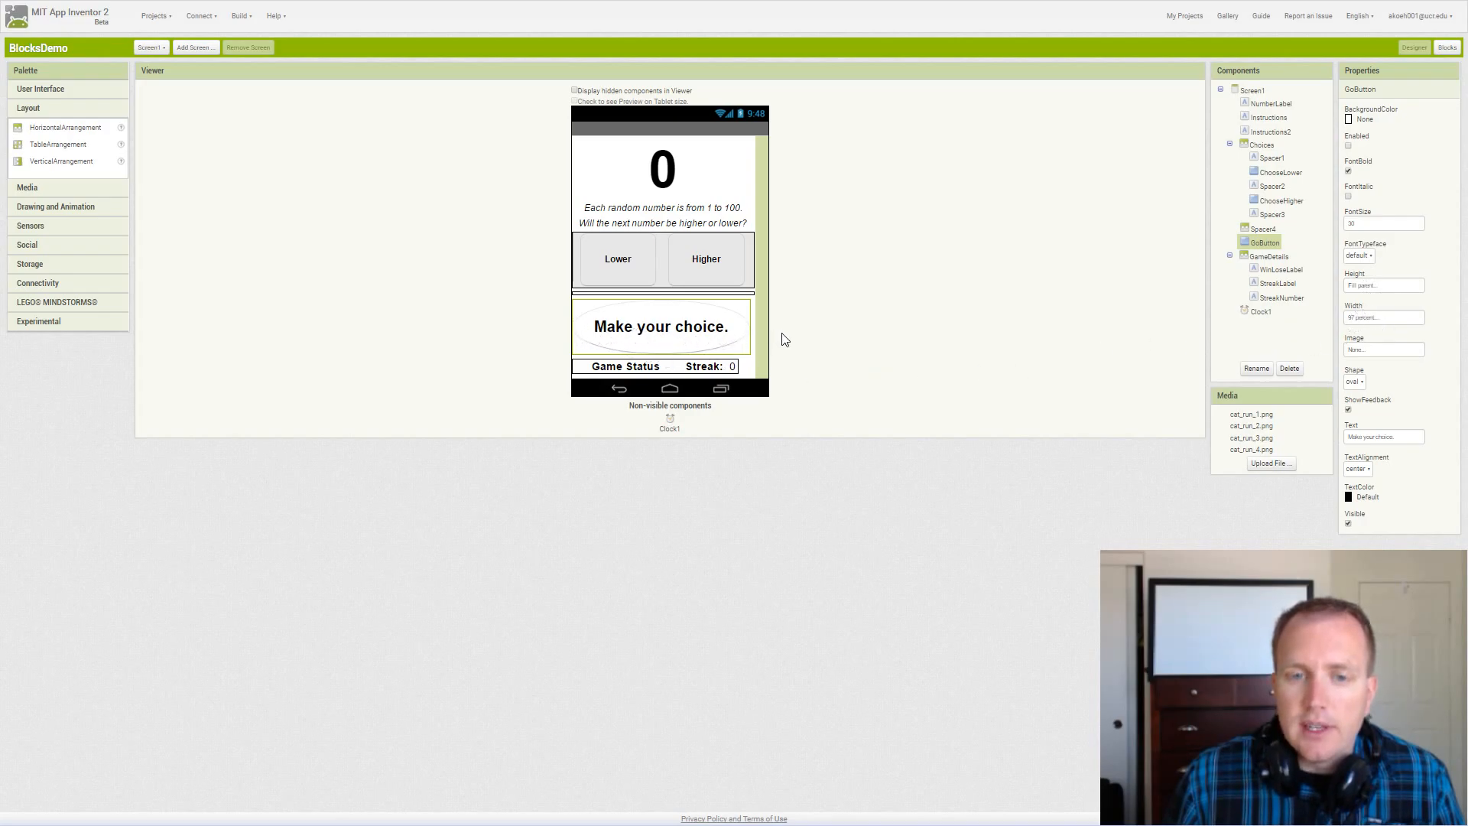
mouse_move(877, 361)
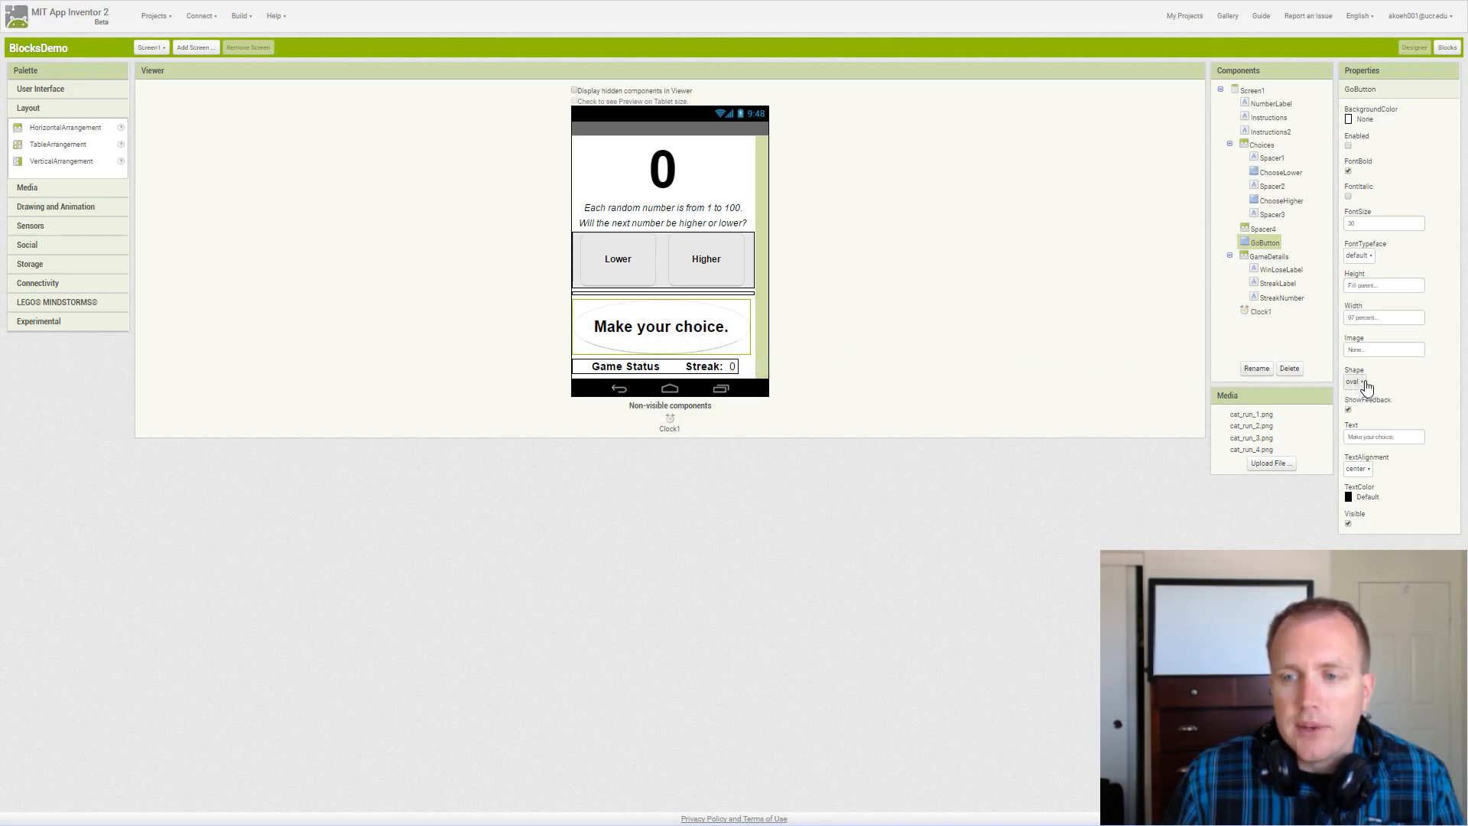
mouse_move(1358, 386)
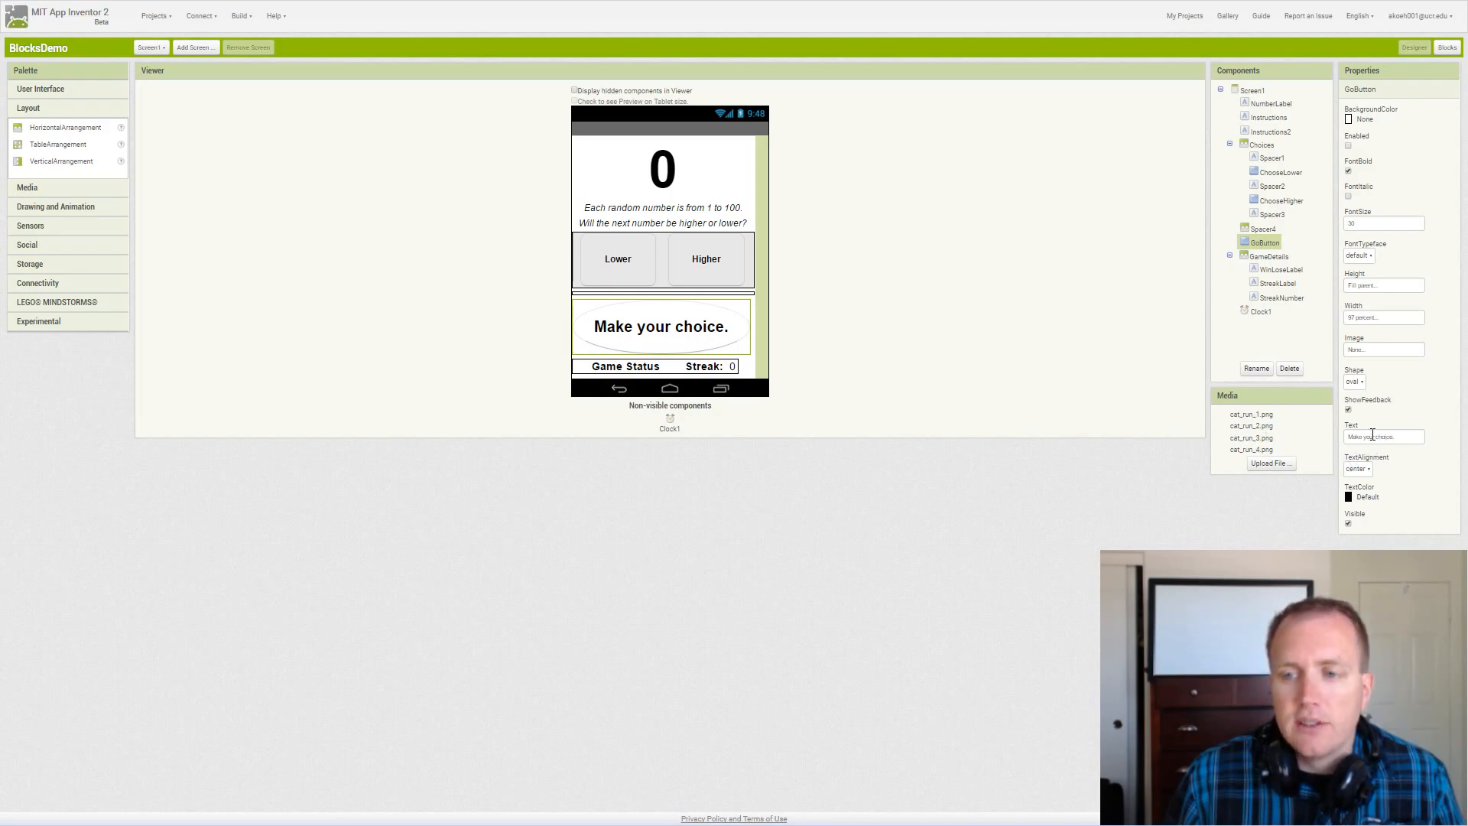
mouse_move(817, 376)
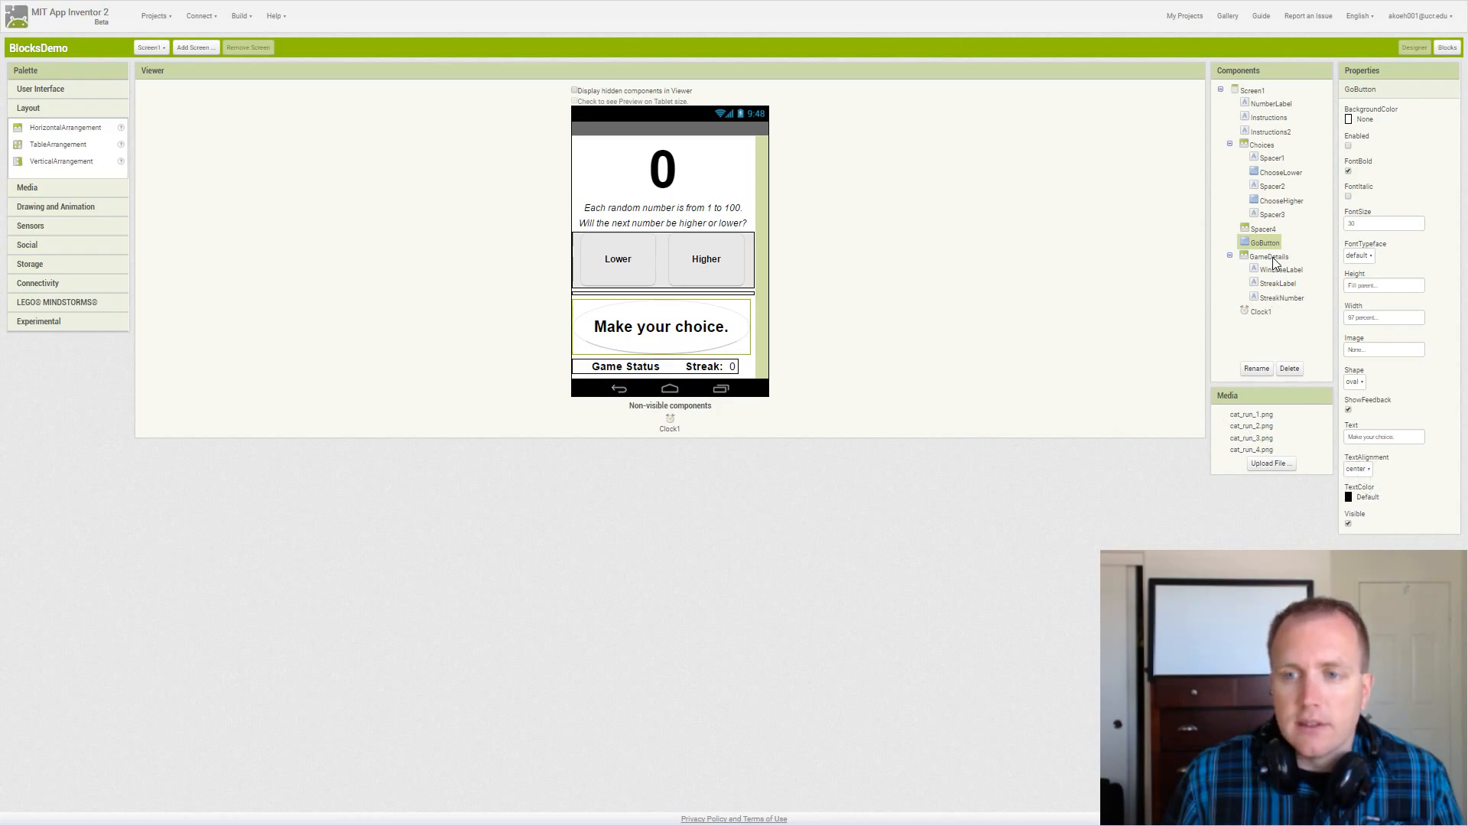
- Review GameDetails, WinLoseLabel, StreakLabel and StreakNumber properties in turn
click(1270, 255)
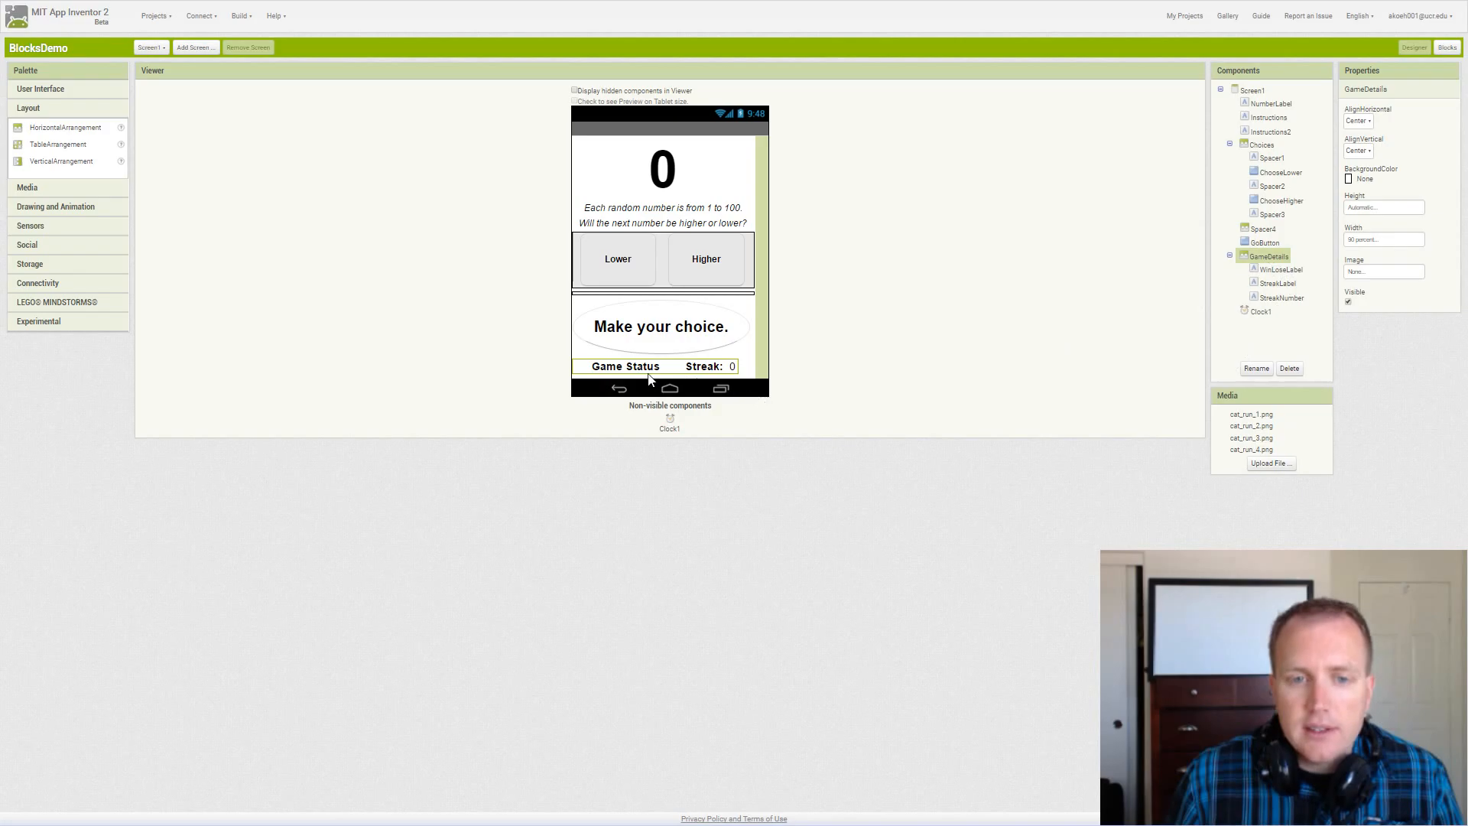
mouse_move(761, 379)
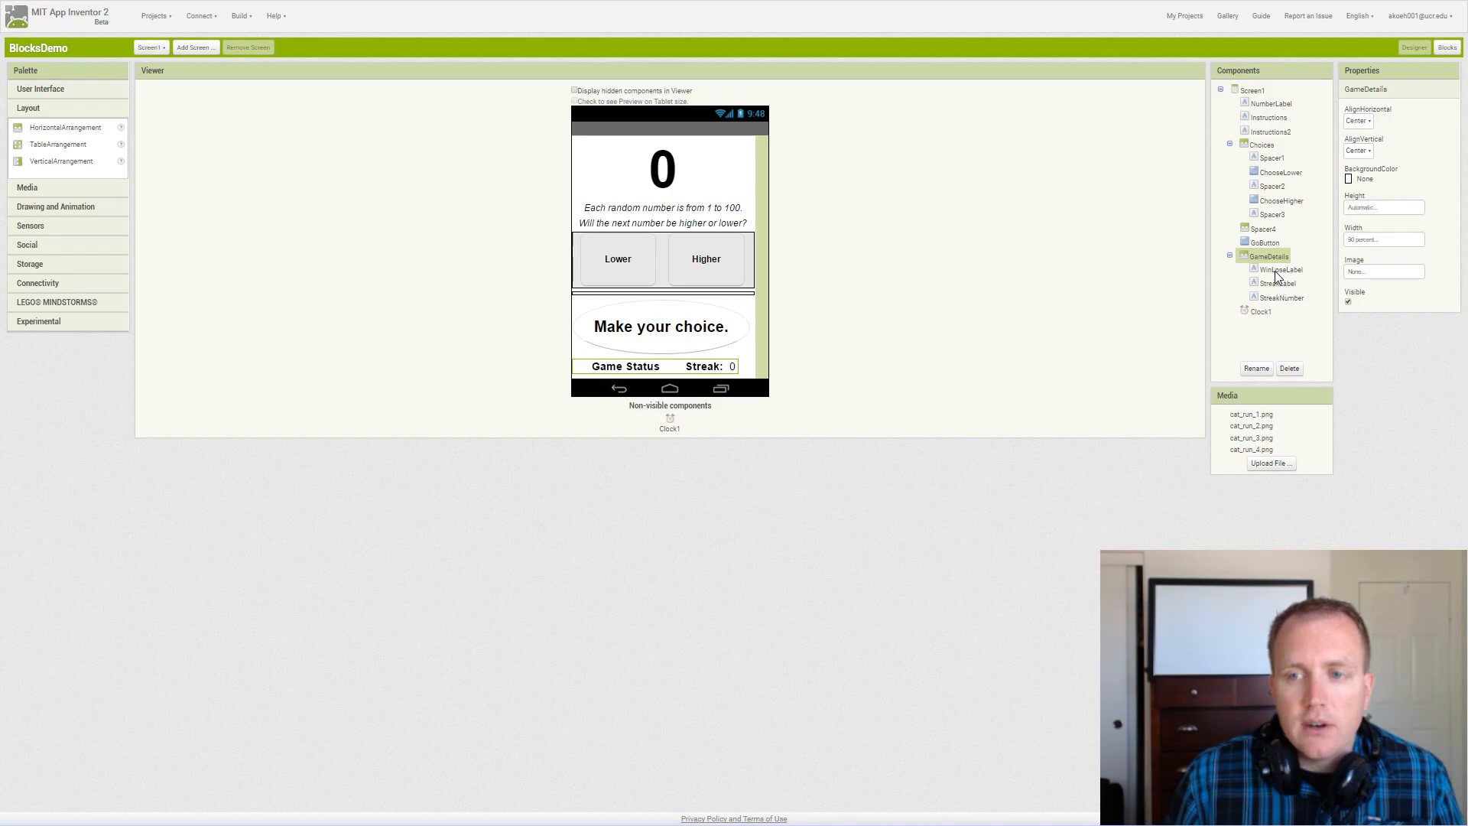
click(1280, 270)
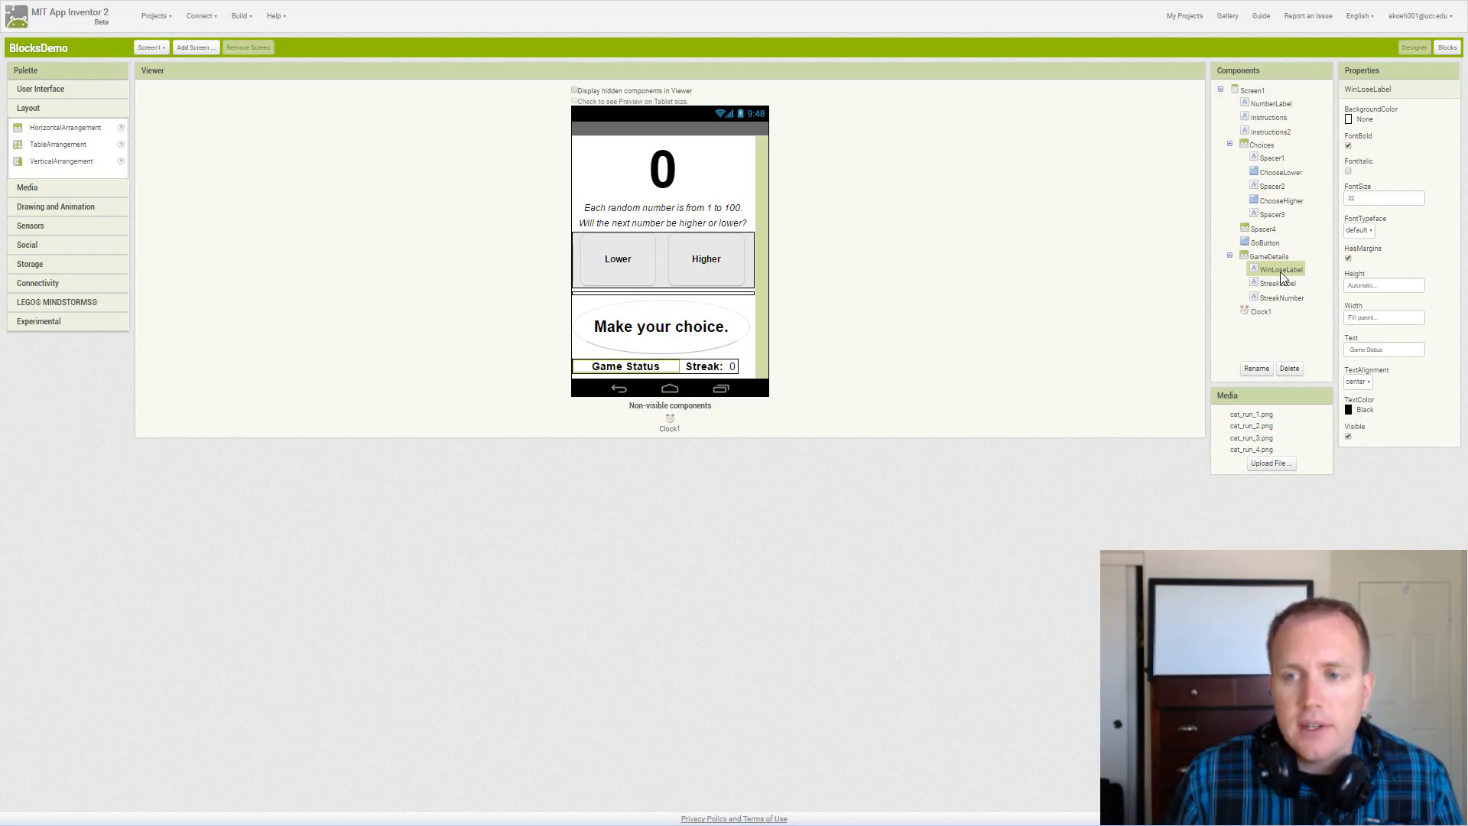
mouse_move(1275, 296)
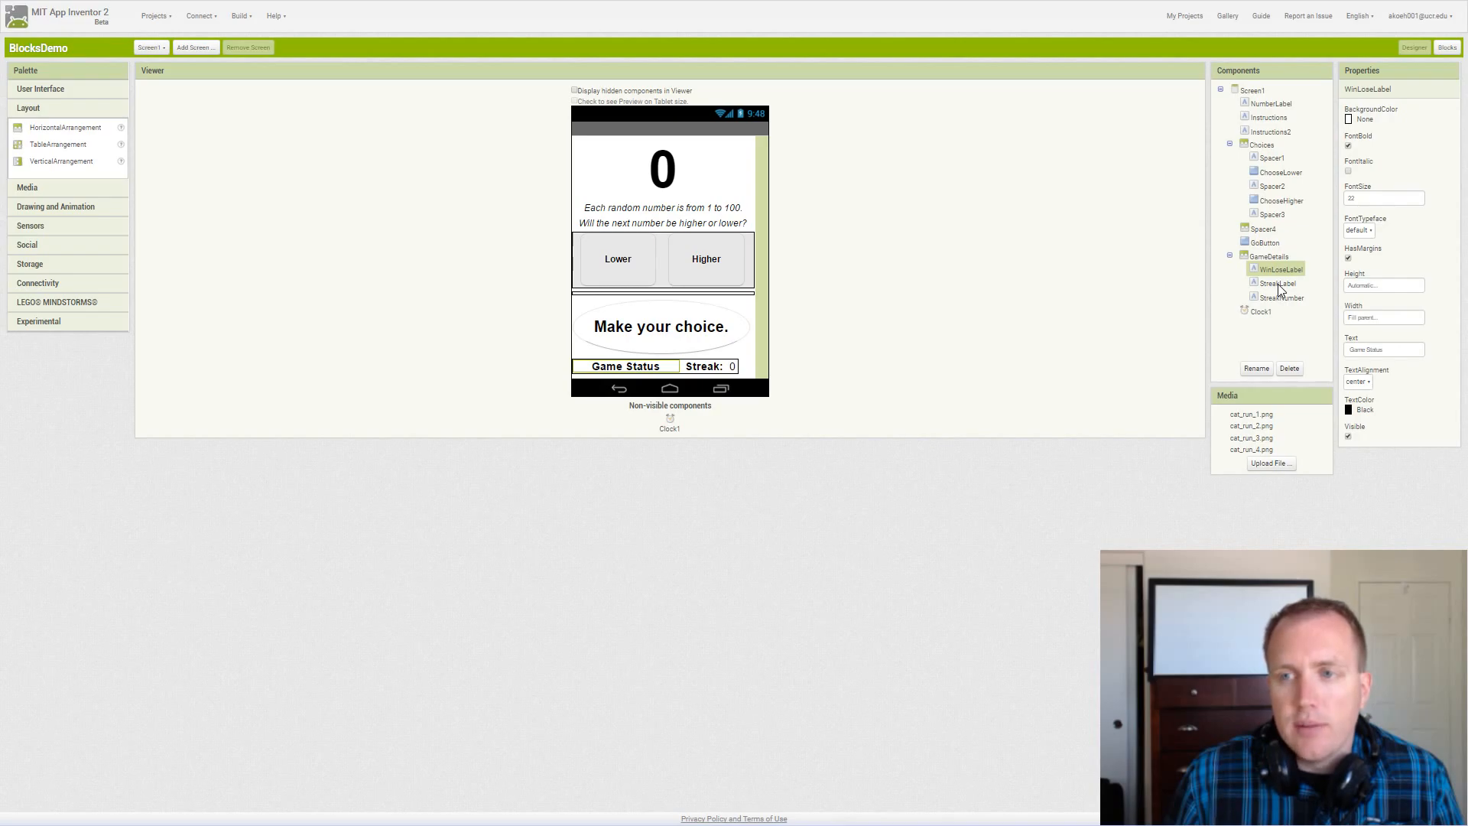
click(1277, 283)
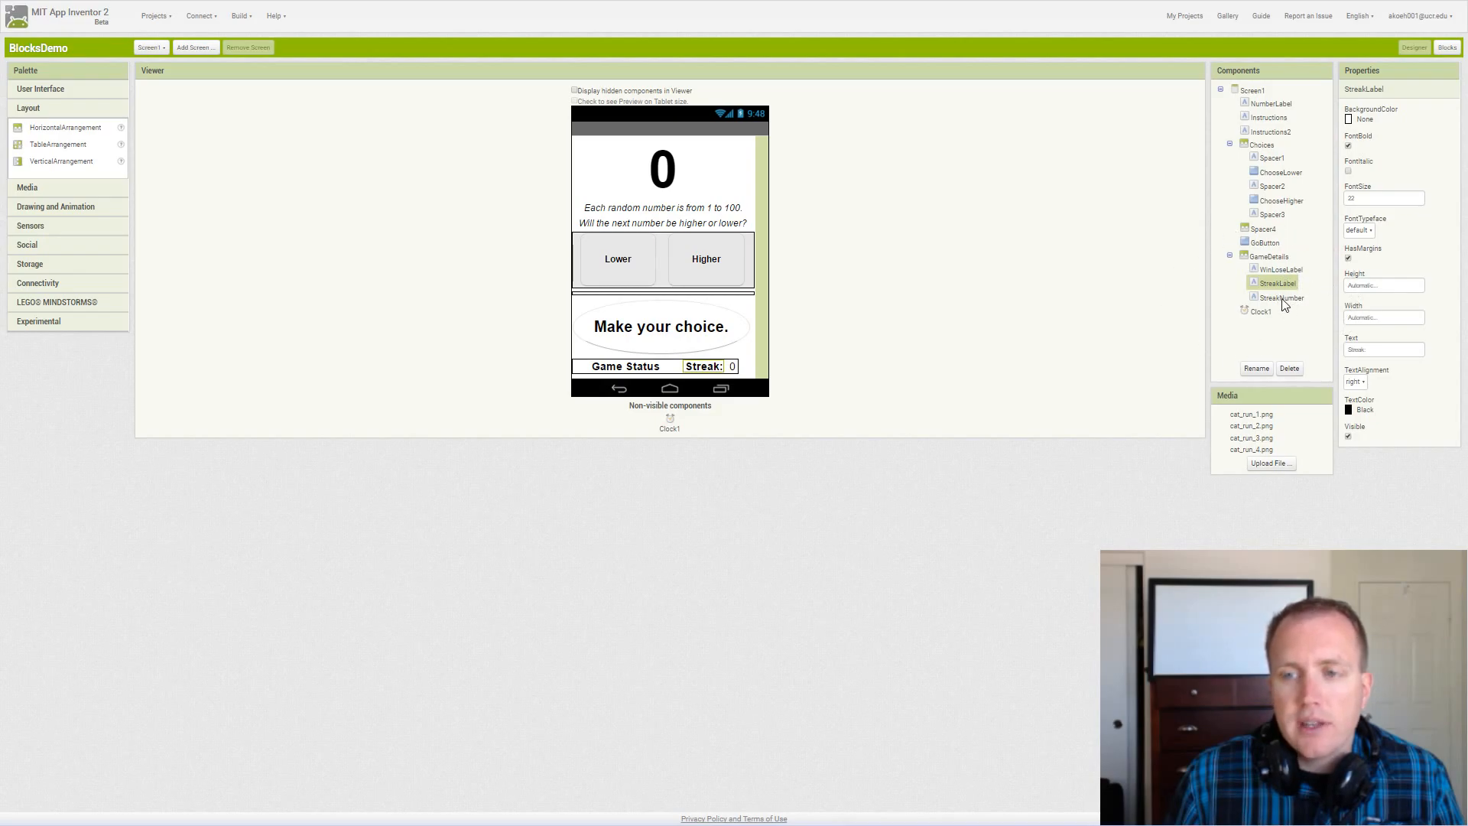
click(1282, 299)
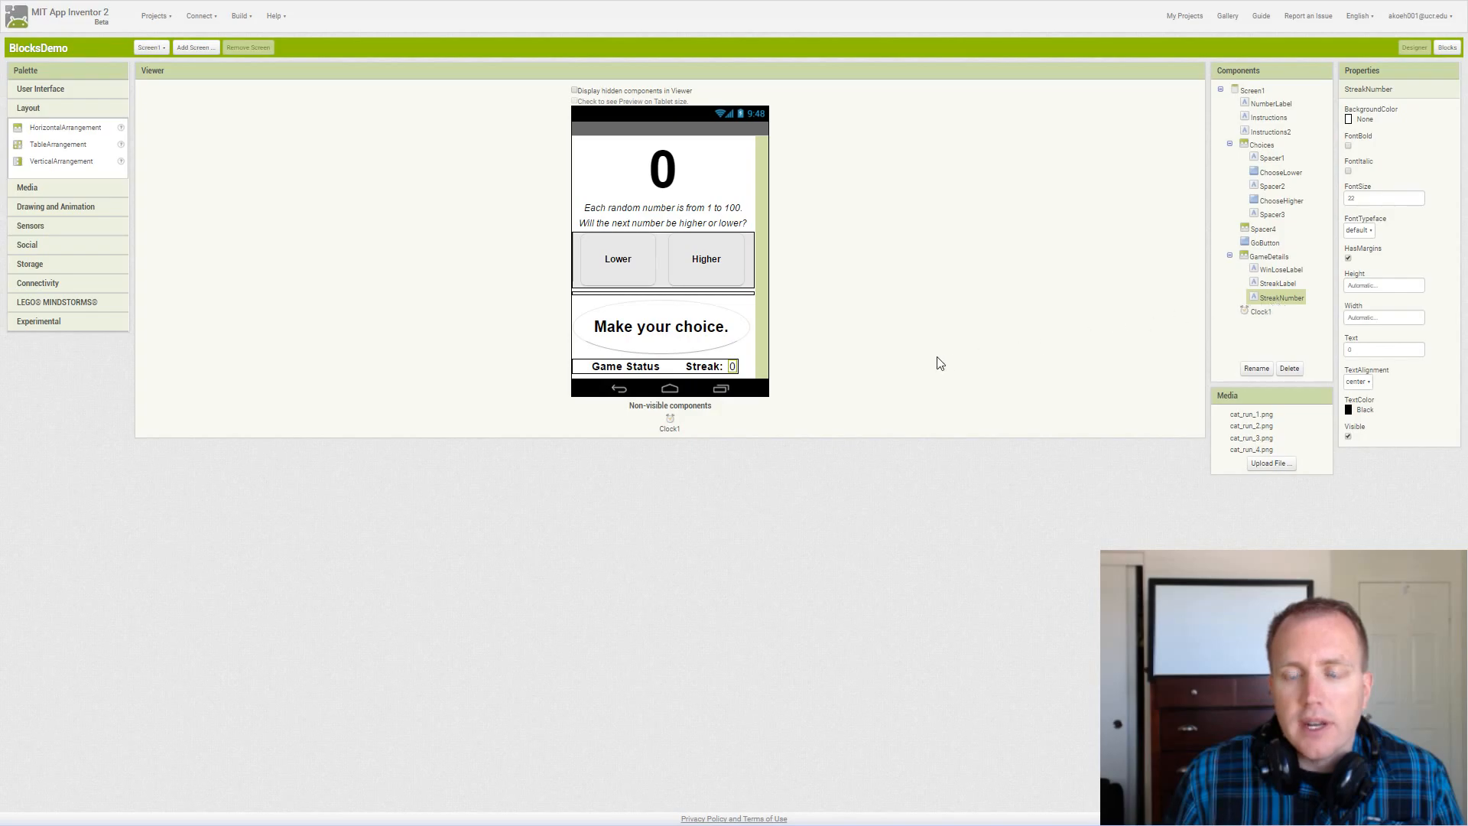
mouse_move(750, 373)
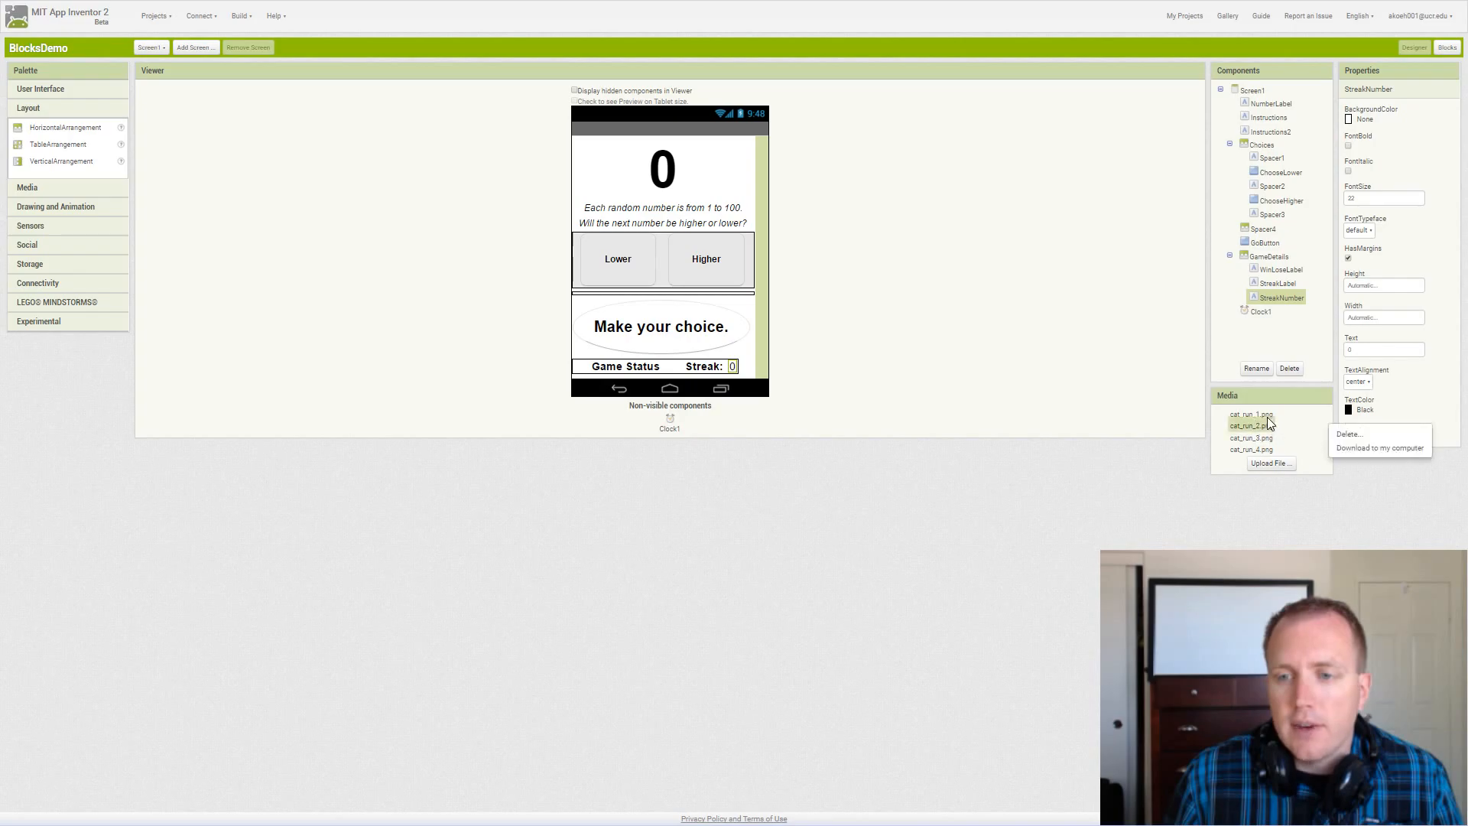
- Delete the remaining cat_run images so the media list is empty
click(1349, 433)
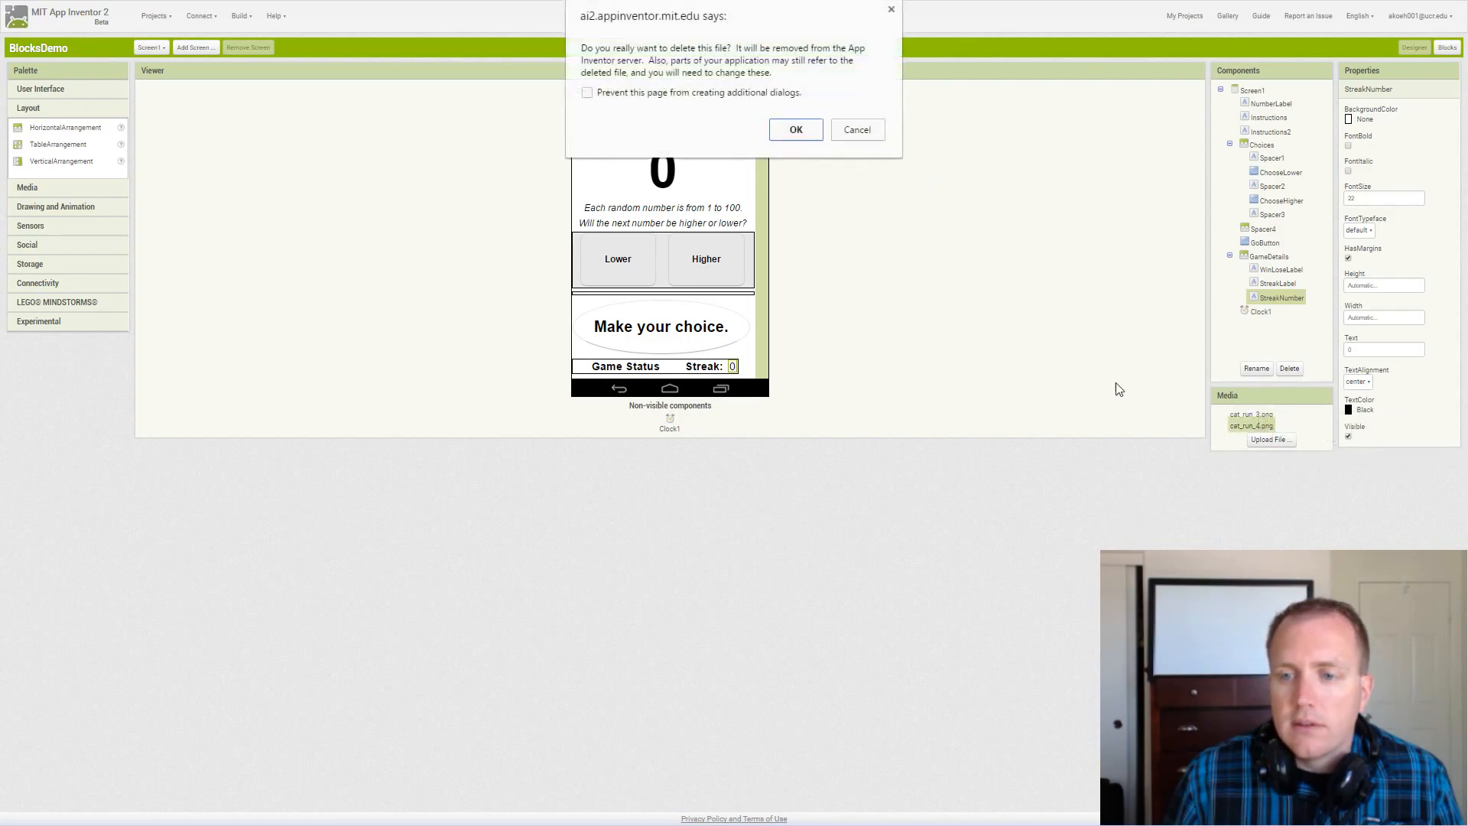
click(855, 129)
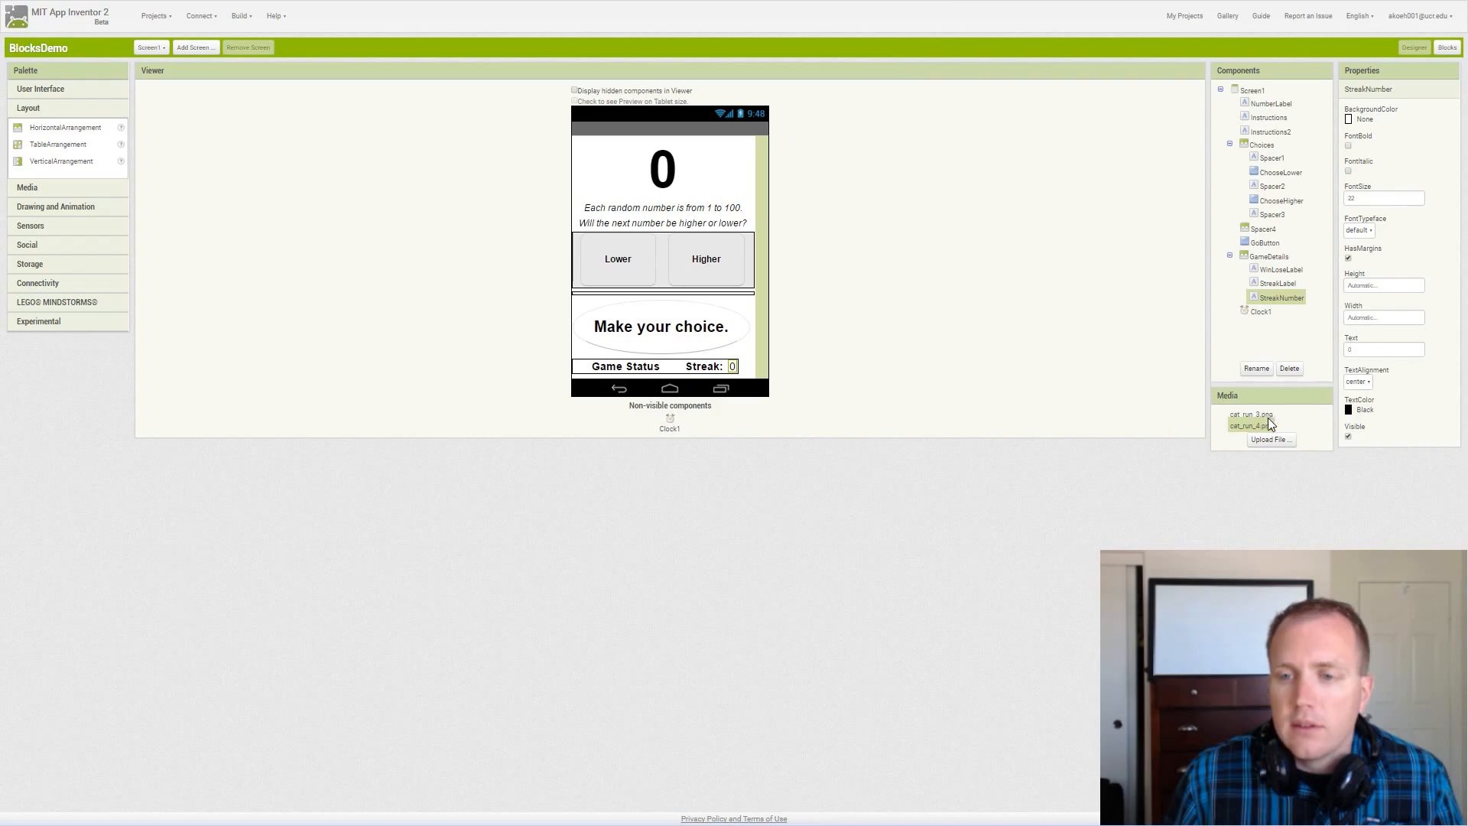
click(1252, 424)
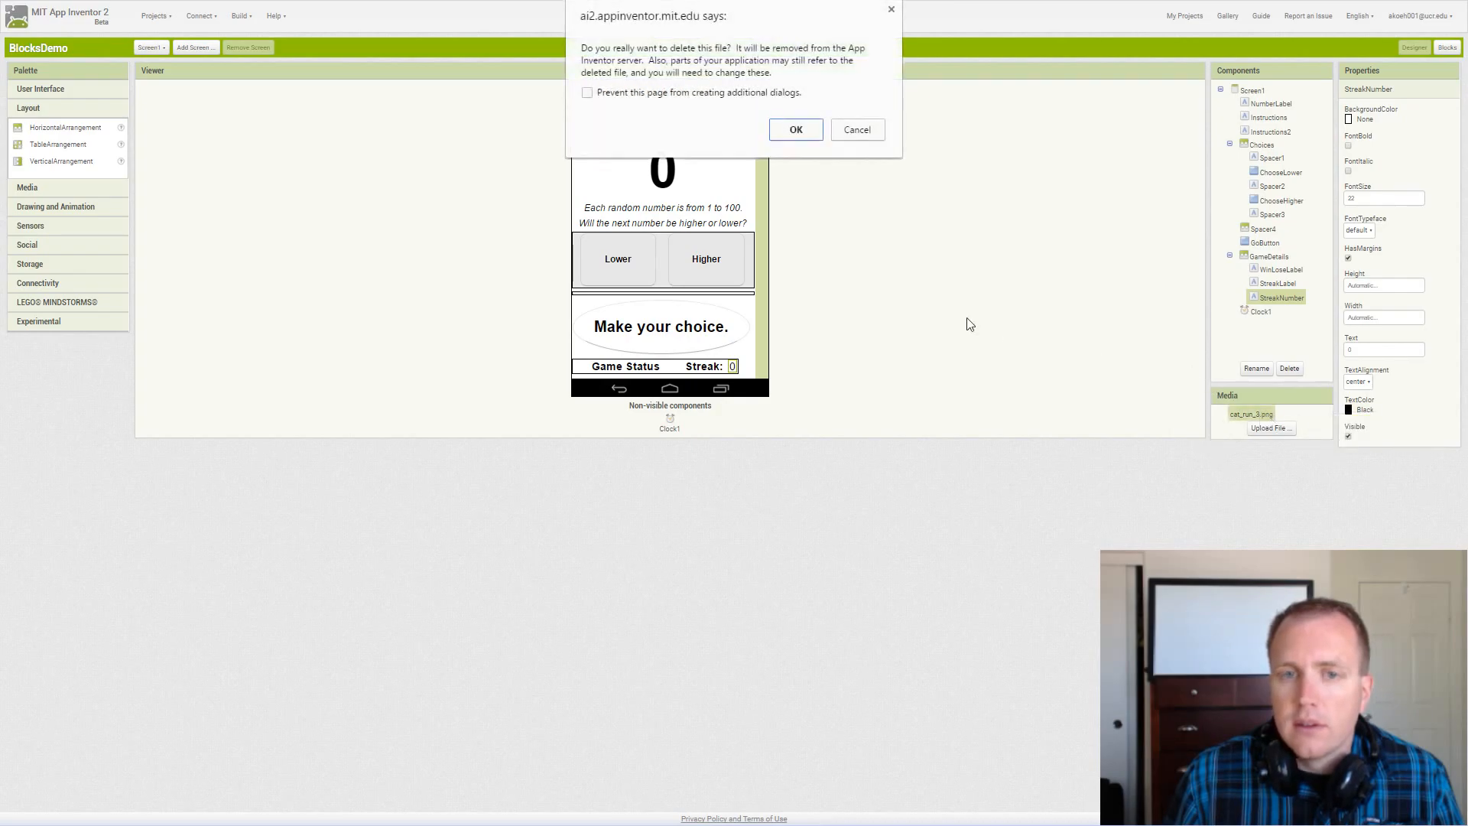
click(795, 129)
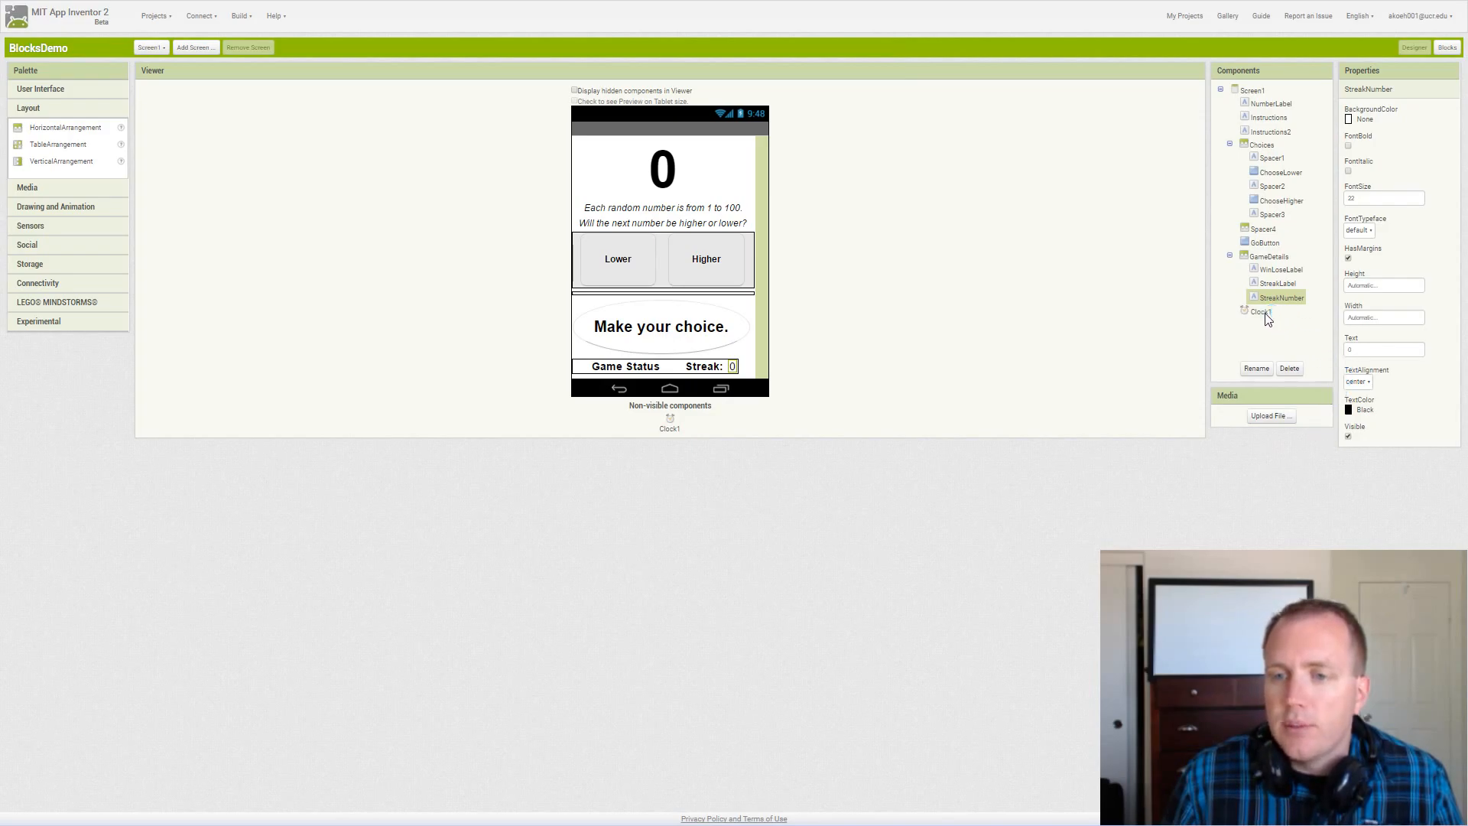
- Review Clock1 (timer disabled, interval 1000), then browse Media, Drawing and Animation, and Sensors drawers
click(1259, 311)
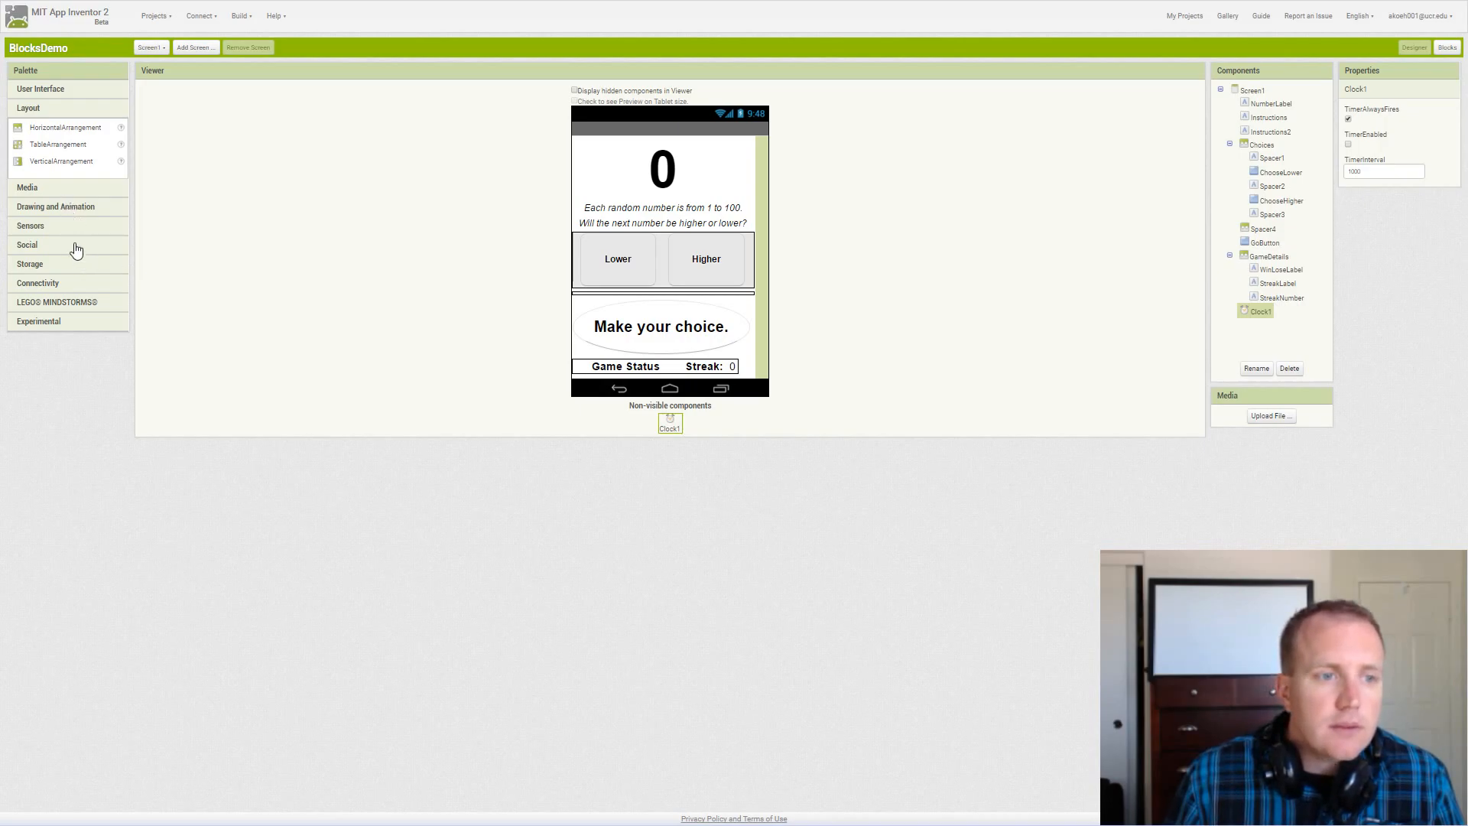
click(27, 127)
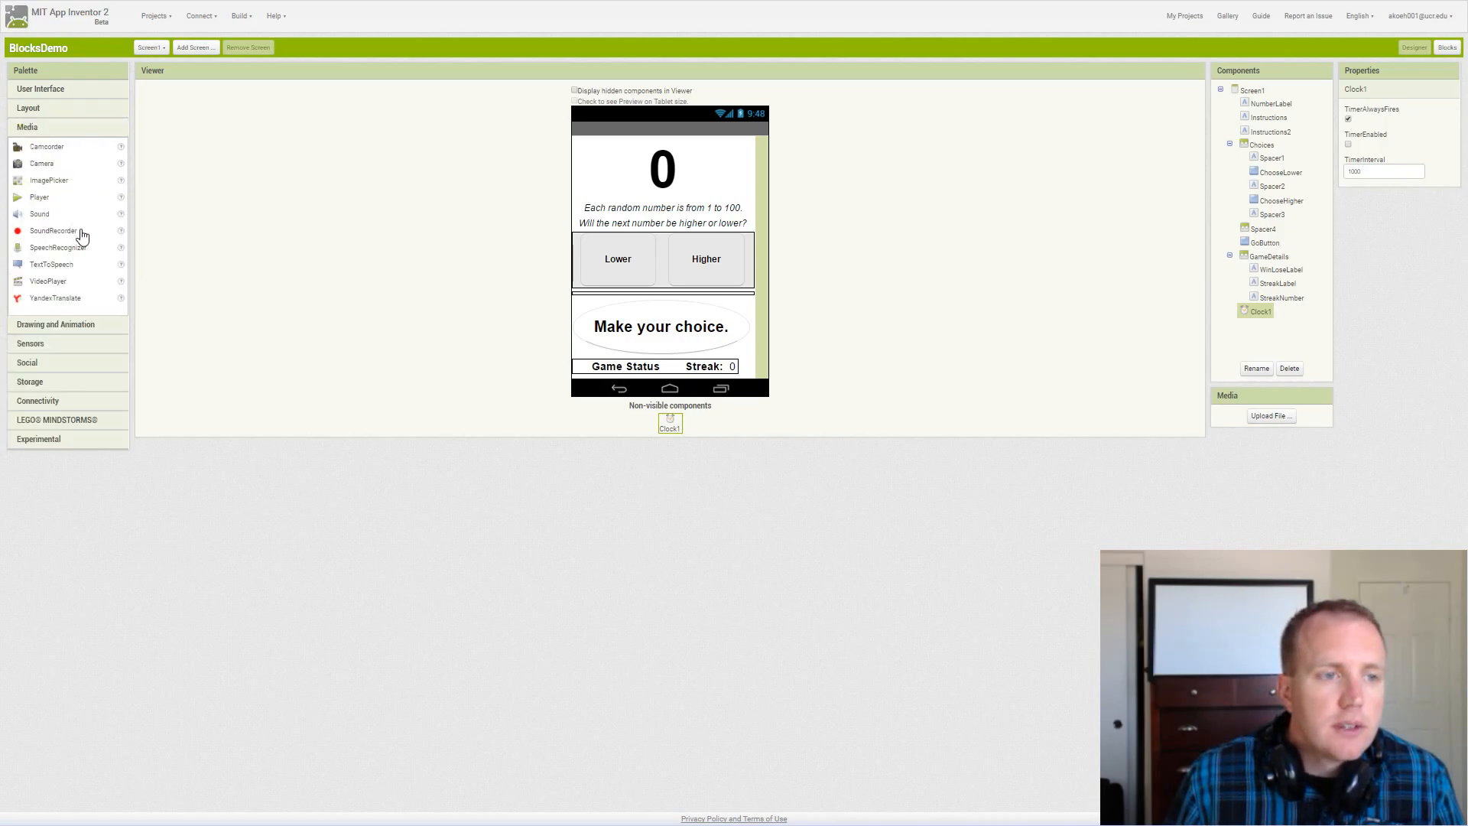
click(55, 145)
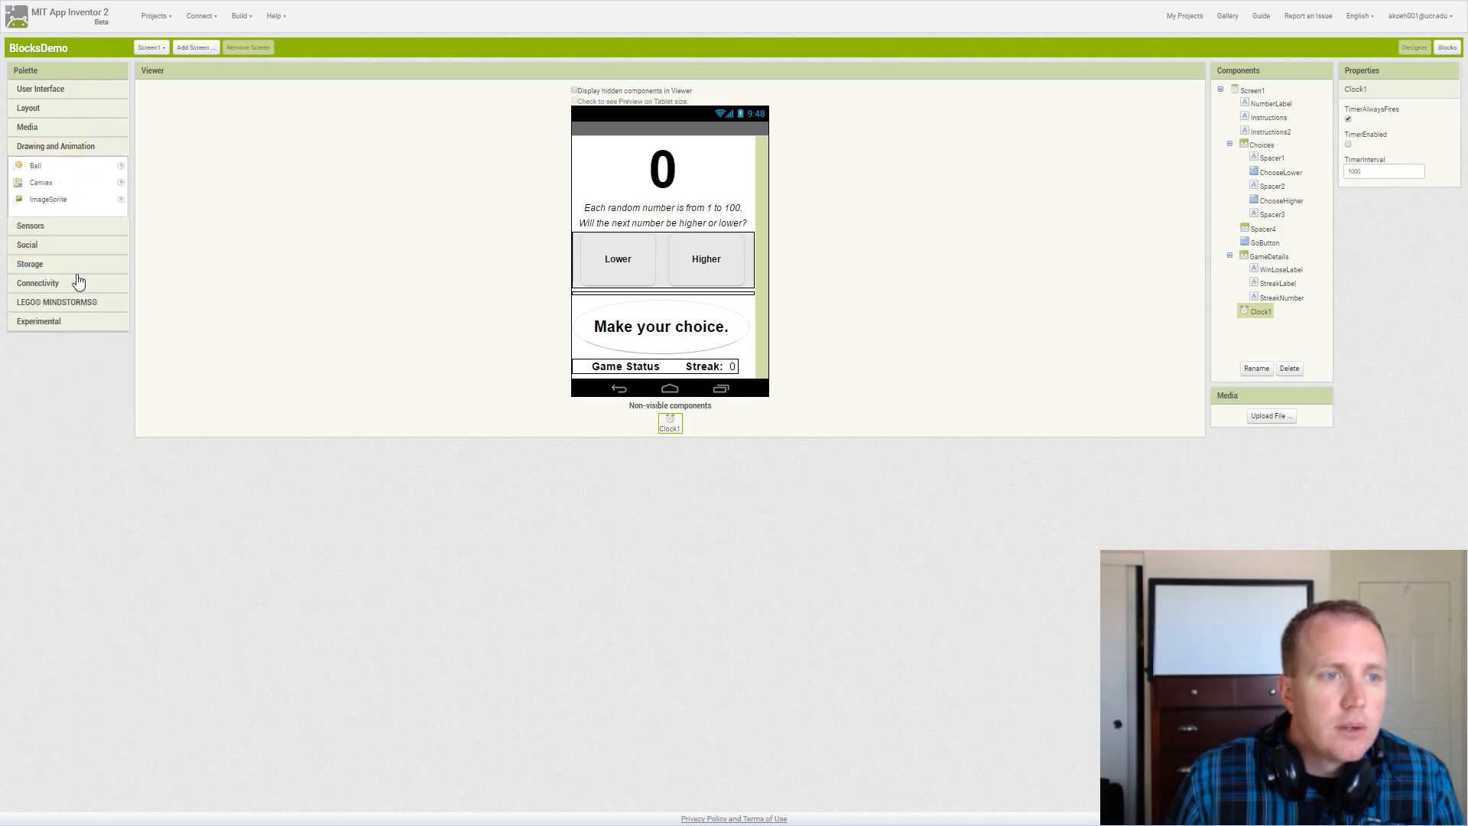
click(30, 165)
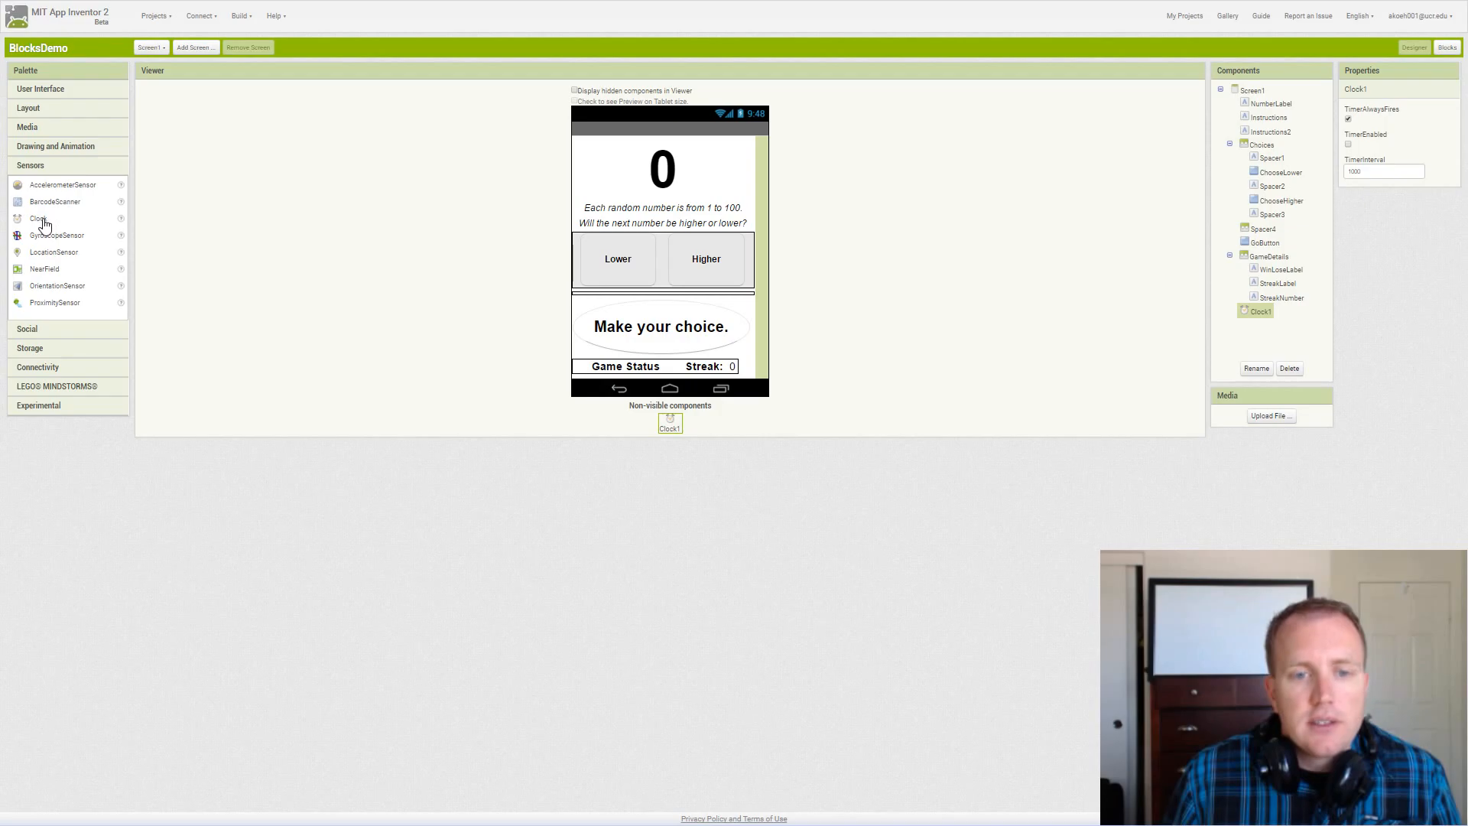
mouse_move(666, 457)
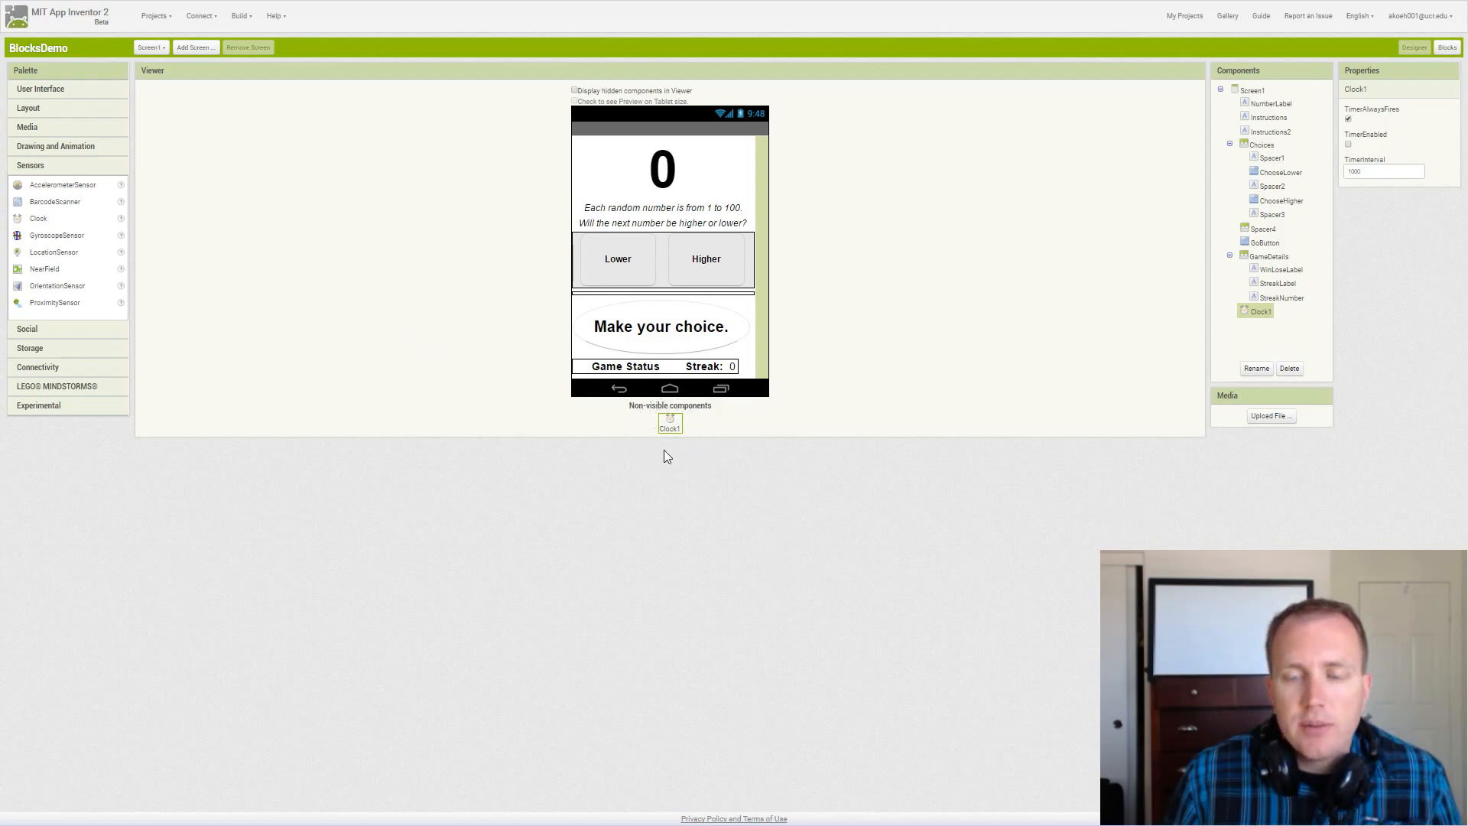
mouse_move(783, 469)
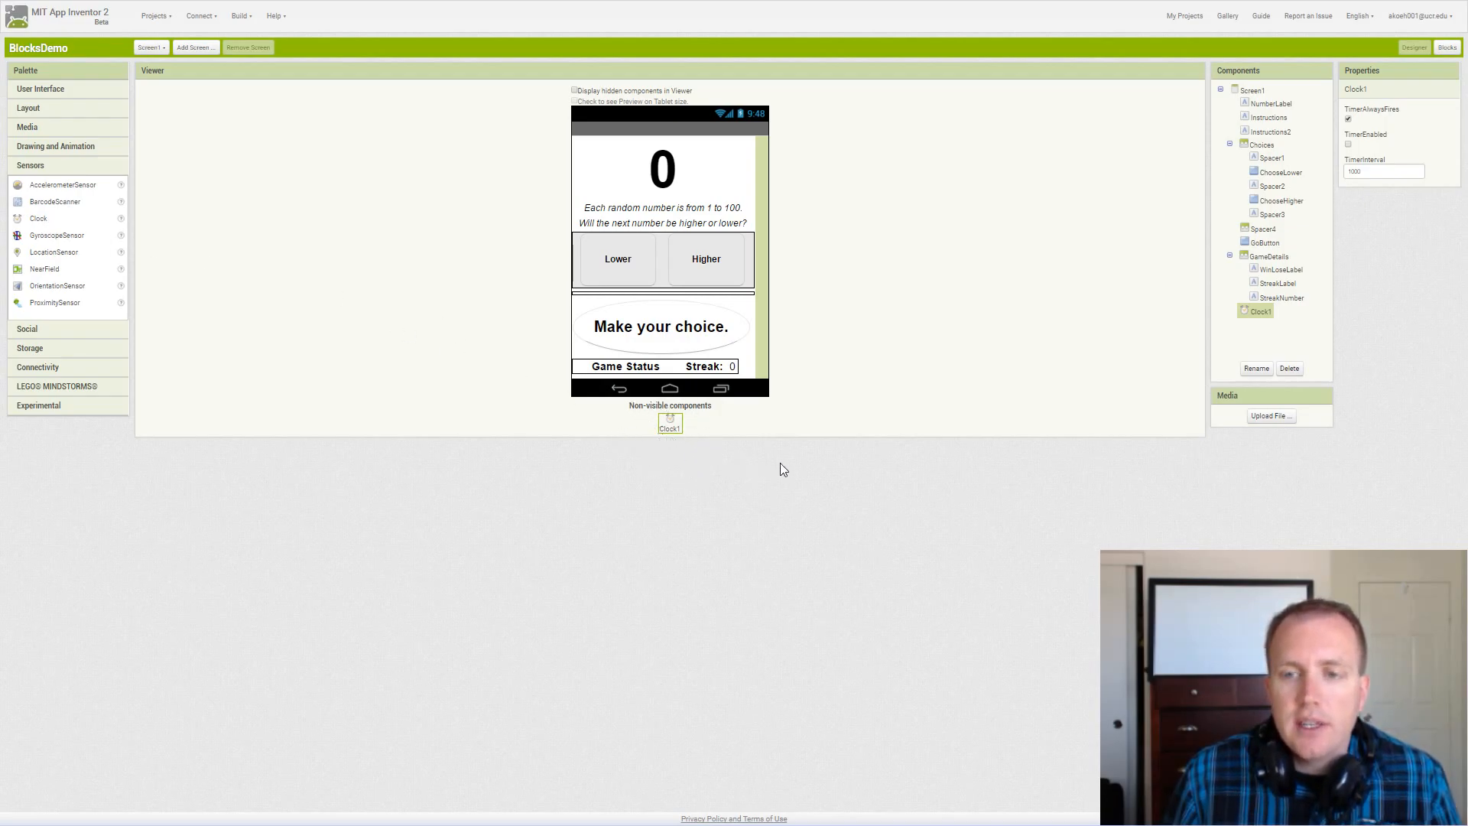